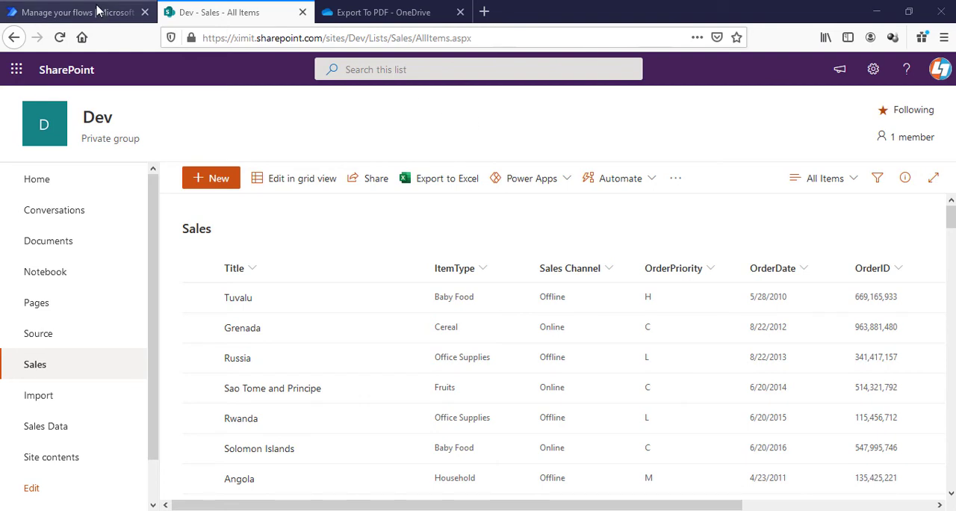
# Switch from the SharePoint Sales list to the empty Export To PDF folder in OneDrive.
pyautogui.click(381, 12)
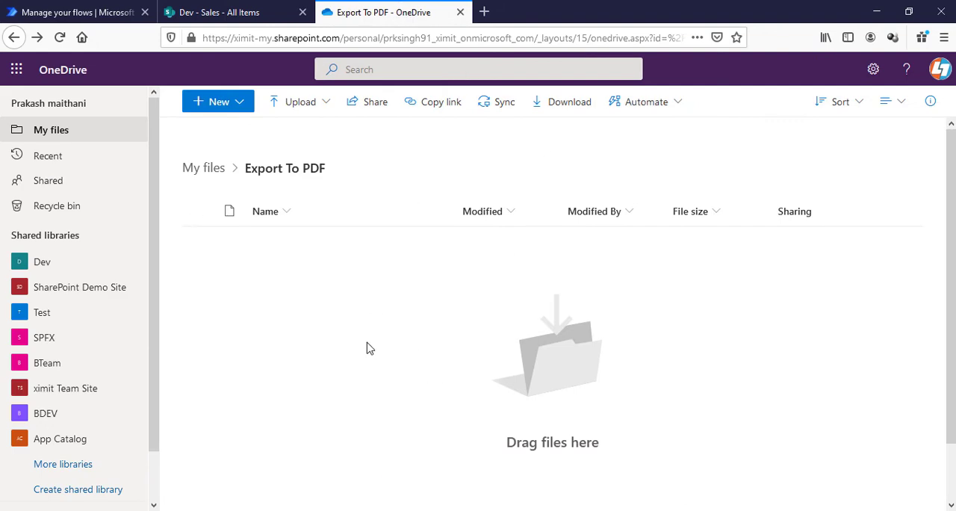
pyautogui.moveTo(331, 243)
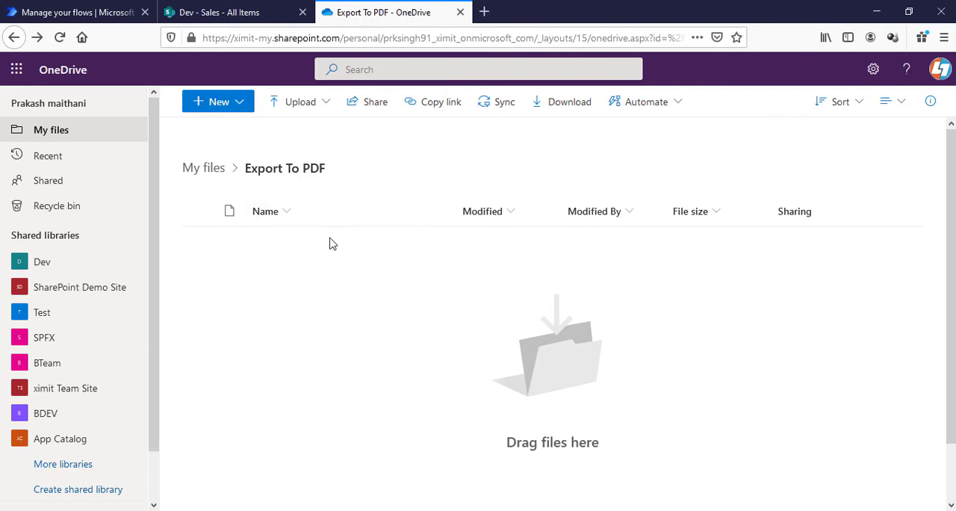
pyautogui.moveTo(310, 206)
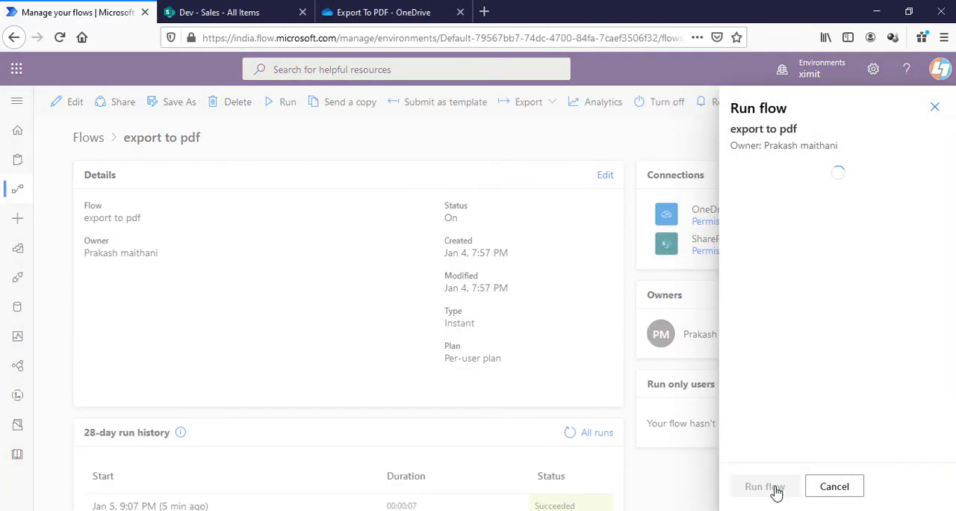
# Run the 'export to pdf' flow and open its latest run in the 28-day run history.
pyautogui.click(765, 487)
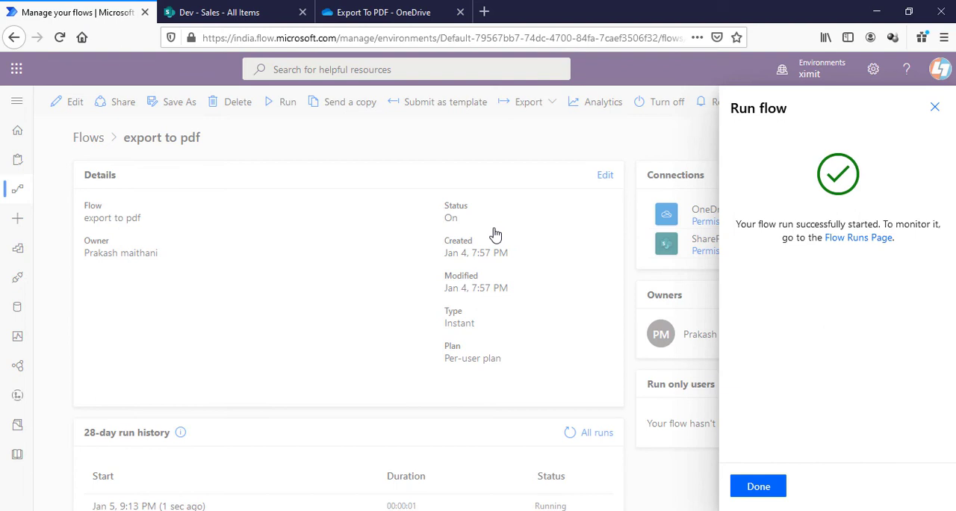
pyautogui.click(216, 12)
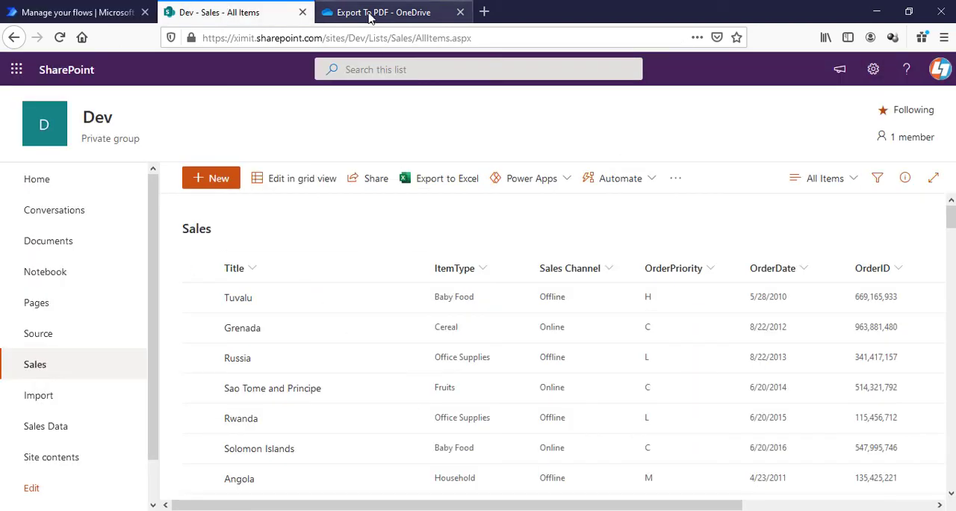
pyautogui.click(72, 12)
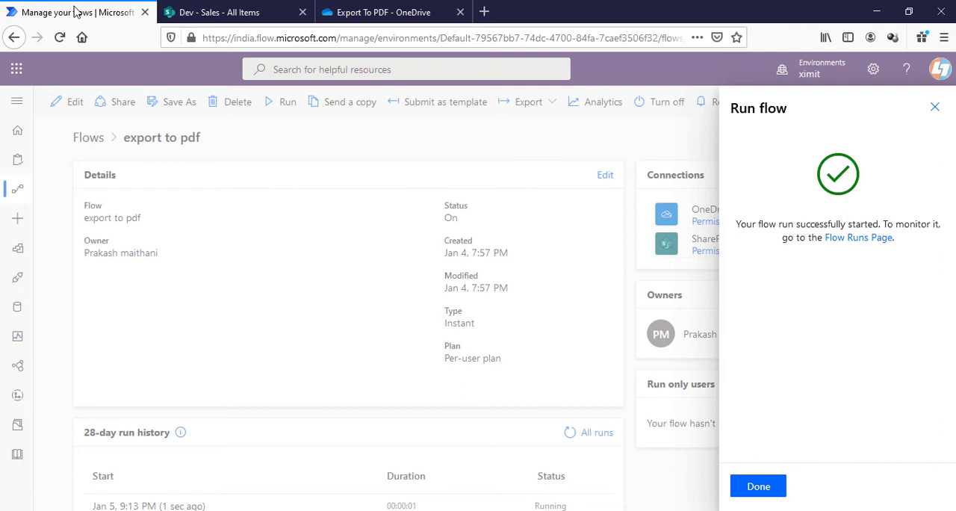
pyautogui.click(757, 485)
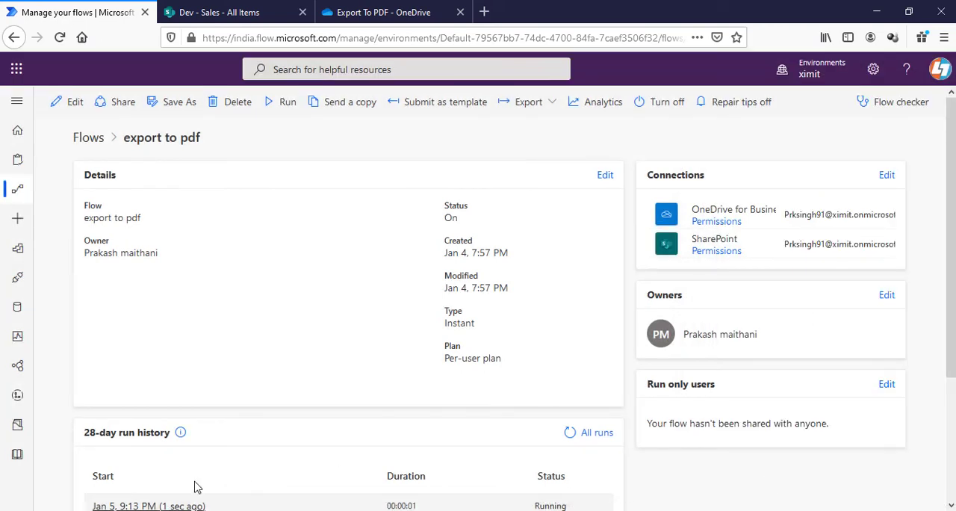
pyautogui.click(148, 504)
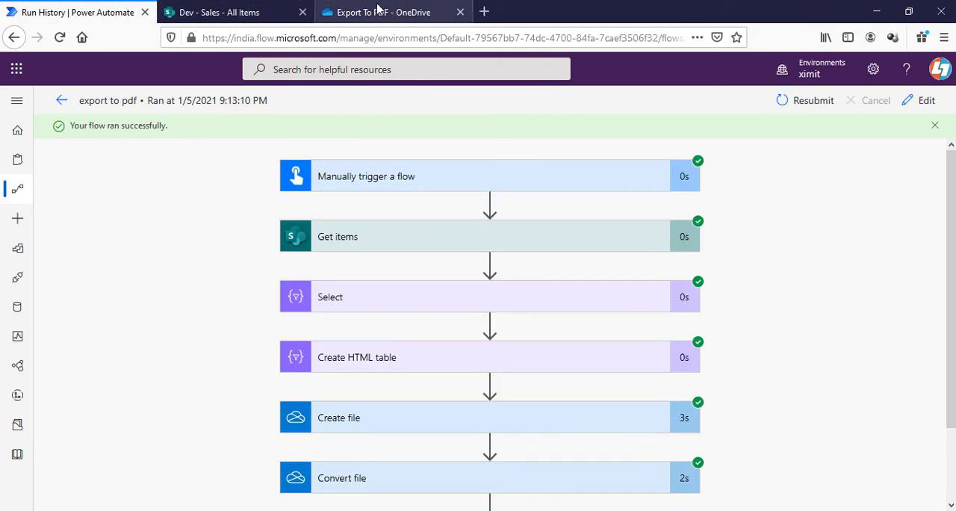
# Preview the generated Test.pdf in OneDrive, zoomed in, and compare it with the SharePoint Sales list.
pyautogui.click(380, 12)
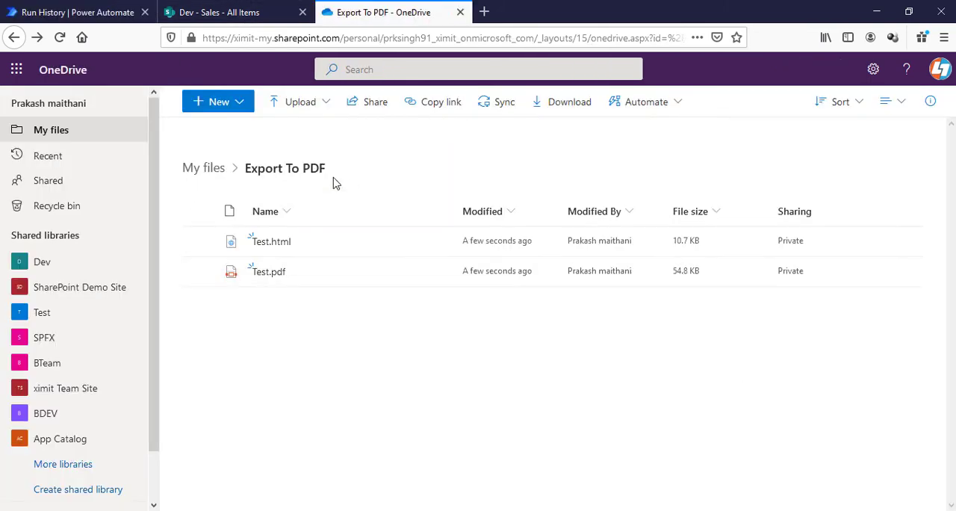
pyautogui.moveTo(267, 272)
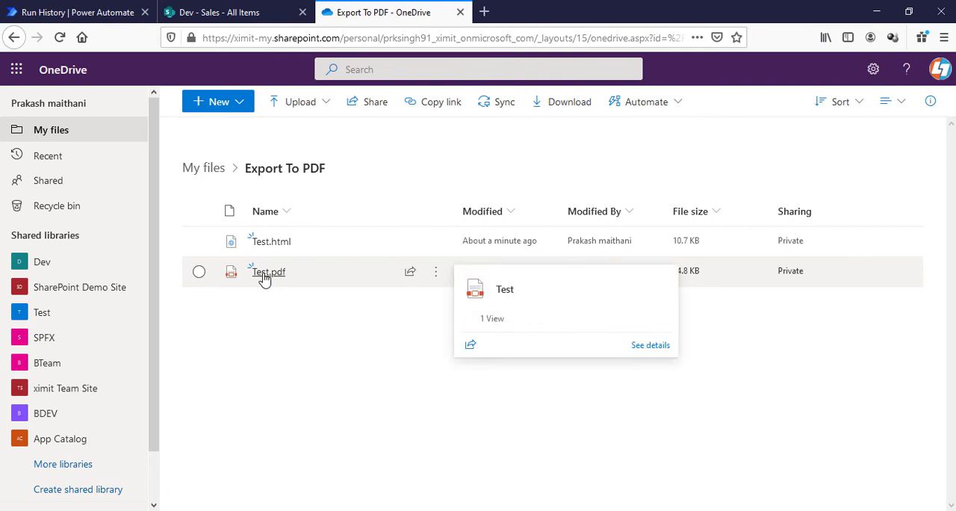
pyautogui.click(267, 272)
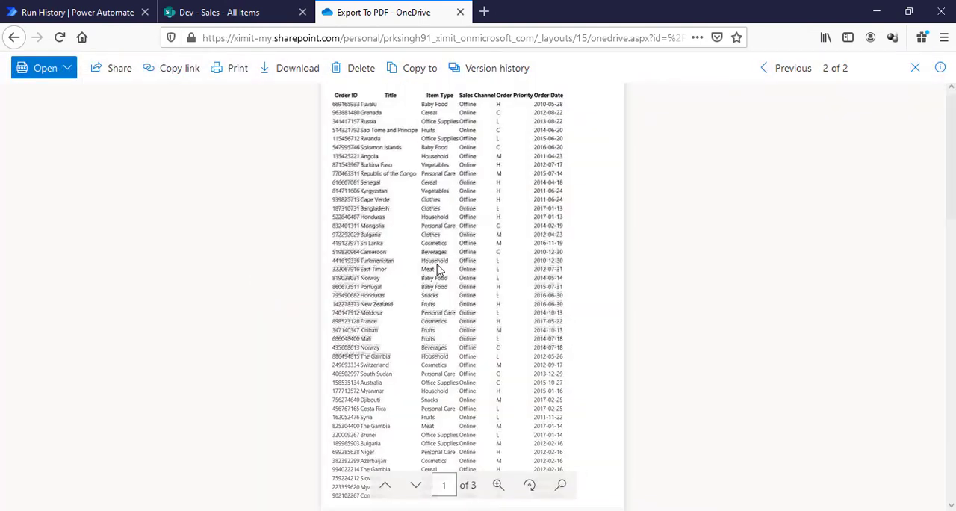
pyautogui.click(499, 484)
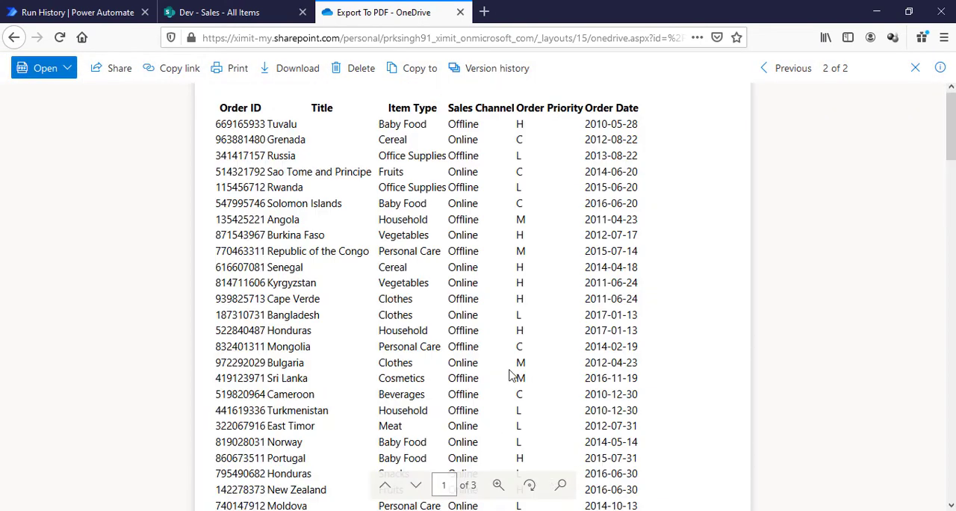
pyautogui.click(224, 12)
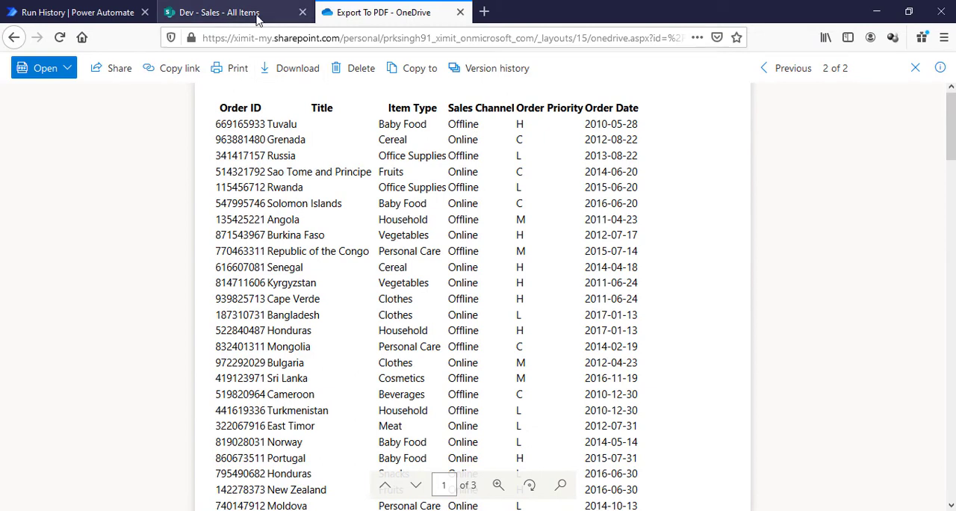
pyautogui.click(231, 12)
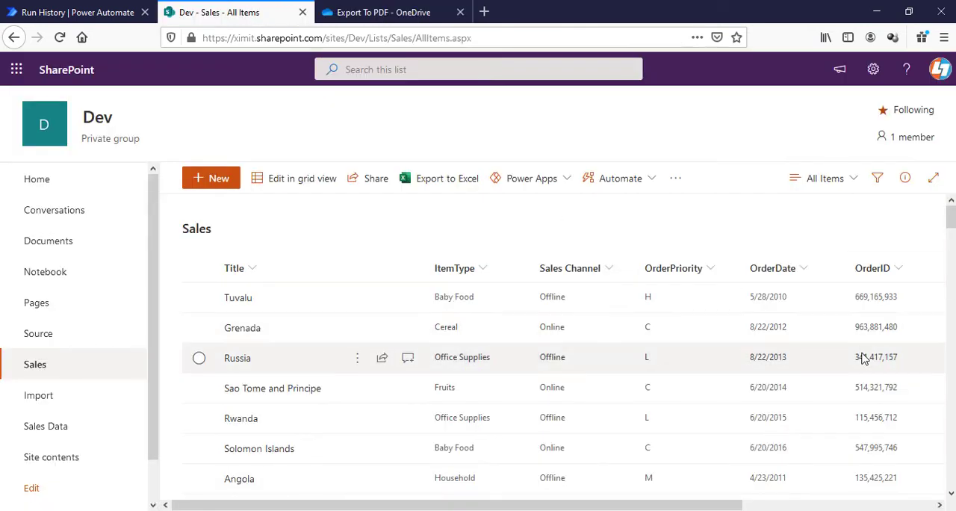
pyautogui.click(392, 12)
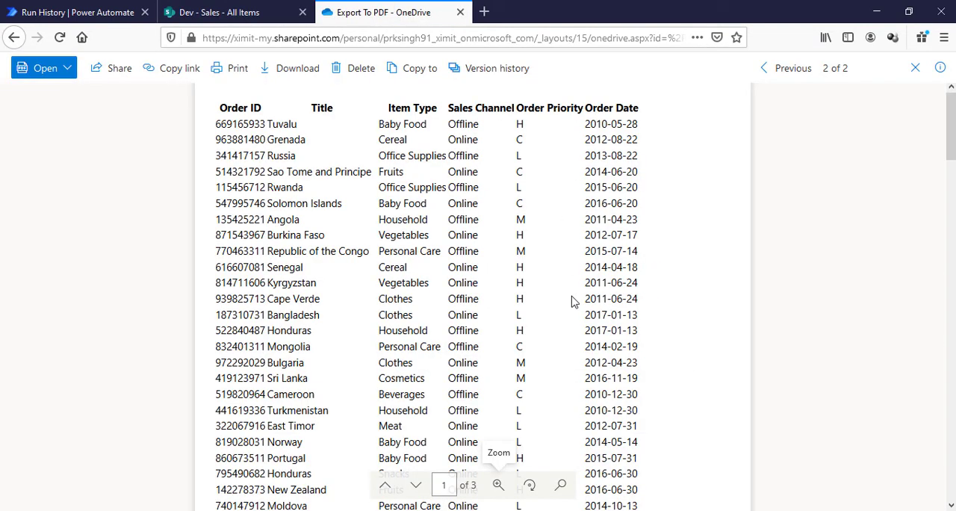
pyautogui.moveTo(314, 69)
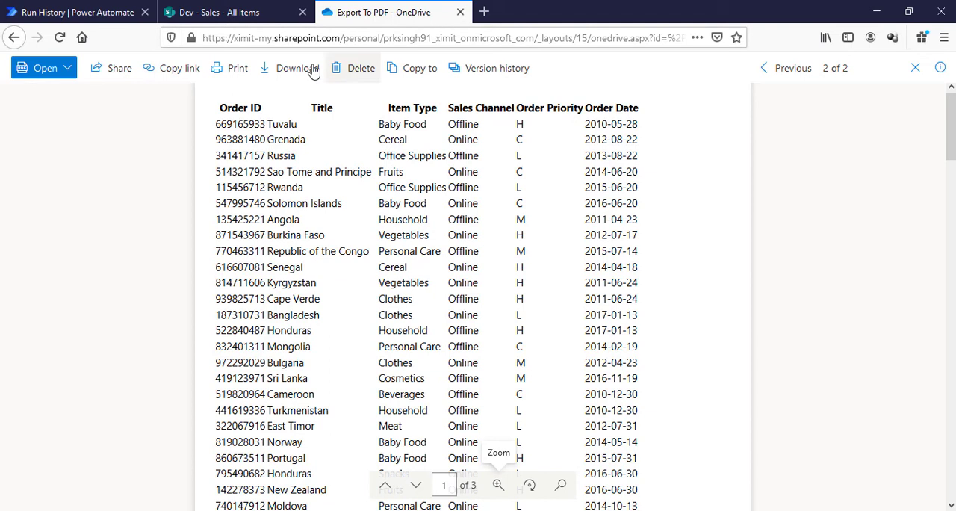
pyautogui.moveTo(297, 68)
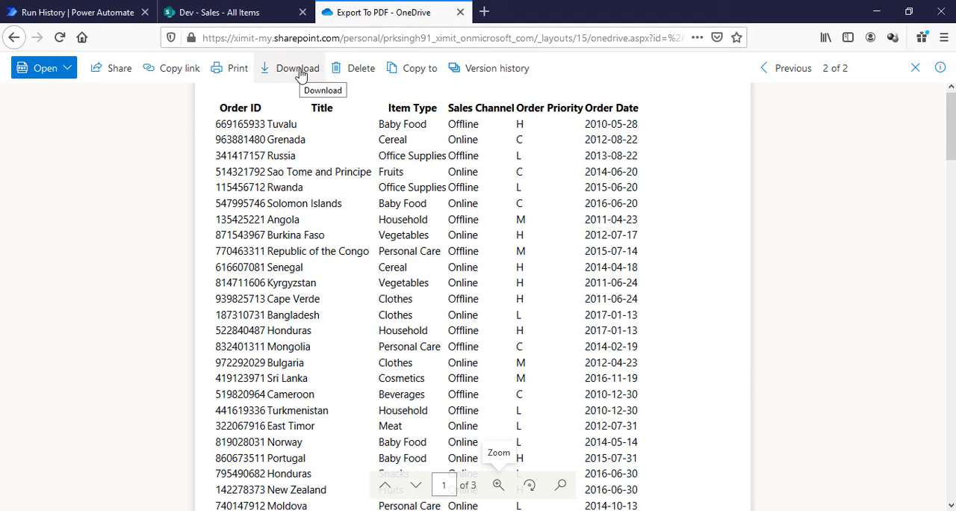
# Select and delete both Test.html and Test.pdf from the Export To PDF folder.
pyautogui.click(914, 68)
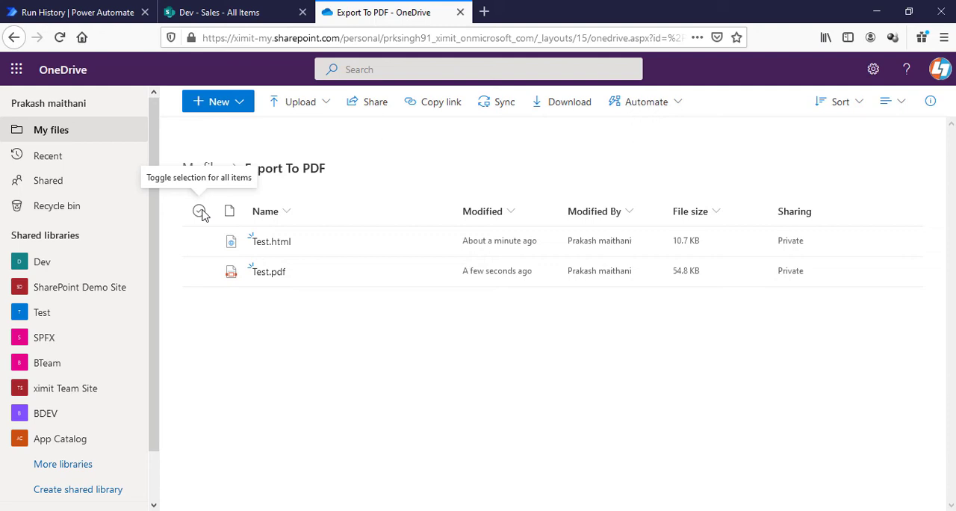
pyautogui.click(200, 210)
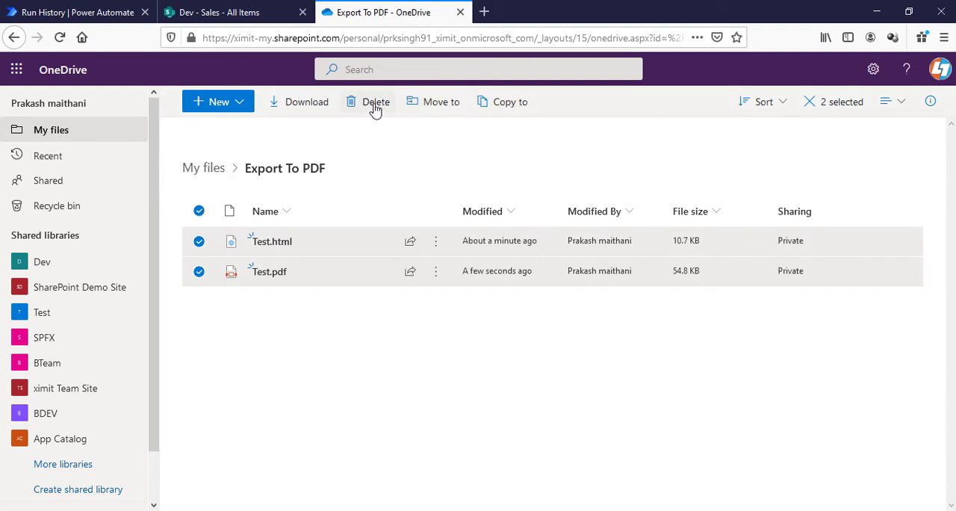
pyautogui.click(375, 101)
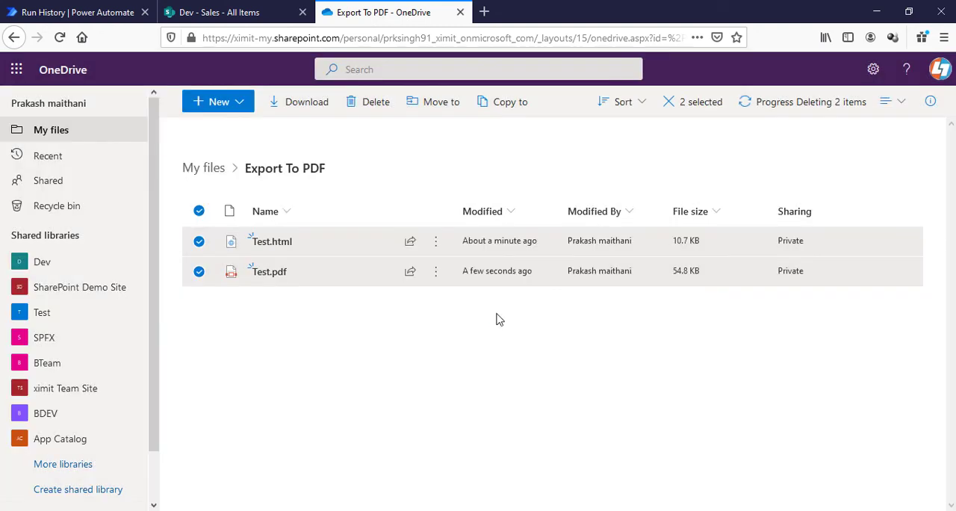
pyautogui.click(75, 12)
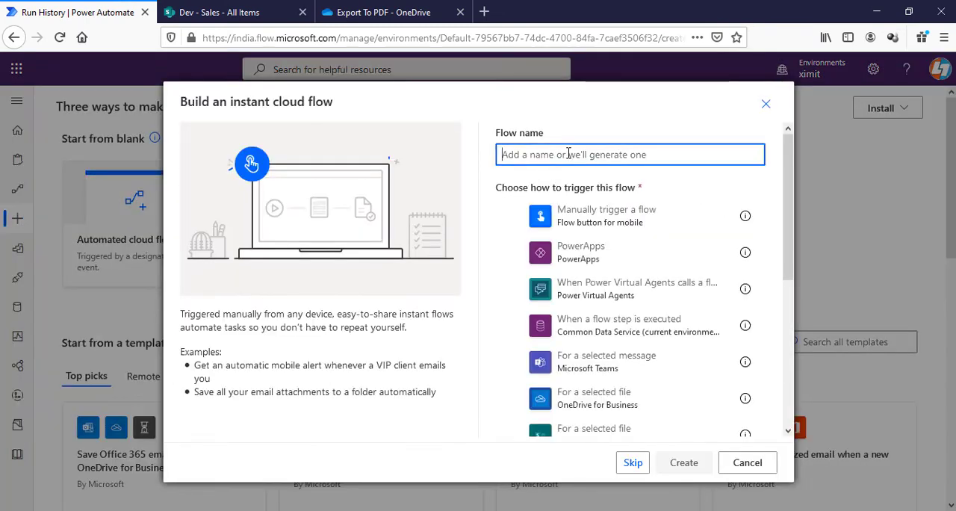
# Name the instant flow 'List to PDF' and search 'get items' for the first new step.
pyautogui.write('Li')
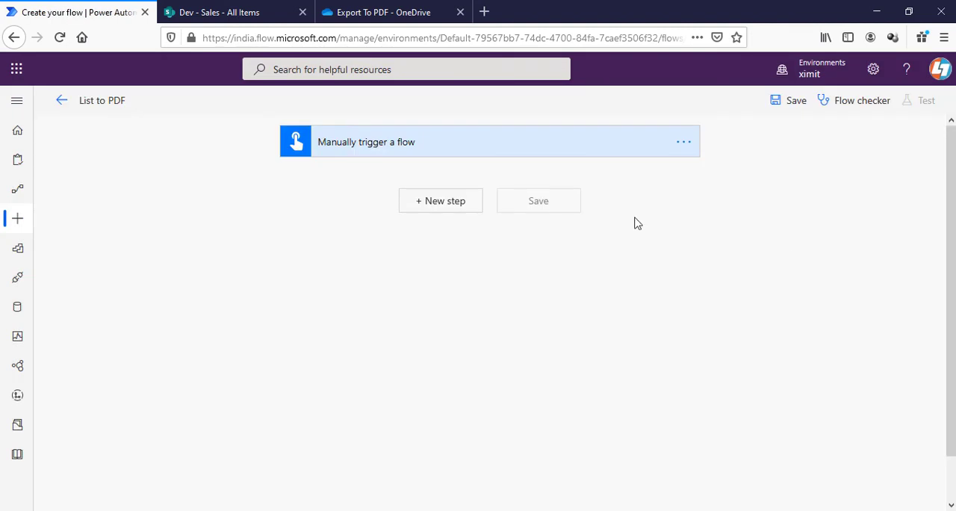
pyautogui.click(439, 200)
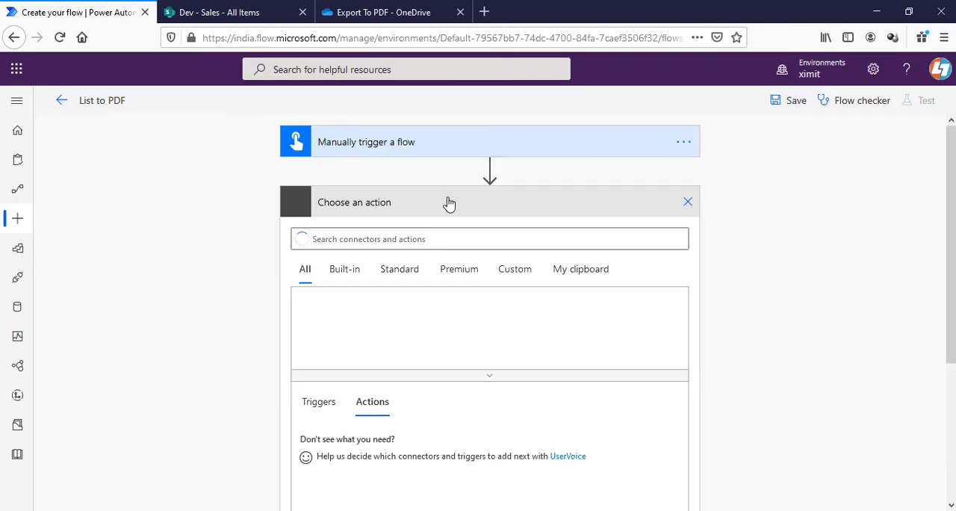
pyautogui.click(490, 239)
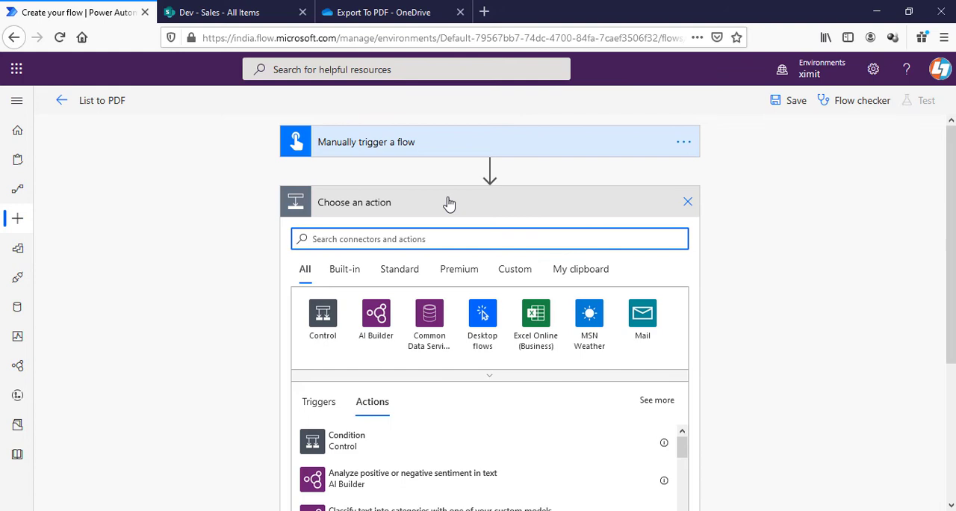
pyautogui.write('get items')
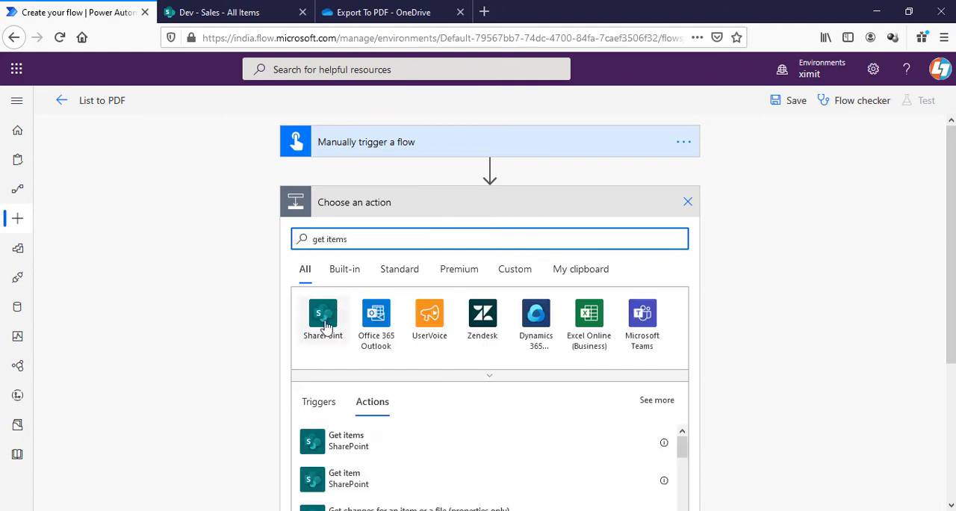
# Add a SharePoint Get items action reading the Dev site's Sales list, reviewing its advanced options.
pyautogui.click(347, 440)
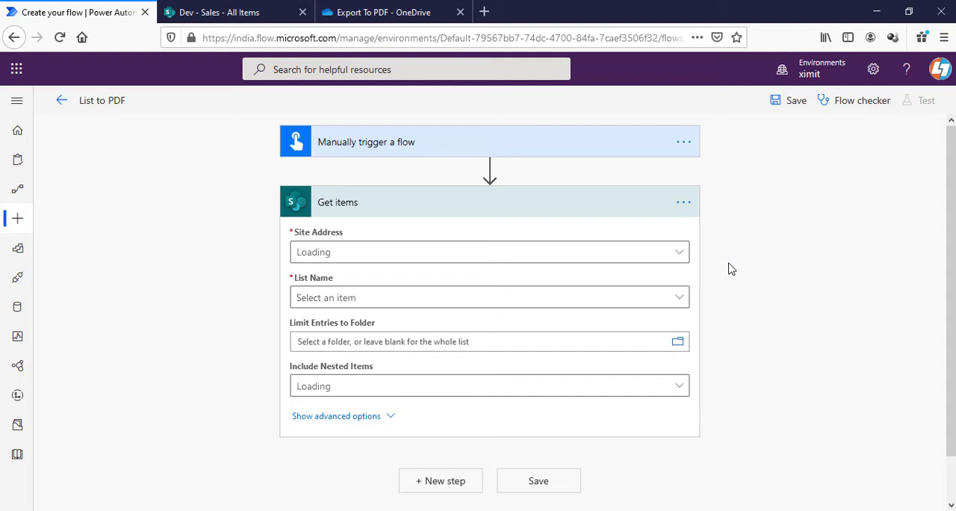
pyautogui.click(224, 12)
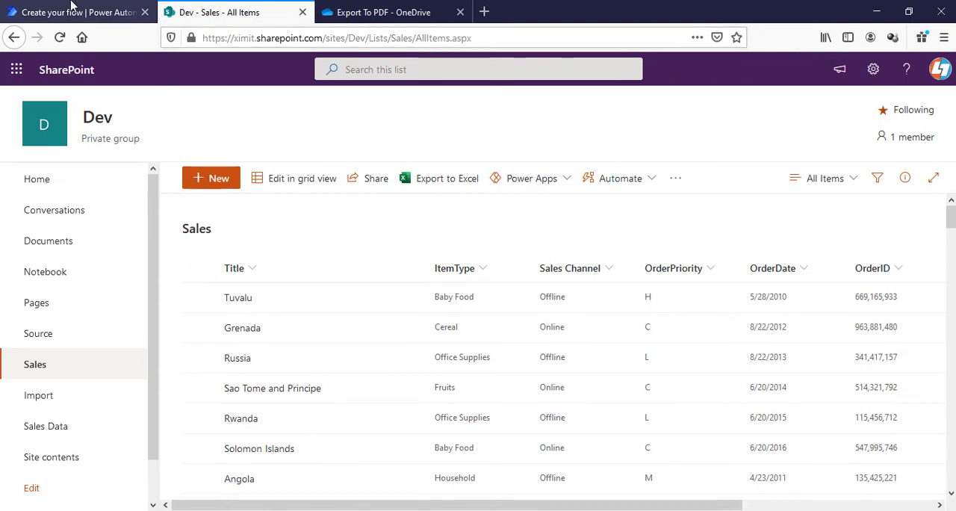
pyautogui.click(74, 12)
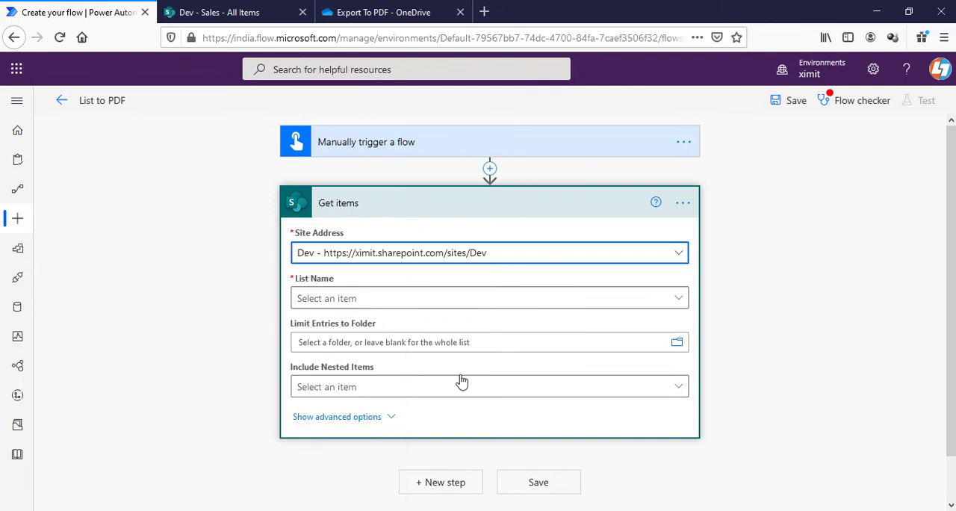
pyautogui.click(488, 298)
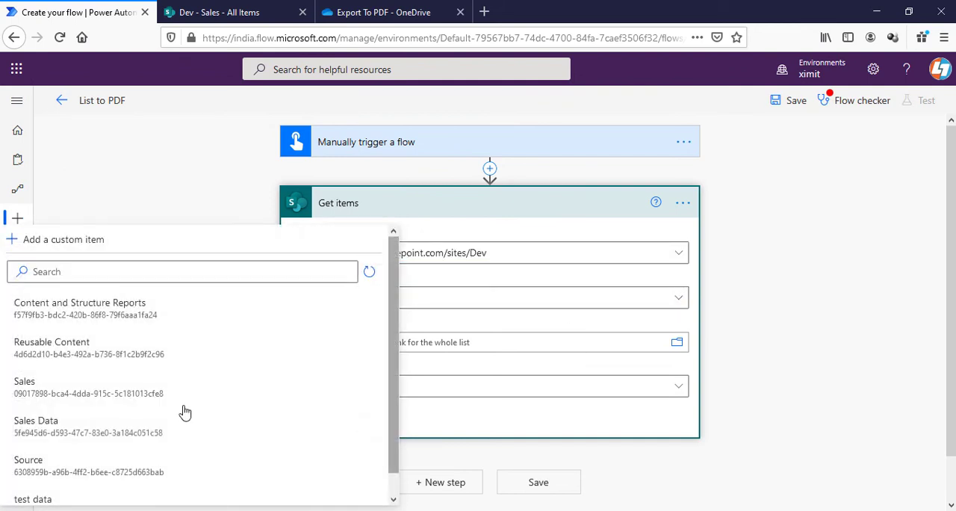
pyautogui.click(23, 381)
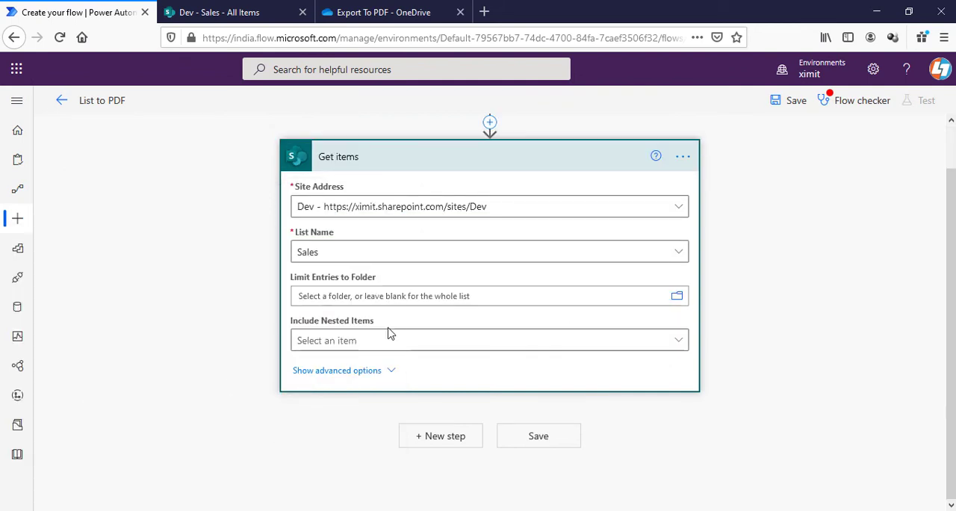
pyautogui.click(338, 371)
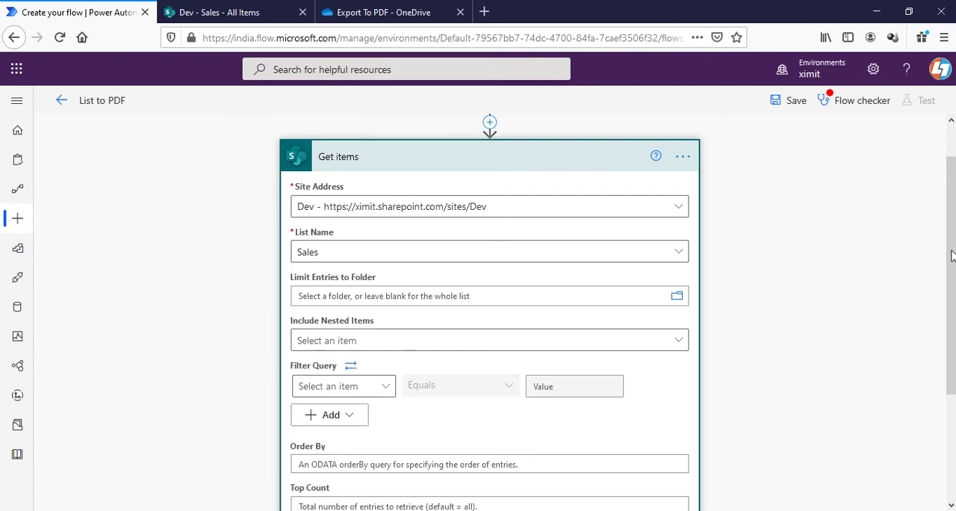
pyautogui.scroll(-3)
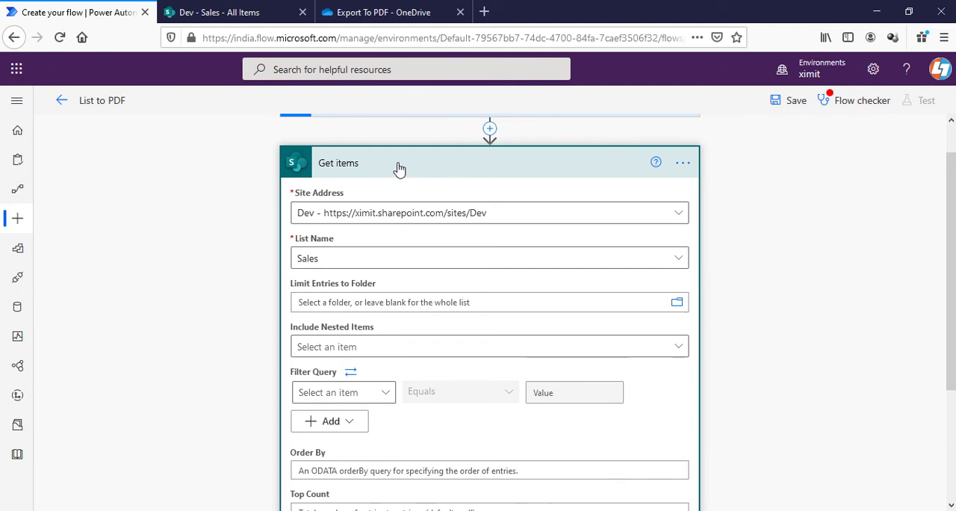
pyautogui.click(337, 163)
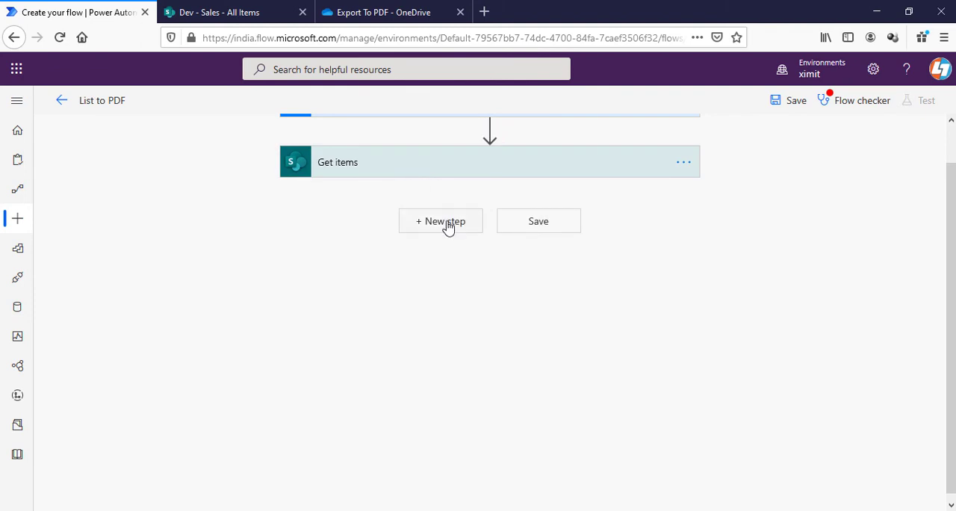
# Add a Select data operation whose From input is the Get items 'value' list.
pyautogui.click(440, 221)
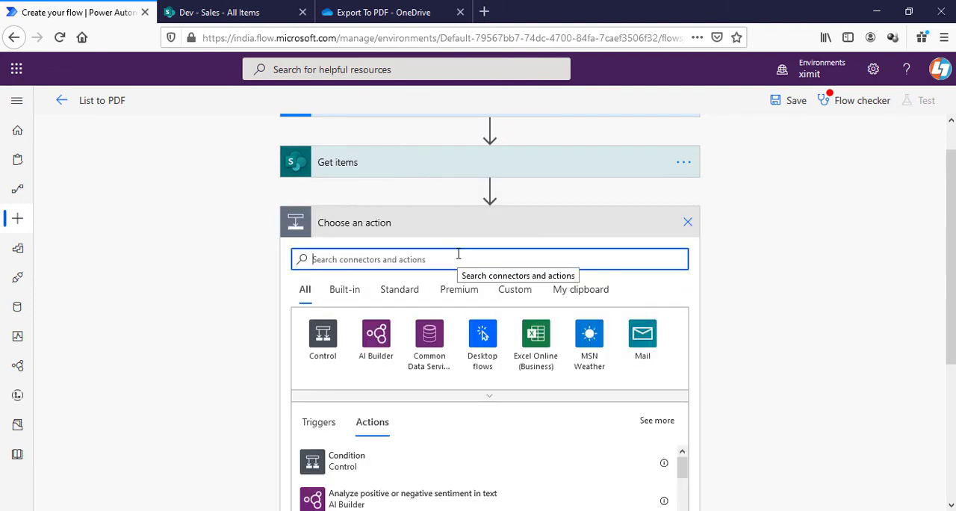
pyautogui.write('data')
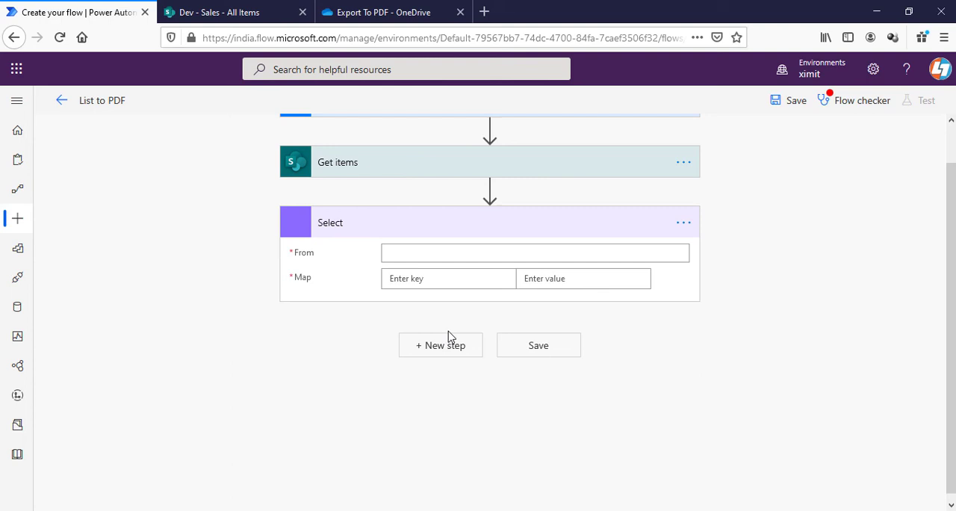
pyautogui.click(534, 252)
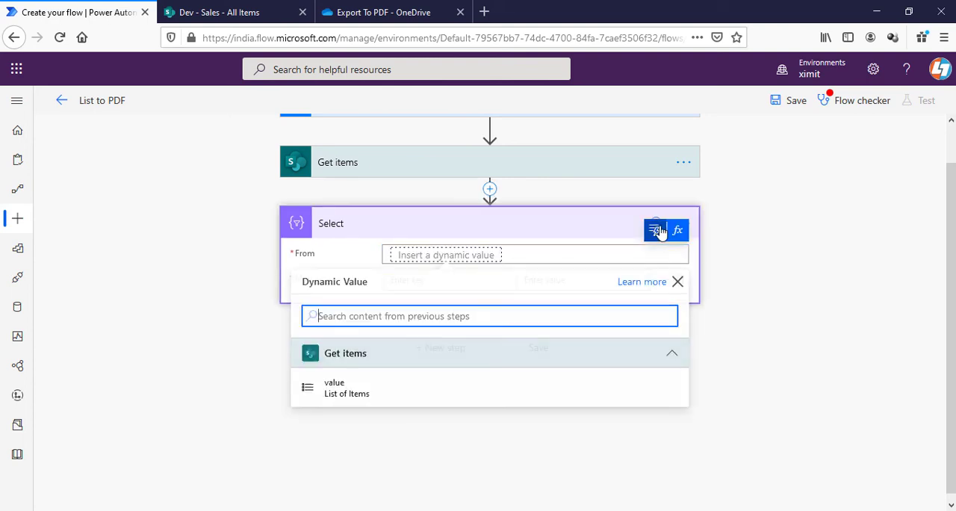
pyautogui.click(334, 387)
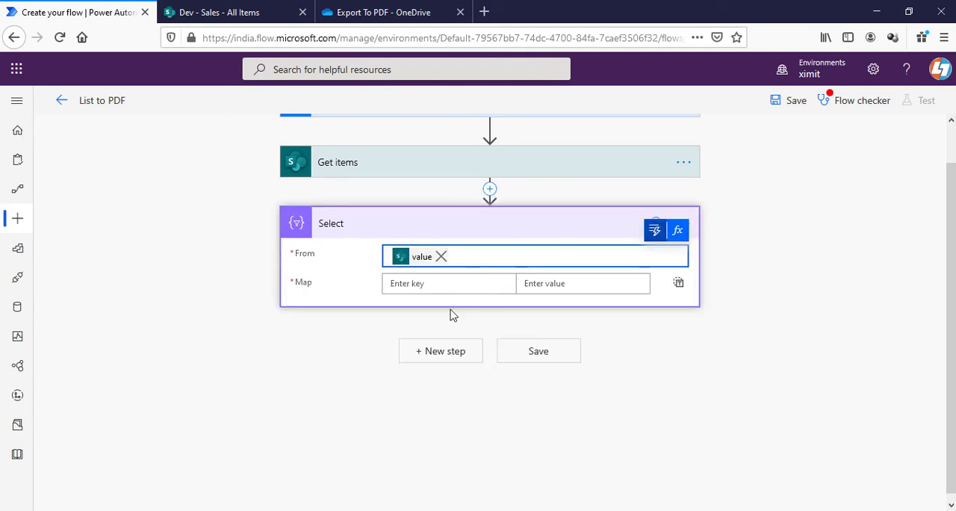
pyautogui.click(448, 281)
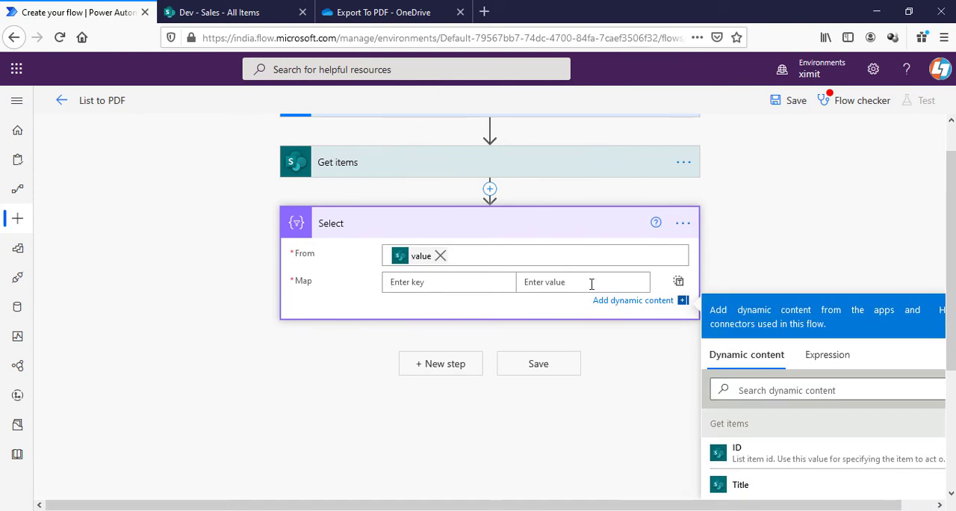
# Check the Sales list's column names in SharePoint and return to the flow.
pyautogui.click(224, 12)
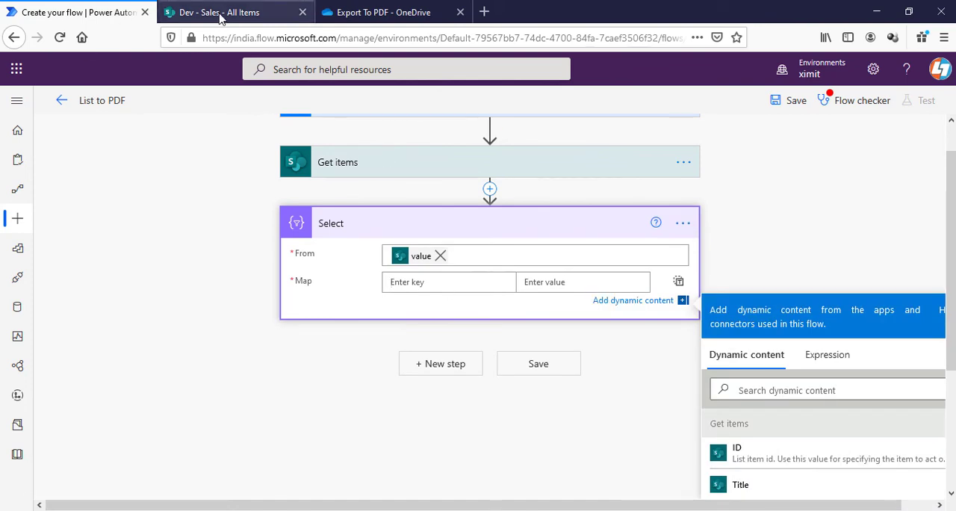
pyautogui.click(216, 12)
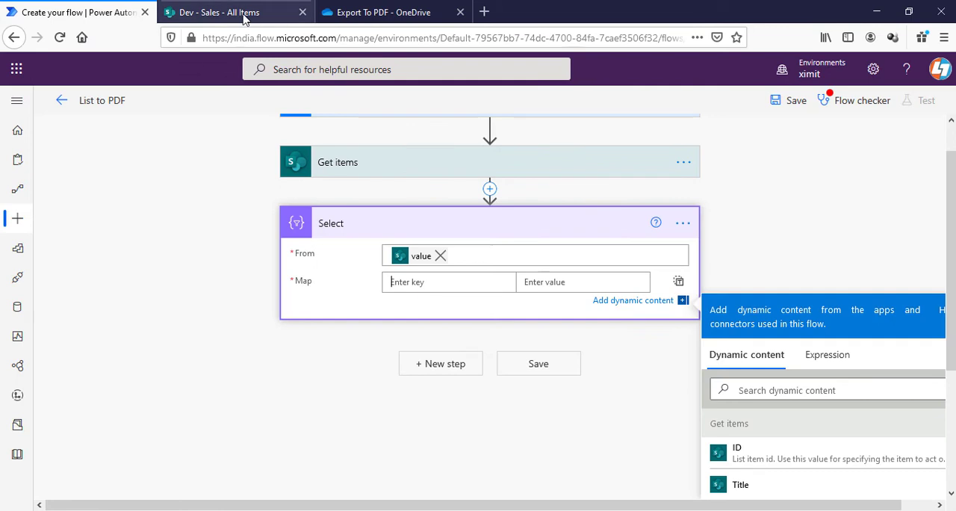
pyautogui.click(236, 12)
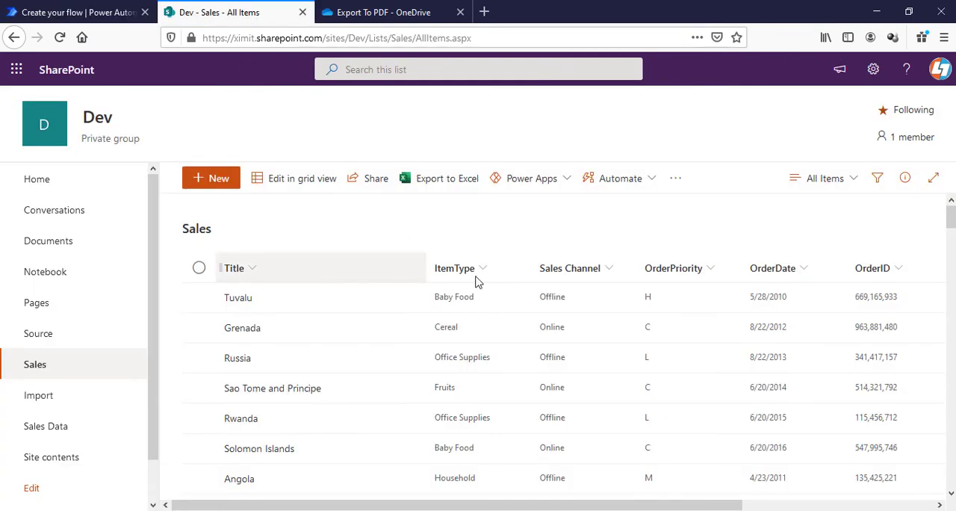
pyautogui.click(74, 12)
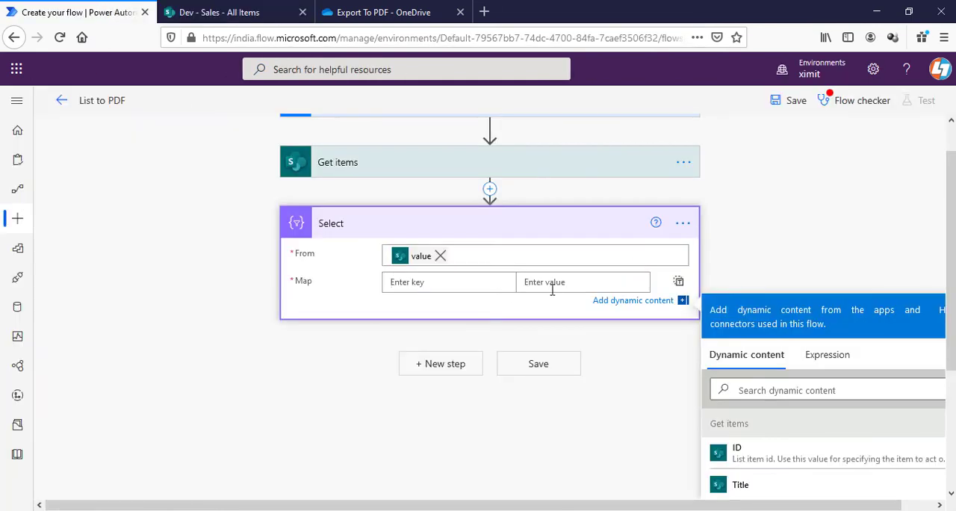
# Enter Select map keys Order ID, Title, Item Type, Sales Channel, Order Priority and Order Date.
pyautogui.click(217, 12)
pyautogui.write('Order ID')
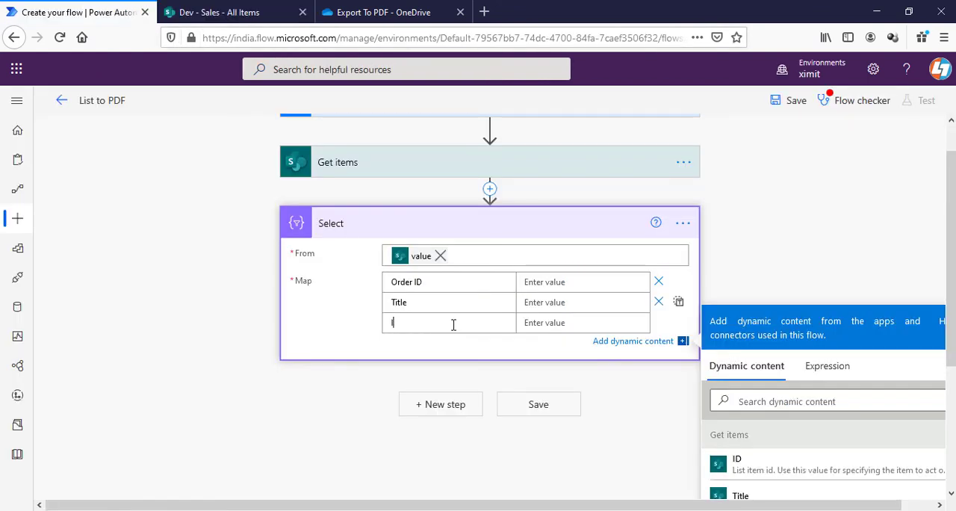
pyautogui.write('Item Tyoe')
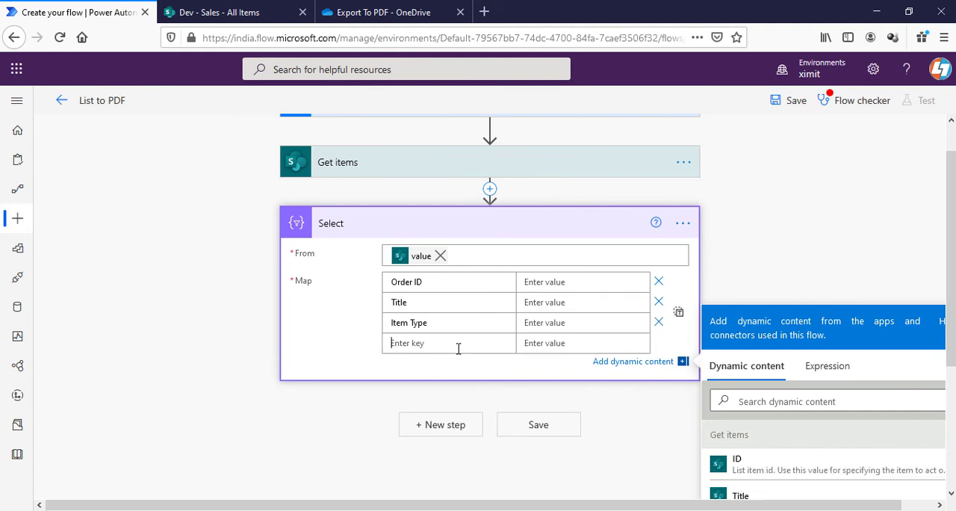
pyautogui.write('Sales Ch')
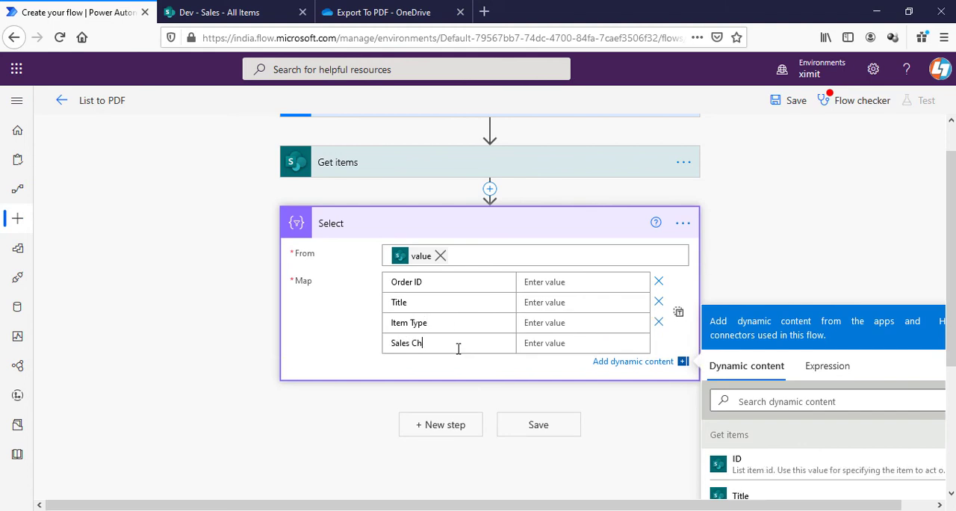
pyautogui.write('annel')
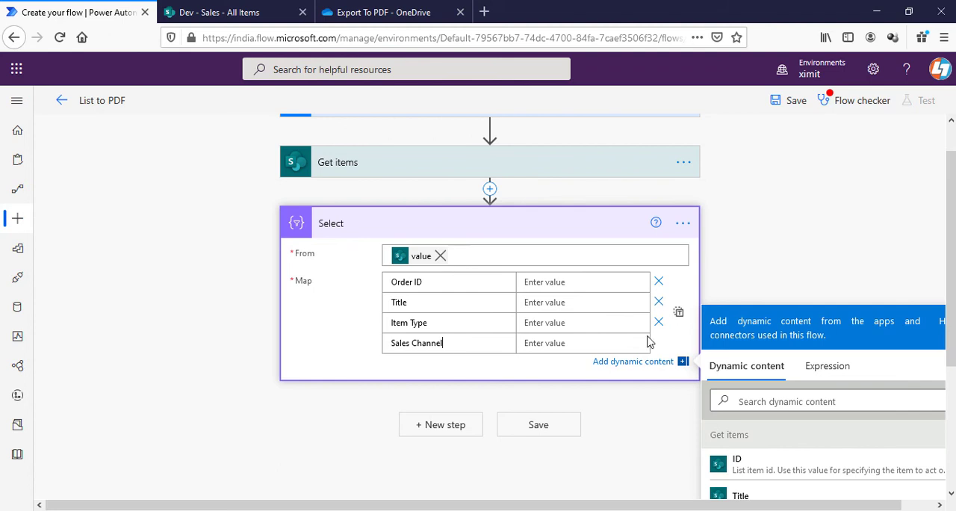
pyautogui.click(224, 12)
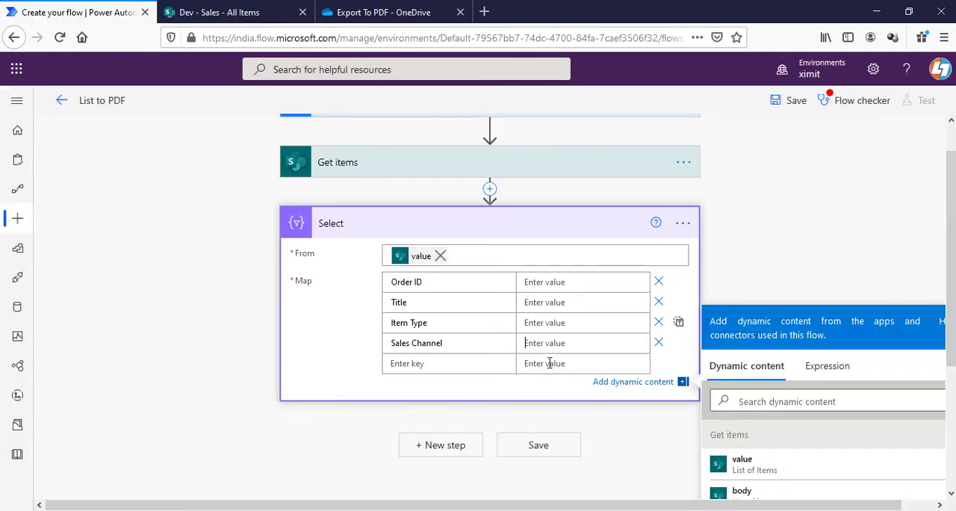
pyautogui.write('Order Prio')
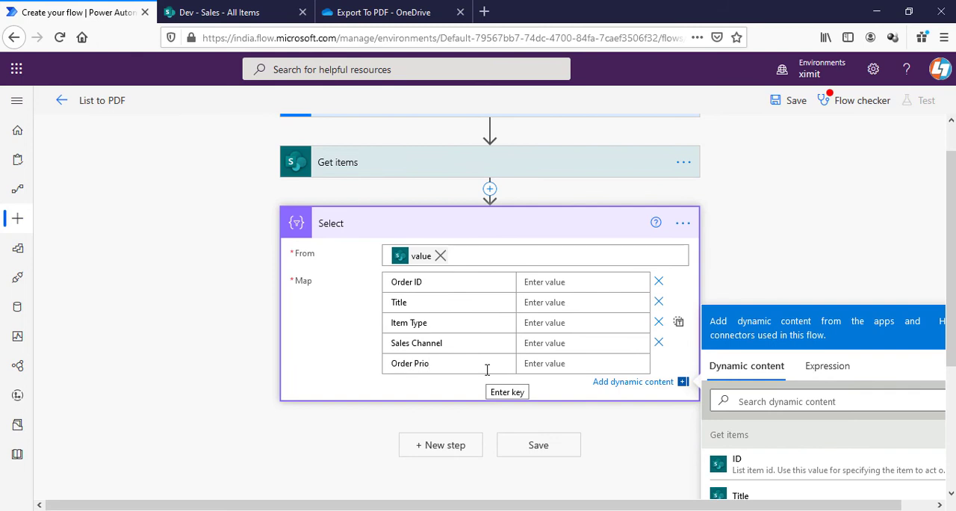
pyautogui.write('rity')
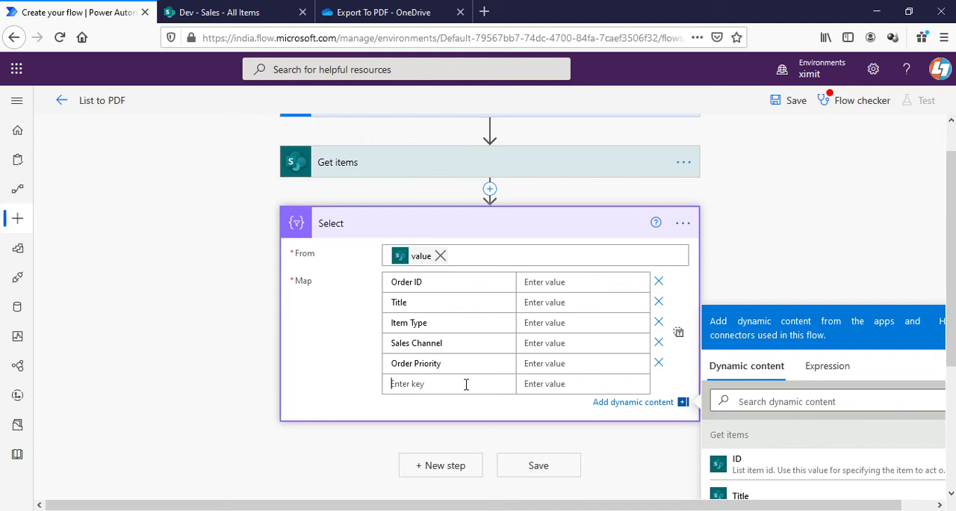
pyautogui.write('Order Date')
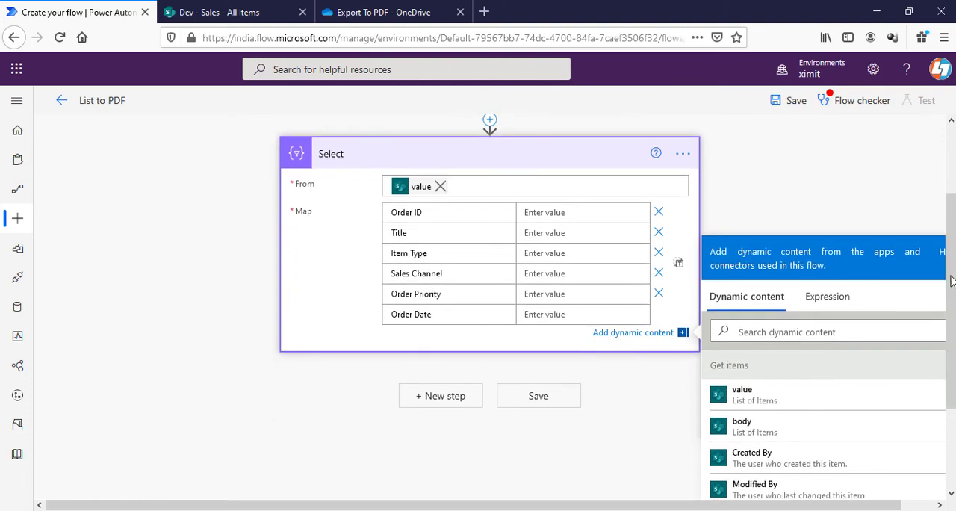
# Map the Order ID and Title keys to the OrderID and Title dynamic content fields.
pyautogui.click(821, 332)
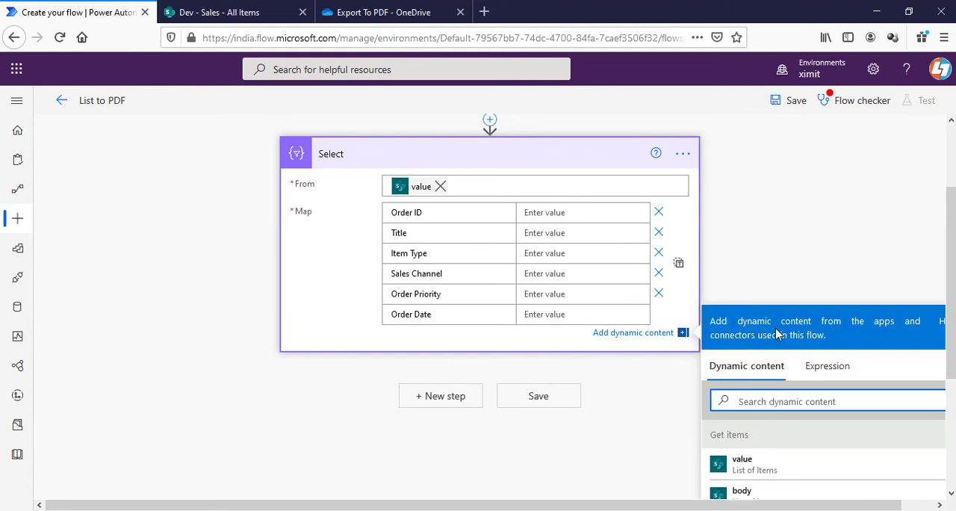
pyautogui.write('order')
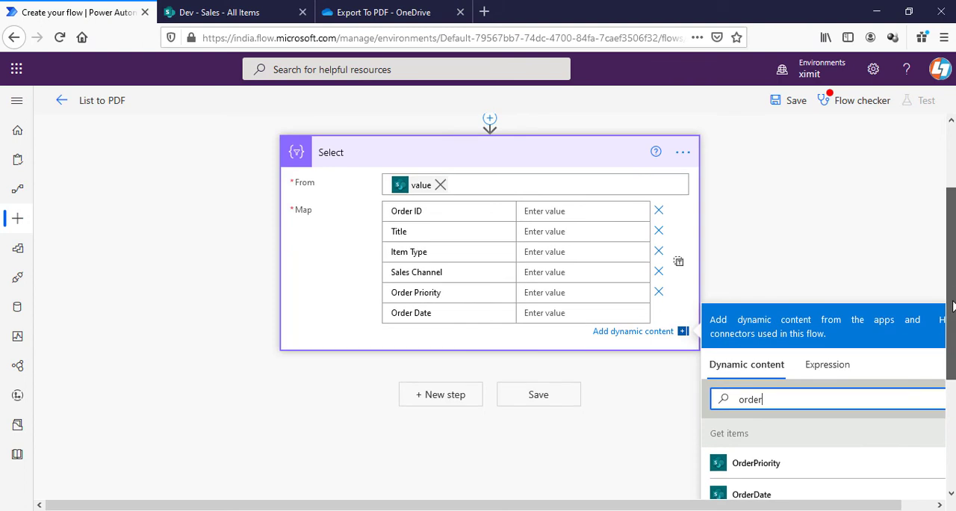
pyautogui.scroll(-3)
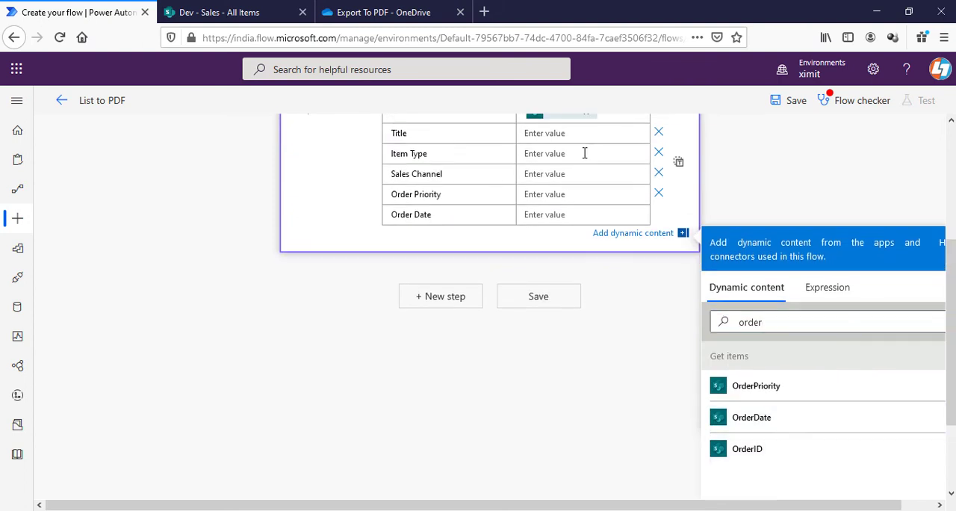
pyautogui.click(747, 448)
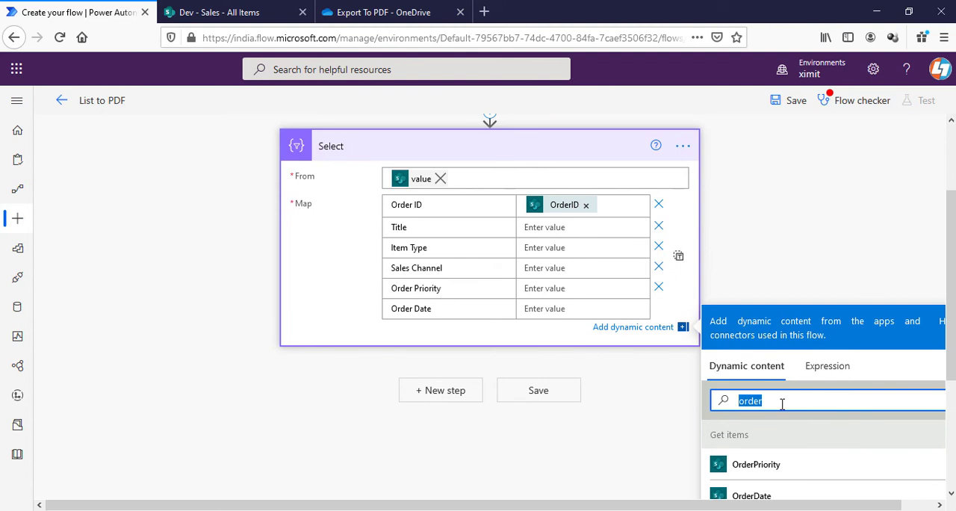
pyautogui.write('title')
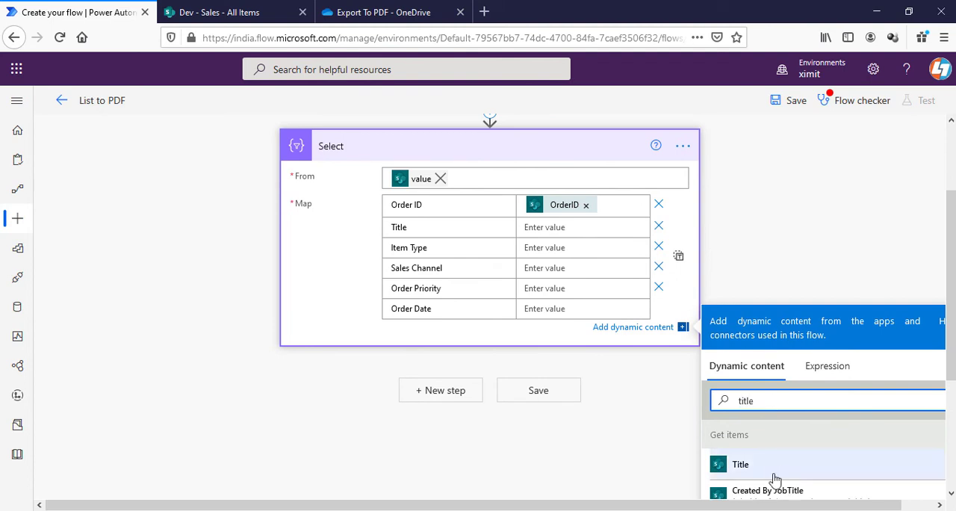
# Map Item Type, Sales Channel, Order Priority and Order Date to their matching list columns.
pyautogui.click(741, 462)
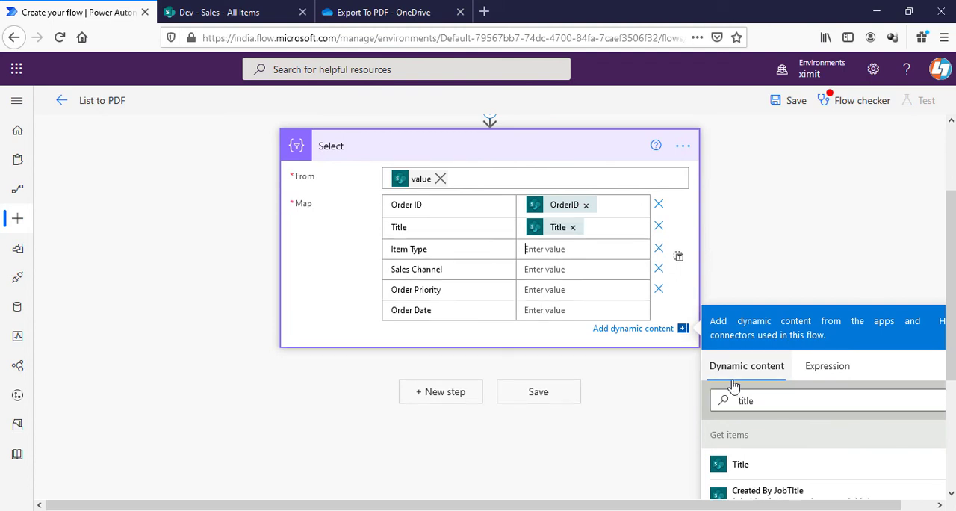
pyautogui.write('ite')
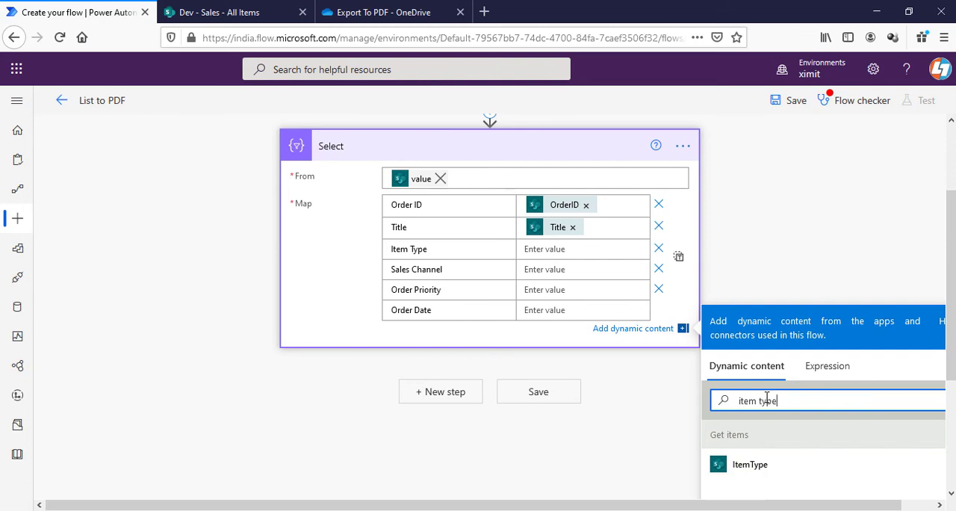
pyautogui.moveTo(773, 463)
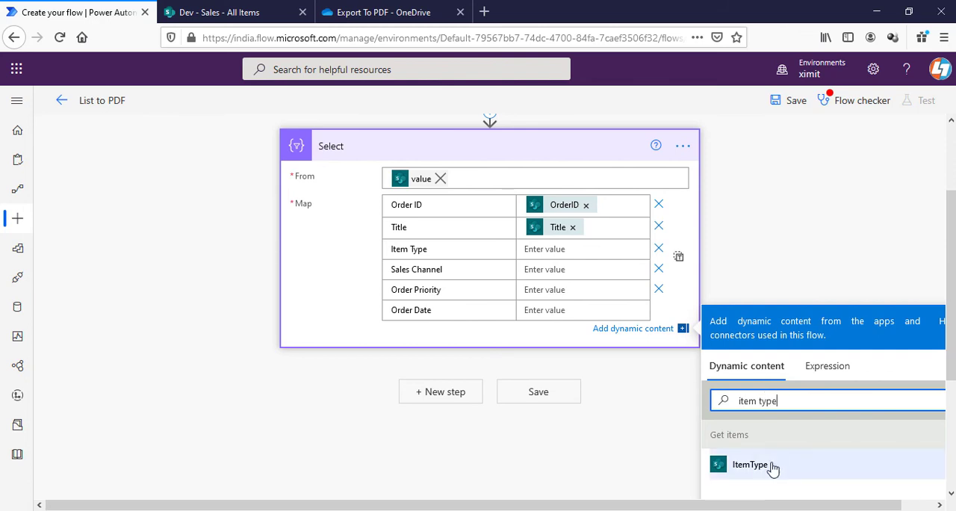
pyautogui.click(749, 463)
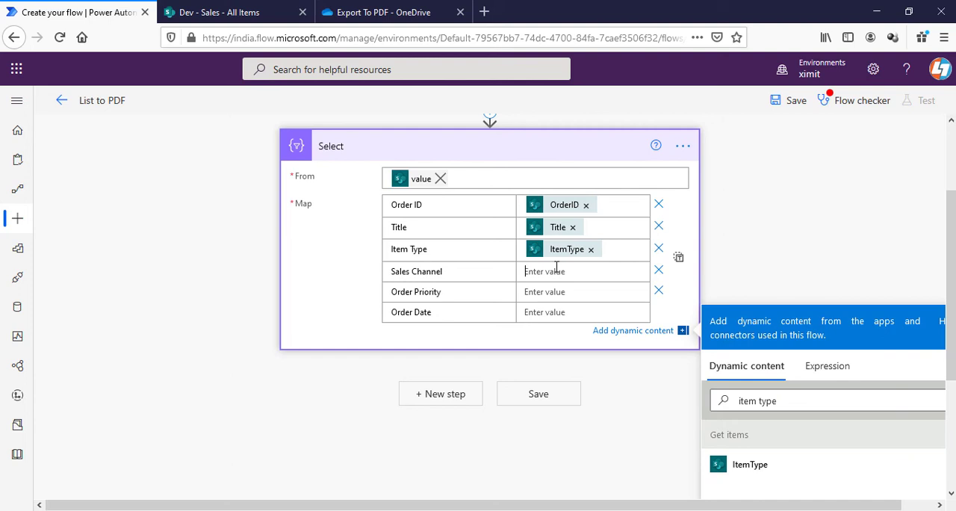
pyautogui.write('sales')
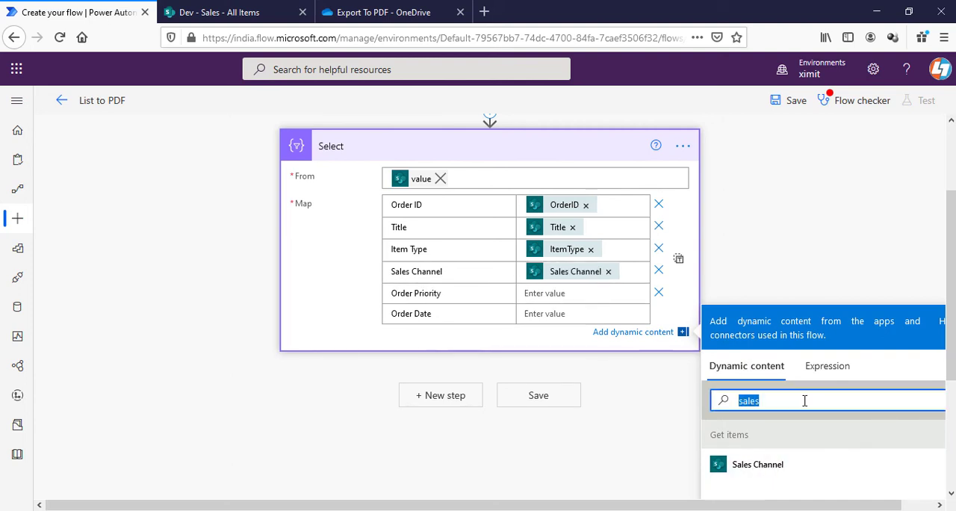
pyautogui.write('order')
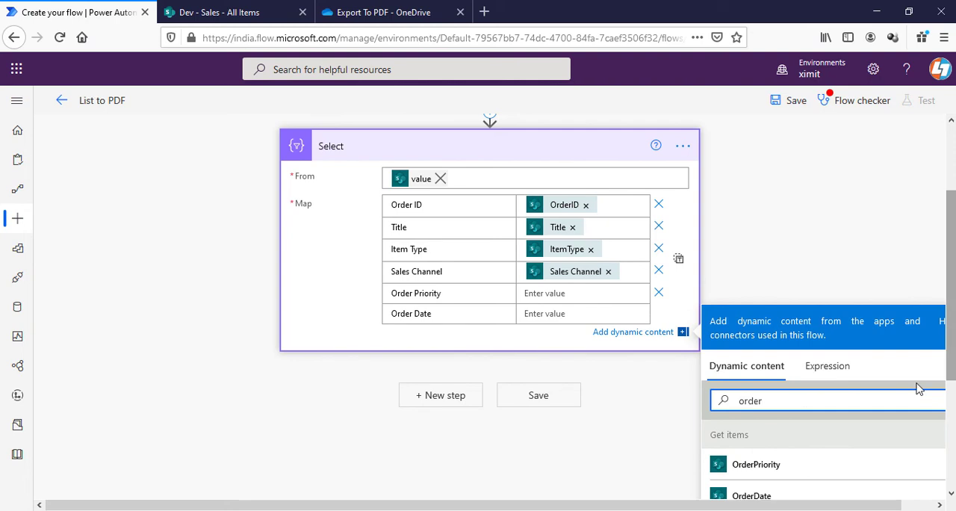
pyautogui.click(755, 463)
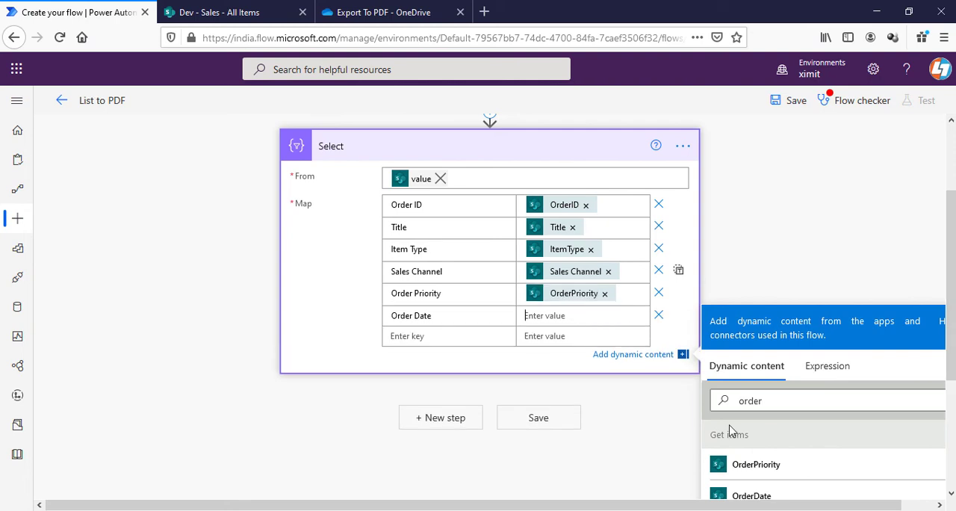
pyautogui.click(751, 496)
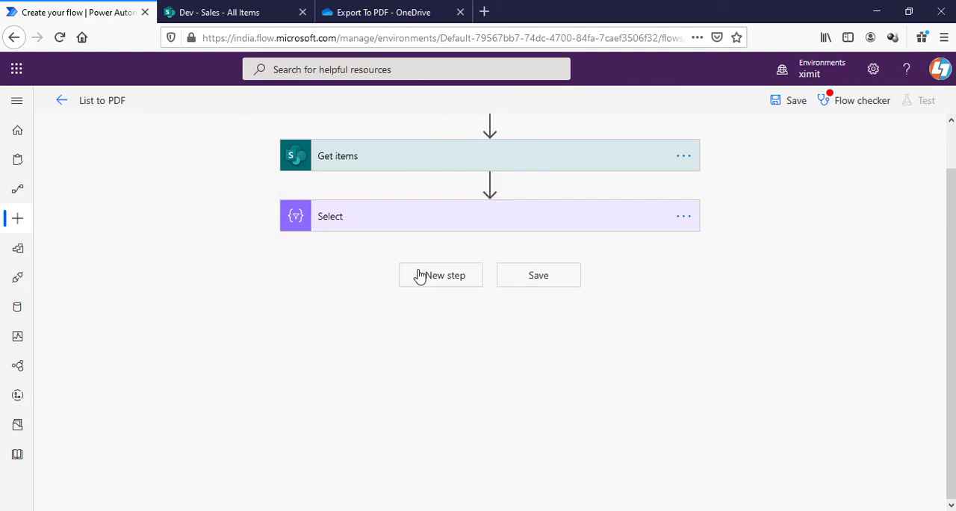
# Add a Create HTML table action built from the Select Output.
pyautogui.click(439, 275)
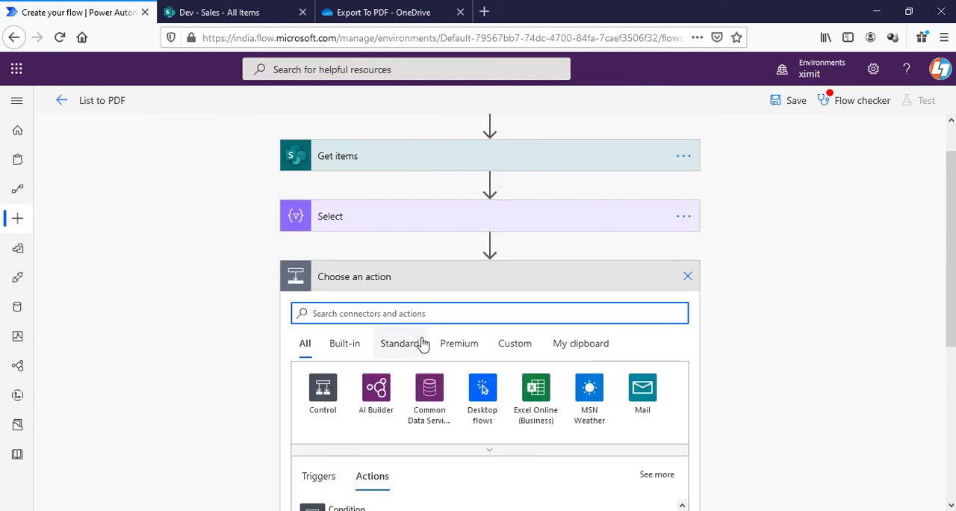
pyautogui.write('data')
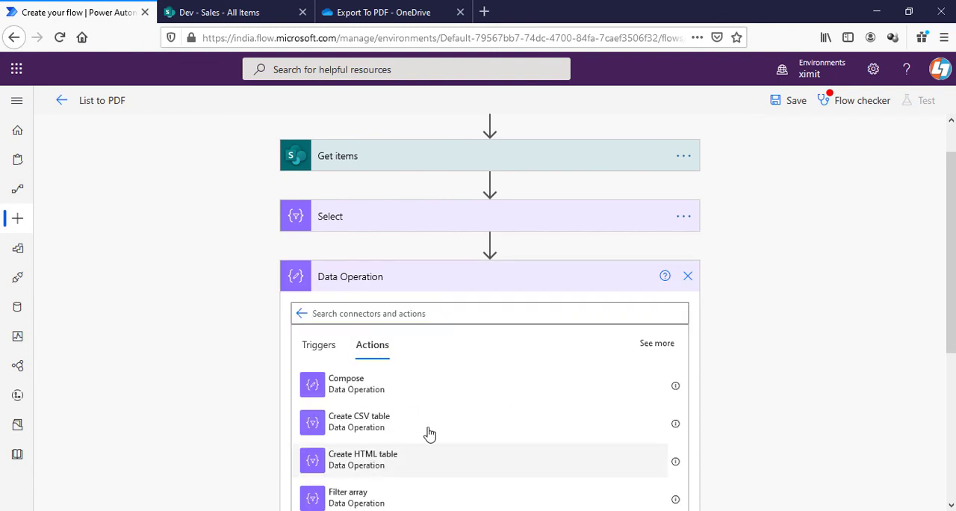
pyautogui.click(361, 460)
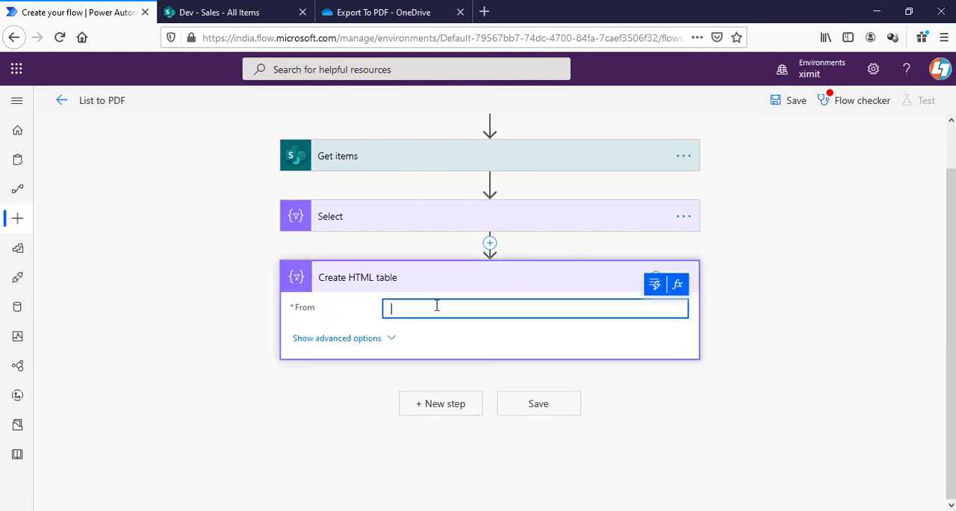
pyautogui.click(535, 307)
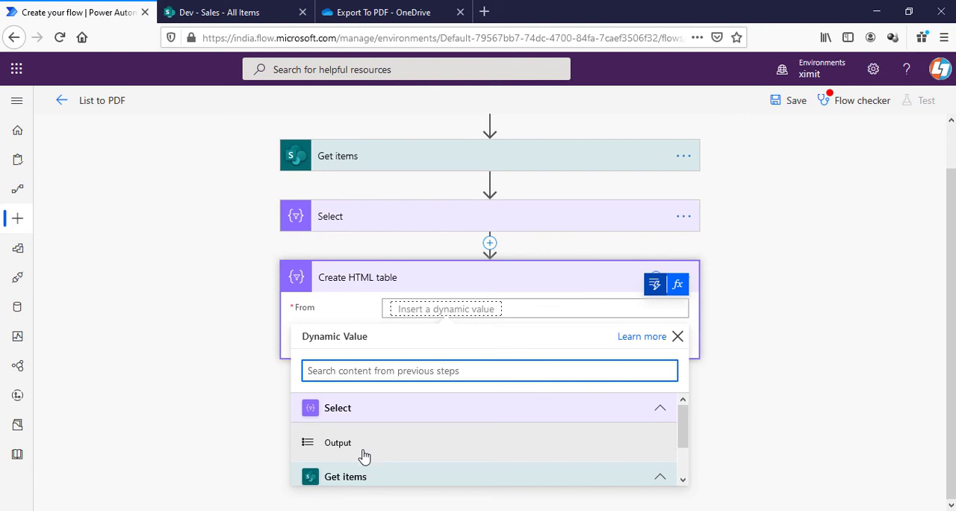
pyautogui.click(337, 442)
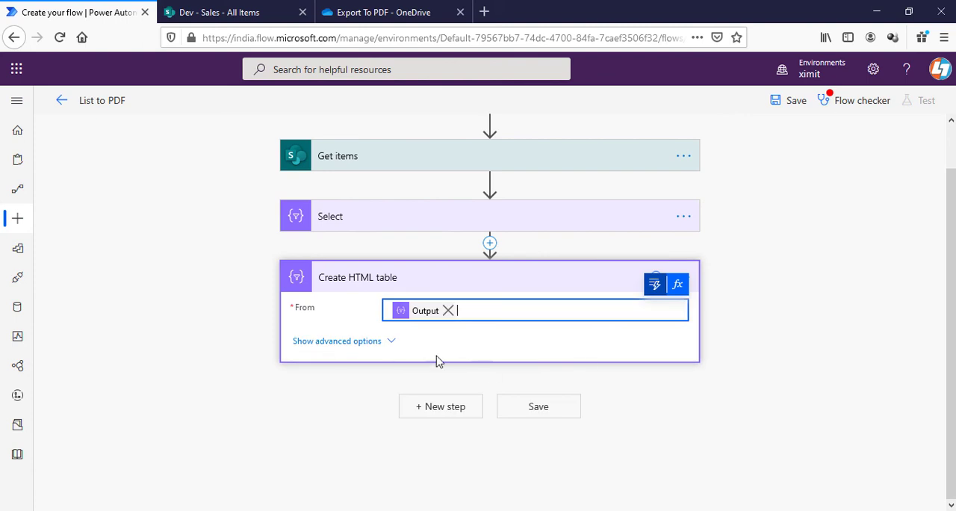
pyautogui.moveTo(393, 344)
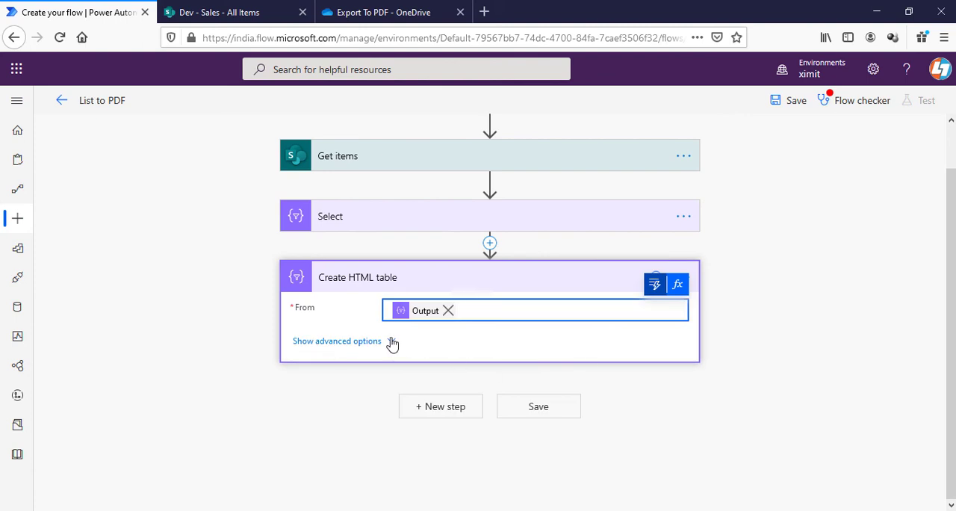
# Keep the HTML table's Columns setting on Automatic in advanced options and collapse the step.
pyautogui.click(336, 340)
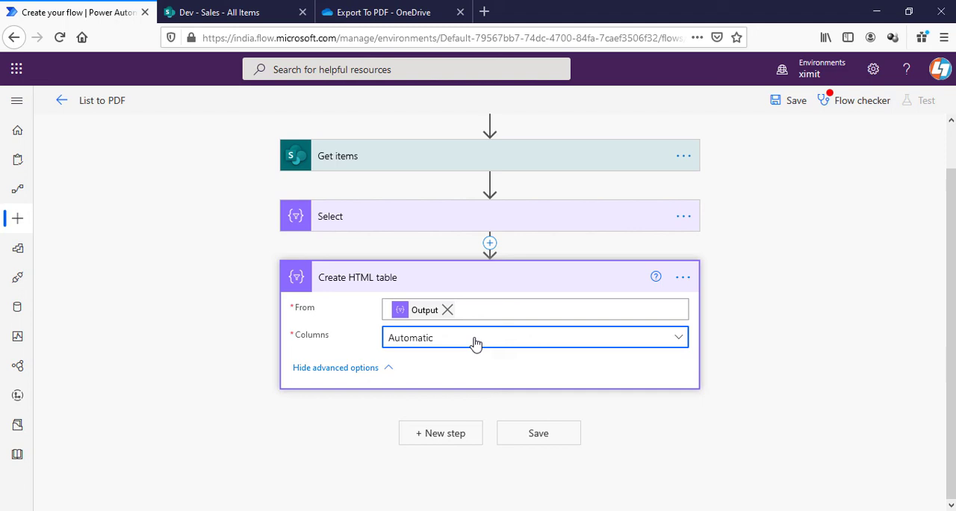
pyautogui.click(535, 337)
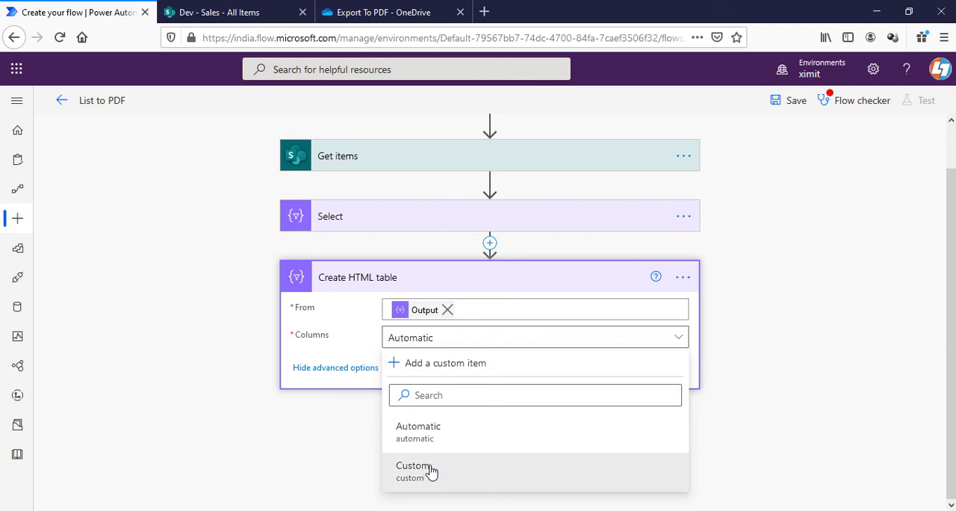
pyautogui.moveTo(445, 431)
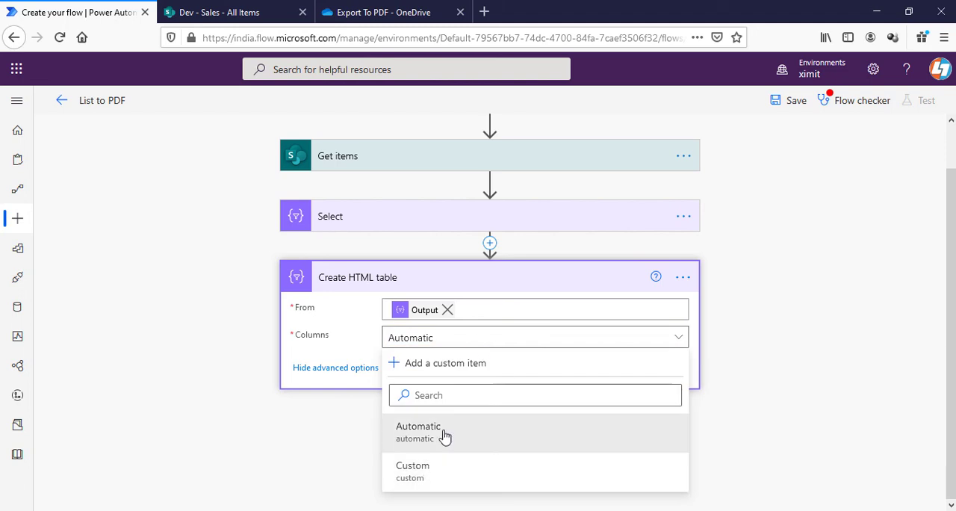
pyautogui.click(418, 431)
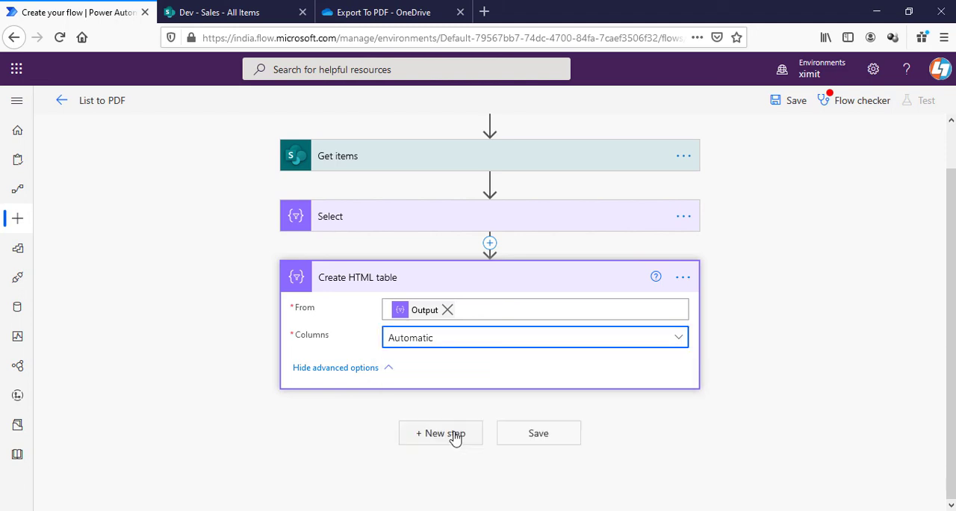
pyautogui.moveTo(381, 239)
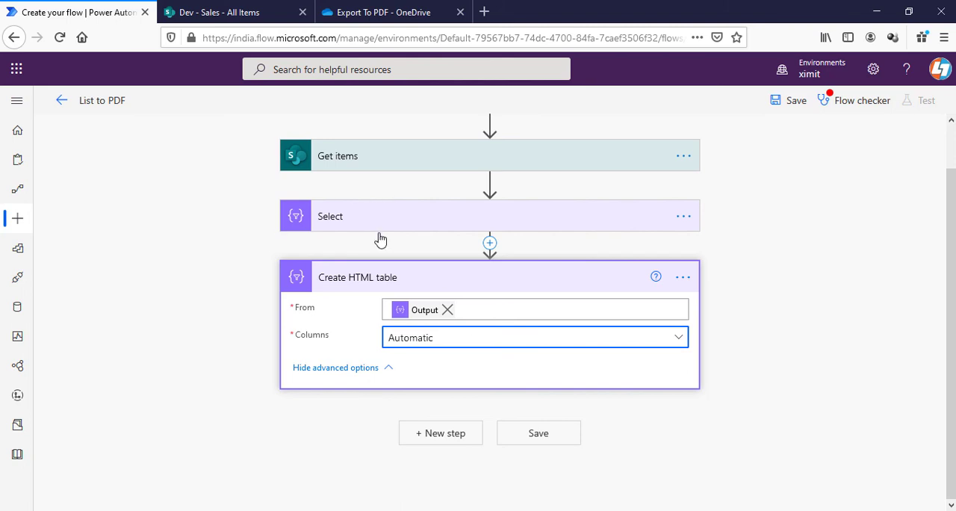
pyautogui.click(357, 277)
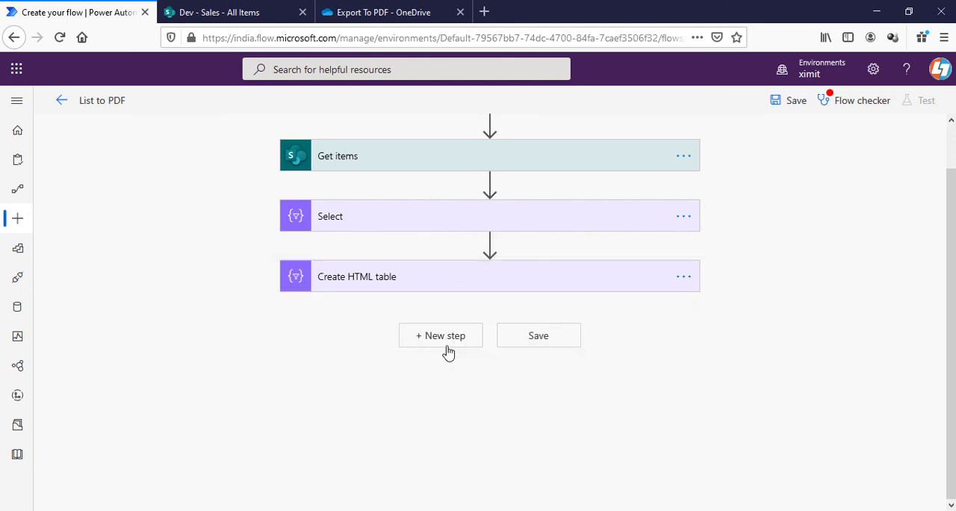
pyautogui.moveTo(430, 346)
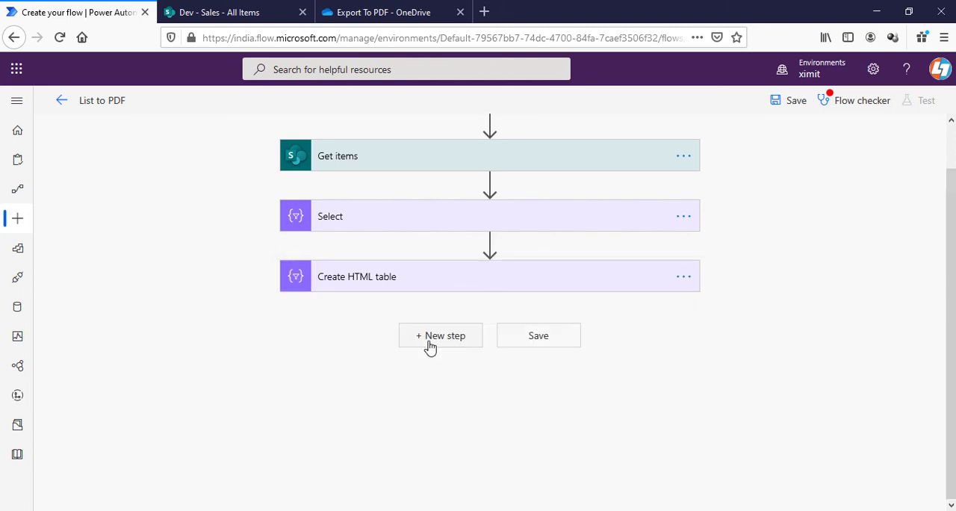
# Check the empty Export To PDF folder in OneDrive, then return to the flow.
pyautogui.click(388, 12)
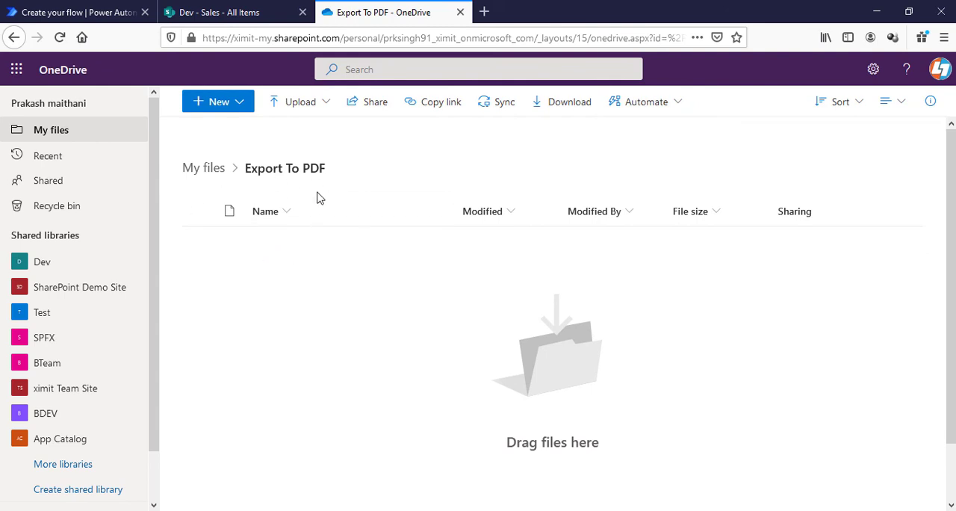
pyautogui.click(75, 12)
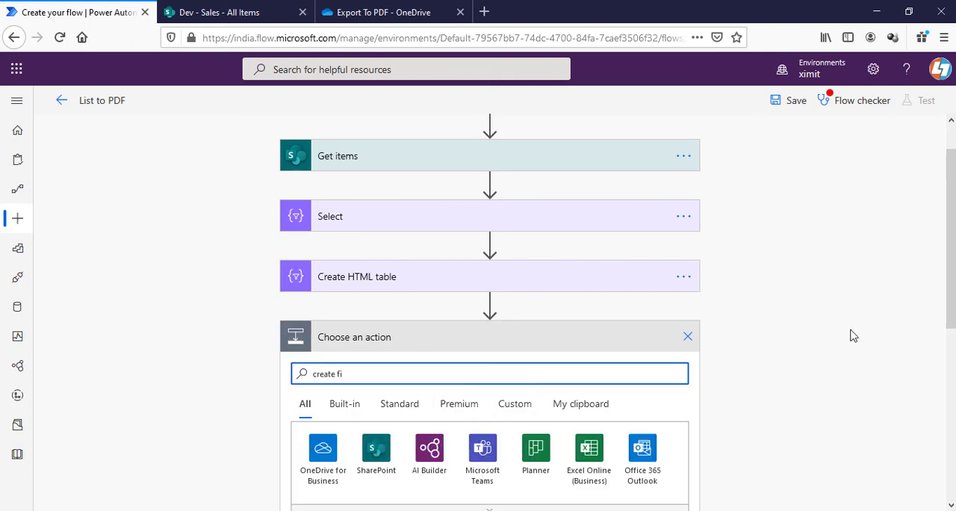
# Add a OneDrive for Business Create file action with Folder Path /Export To PDF.
pyautogui.click(322, 448)
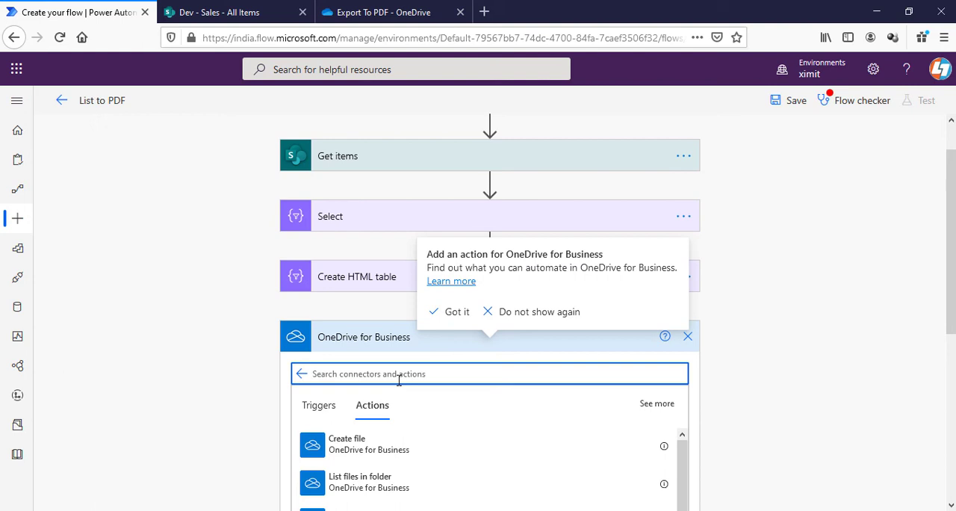
pyautogui.click(346, 442)
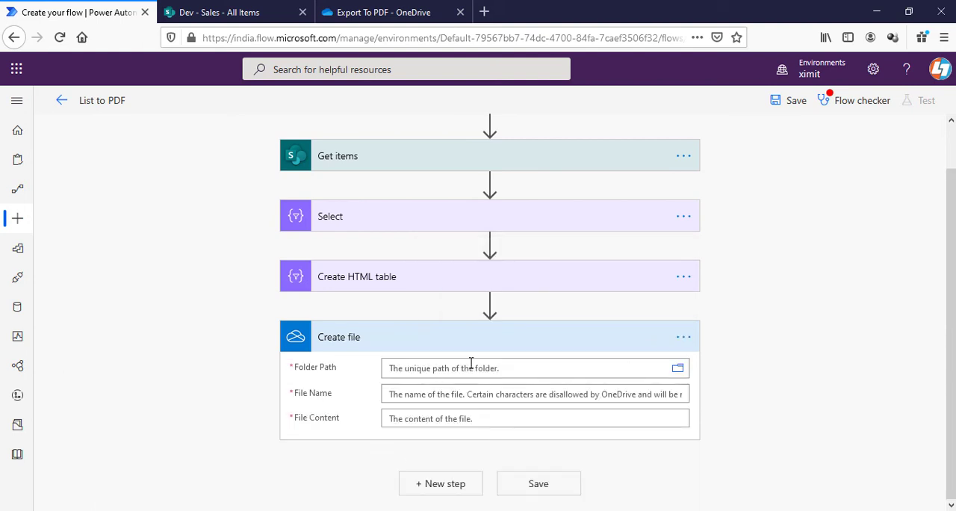
pyautogui.click(678, 368)
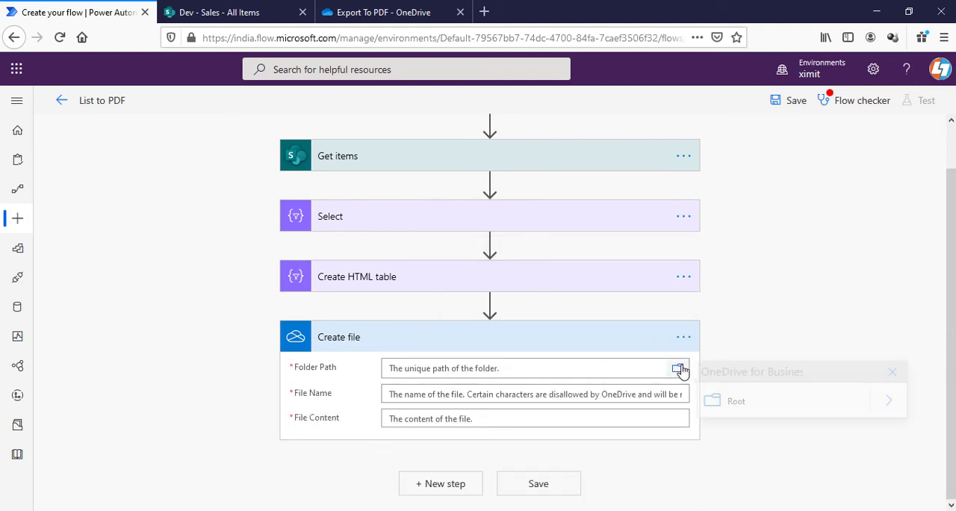
pyautogui.click(678, 367)
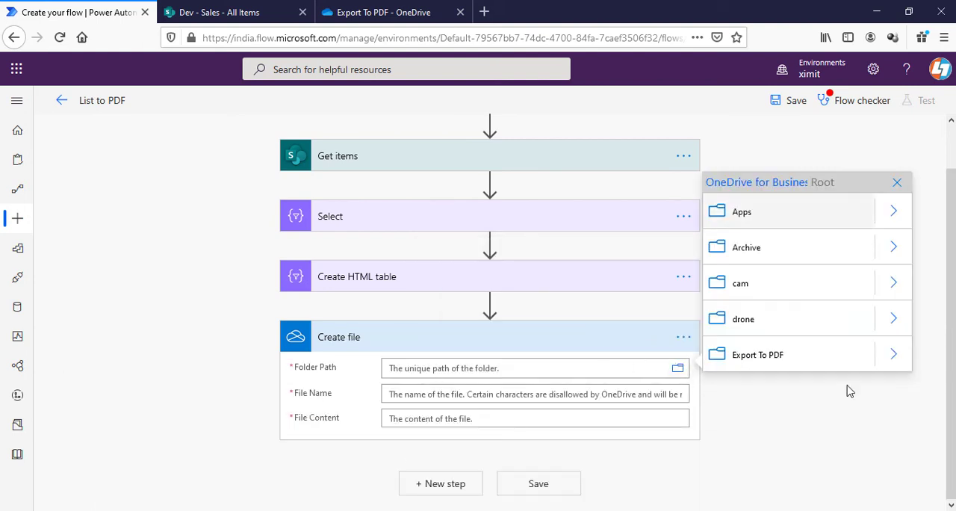
pyautogui.click(757, 354)
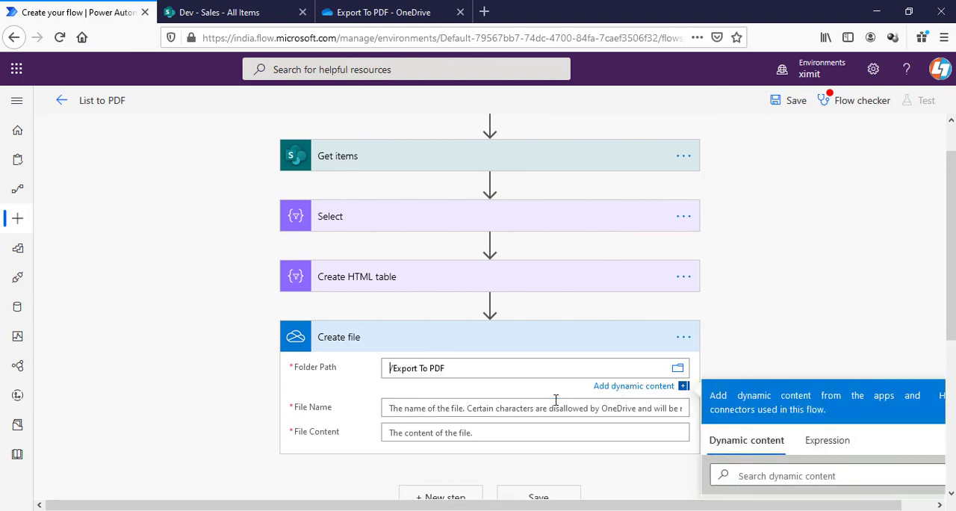
# Name the file test.html and use the Create HTML table Output as File Content.
pyautogui.write('test.html')
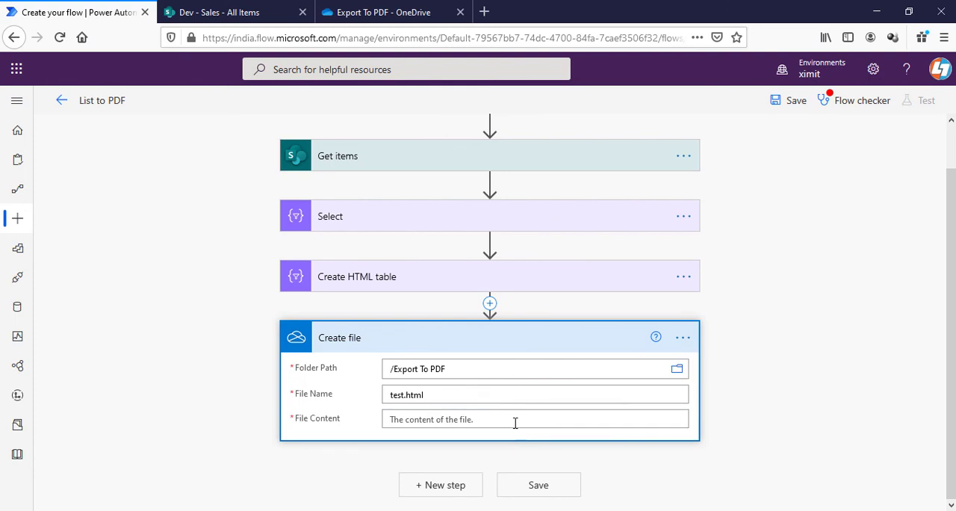
pyautogui.click(535, 418)
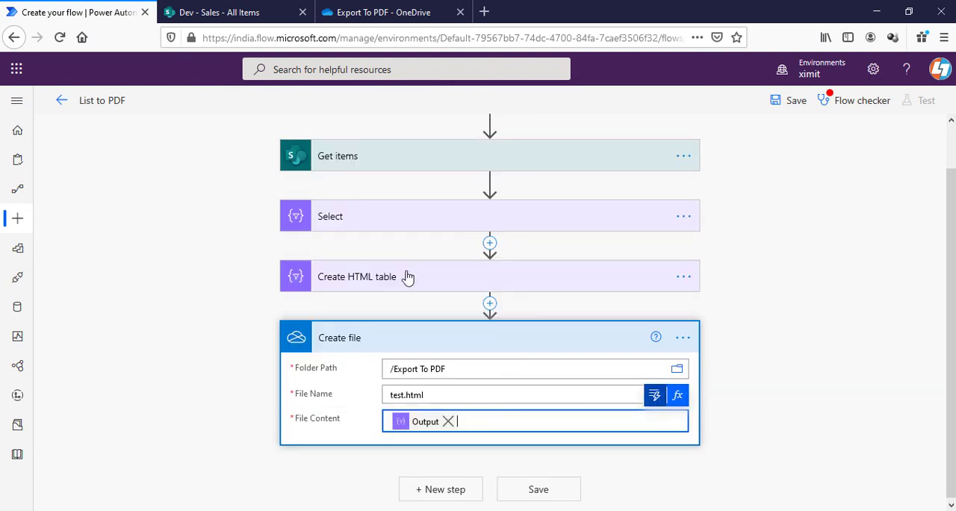
pyautogui.moveTo(755, 300)
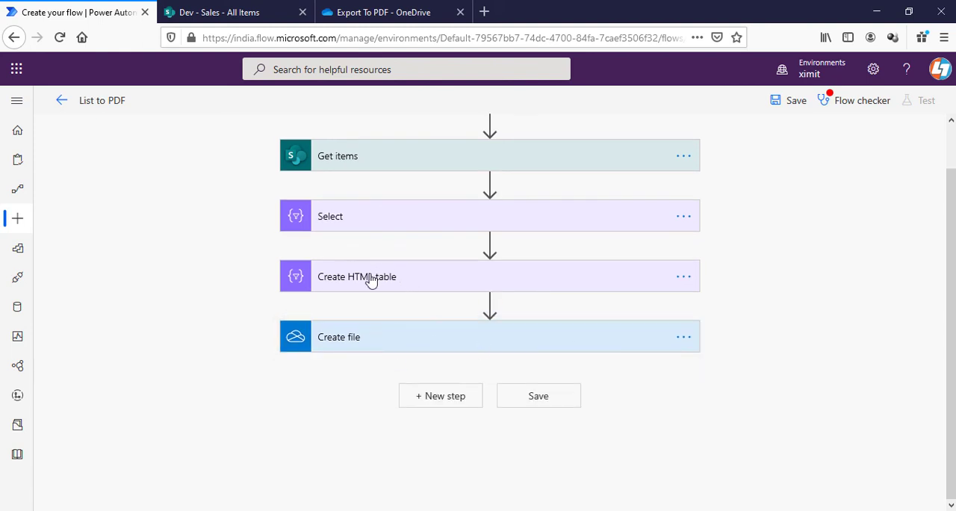
pyautogui.moveTo(490, 397)
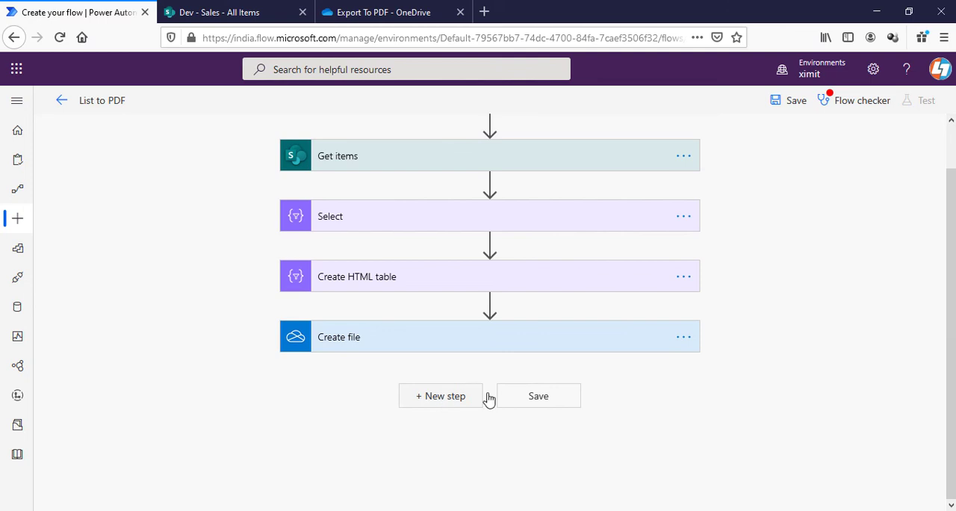
# Add a OneDrive Convert file (Preview) step converting the Create file Id to PDF.
pyautogui.click(439, 396)
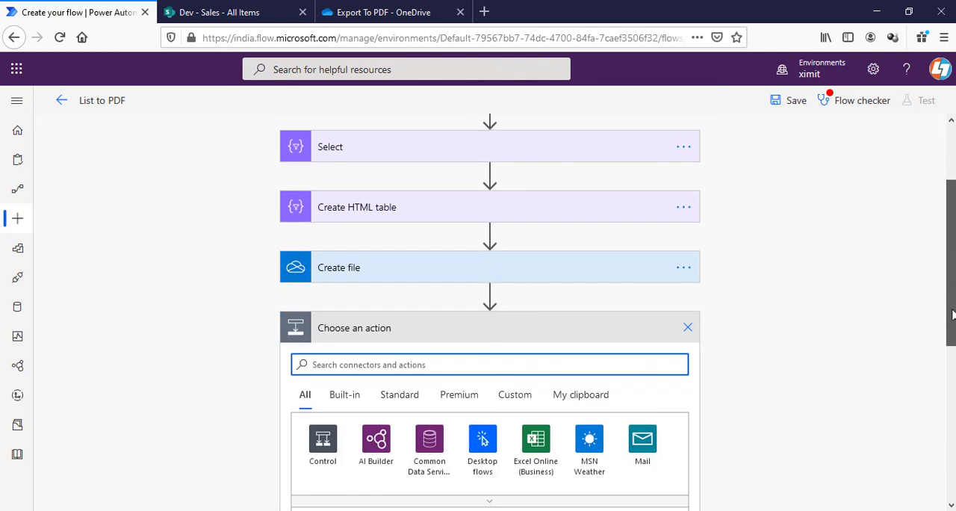
pyautogui.moveTo(475, 343)
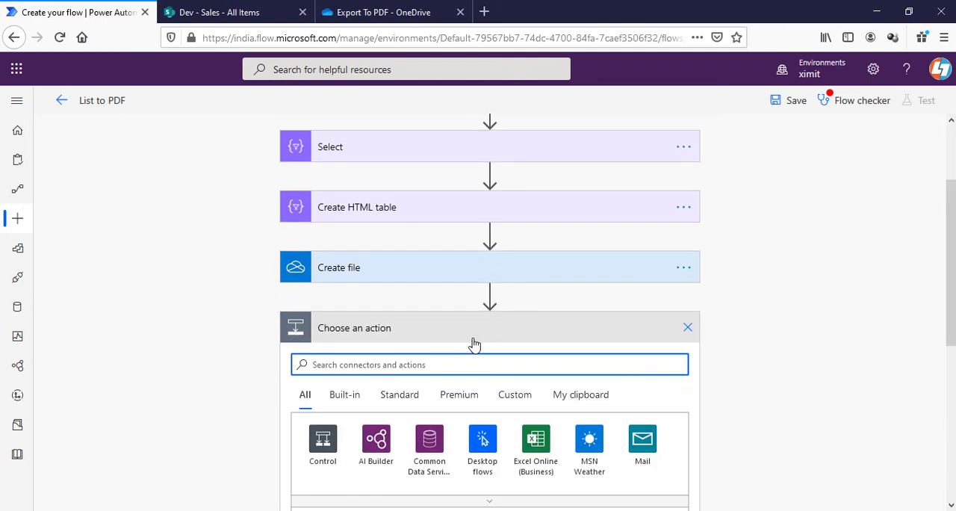
pyautogui.write('co')
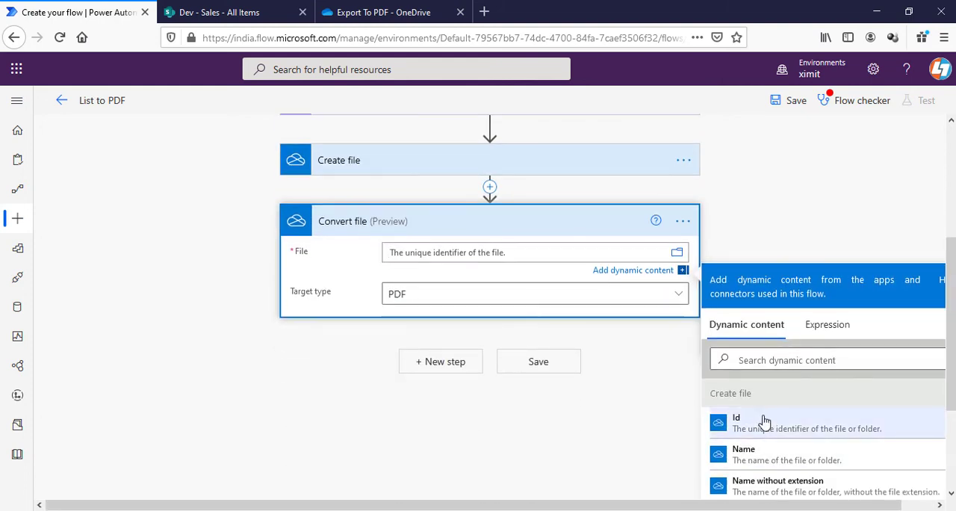
pyautogui.click(754, 423)
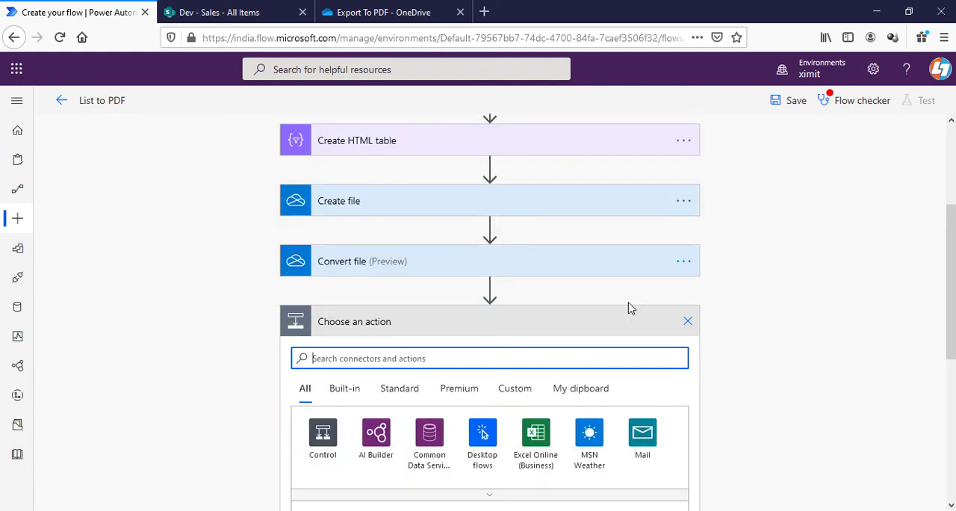
# Add a second OneDrive Create file action with Folder Path /Export To PDF.
pyautogui.write('create')
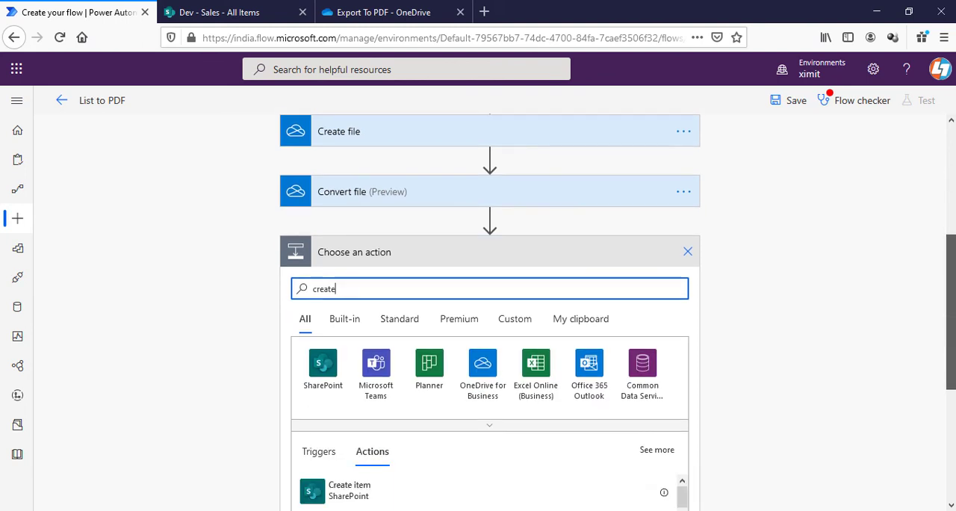
pyautogui.scroll(-3)
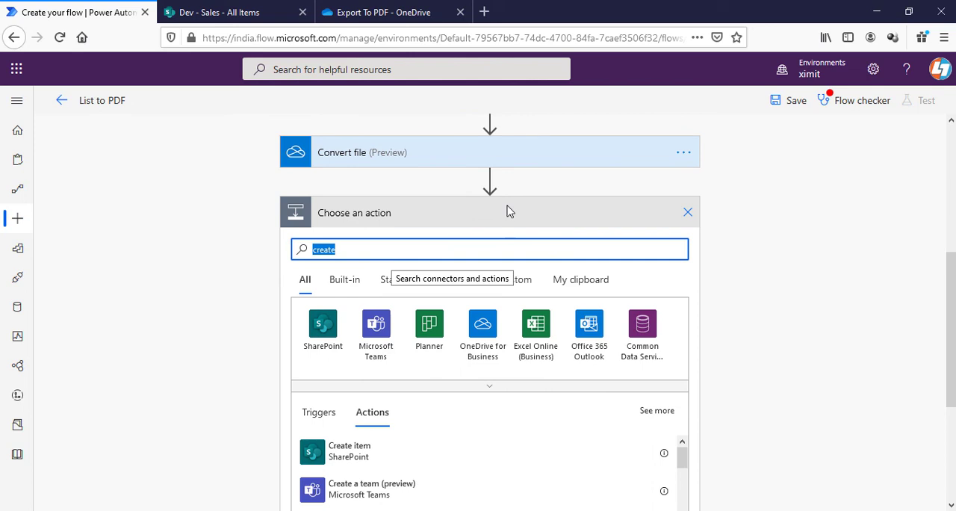
pyautogui.click(481, 324)
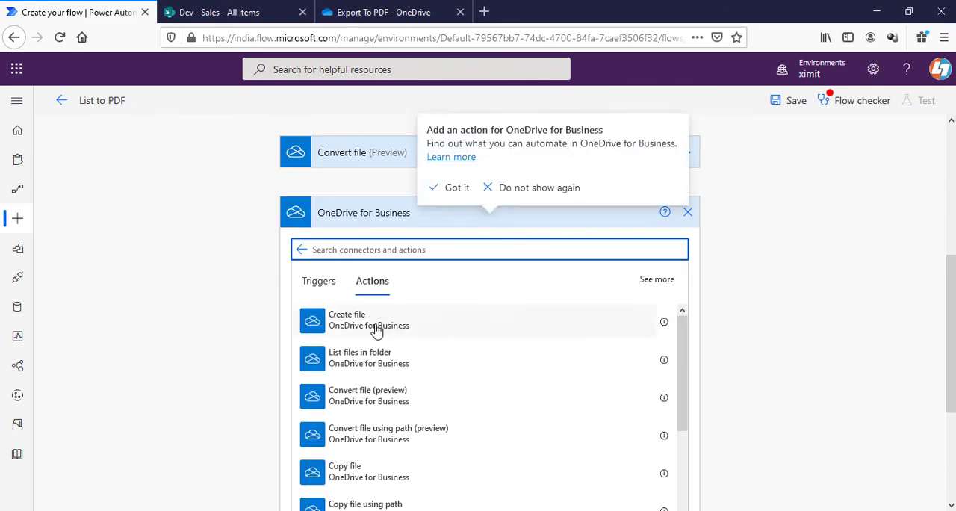
pyautogui.click(347, 319)
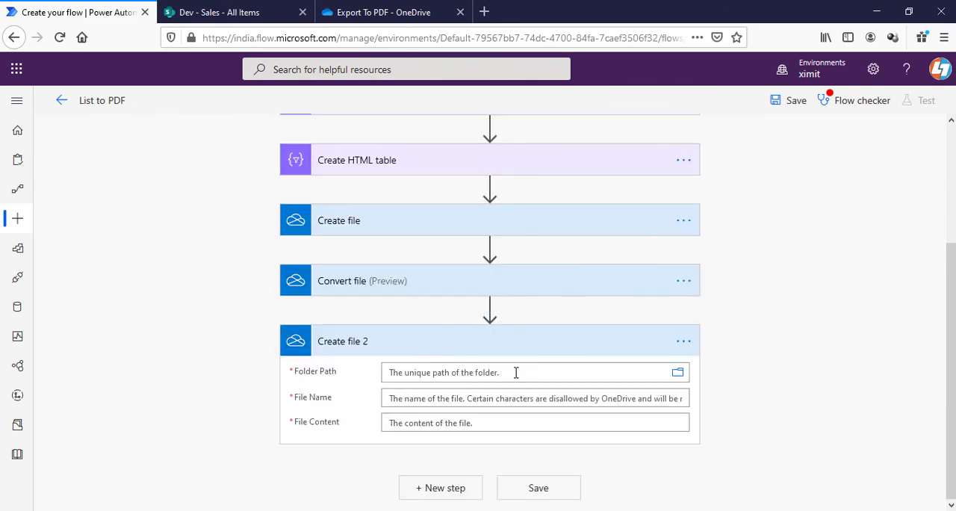
pyautogui.click(676, 371)
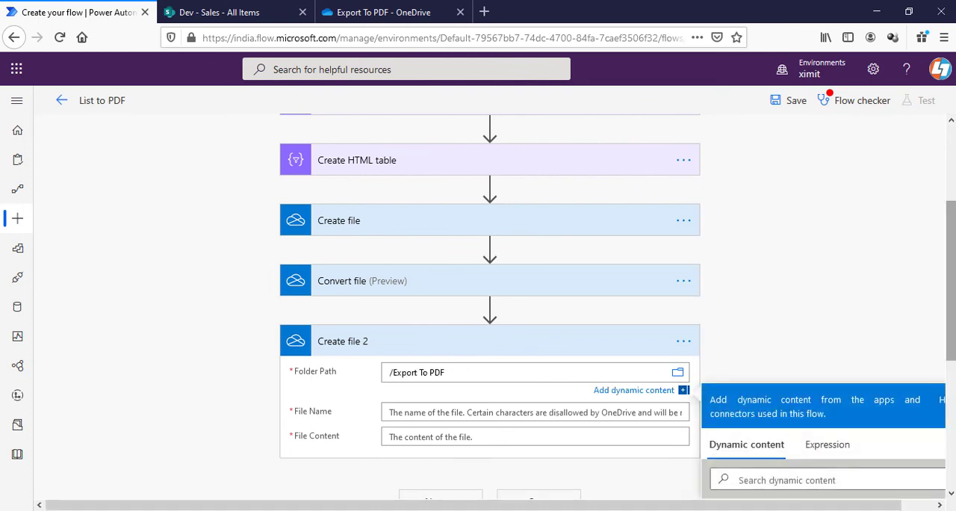
# Fill File Name and File Content from the Convert file dynamic values and save the flow.
pyautogui.scroll(-3)
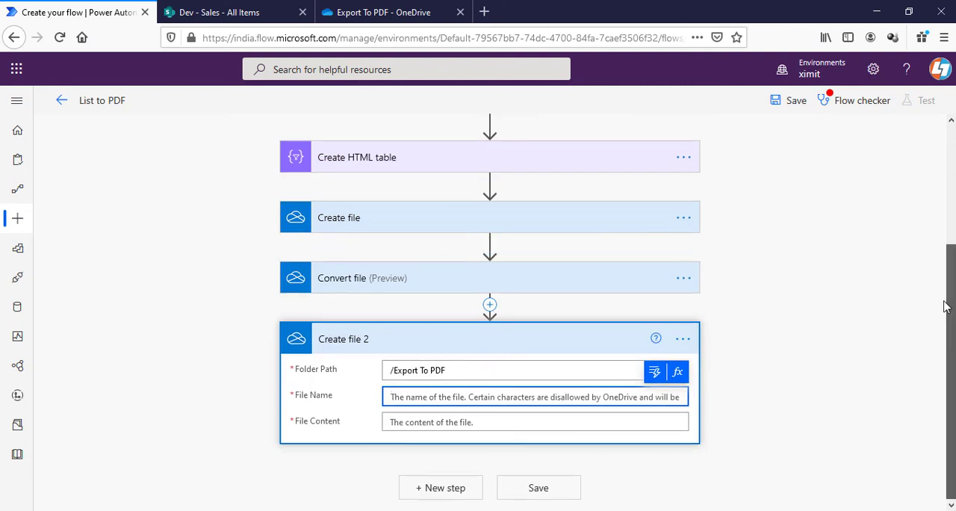
pyautogui.click(535, 398)
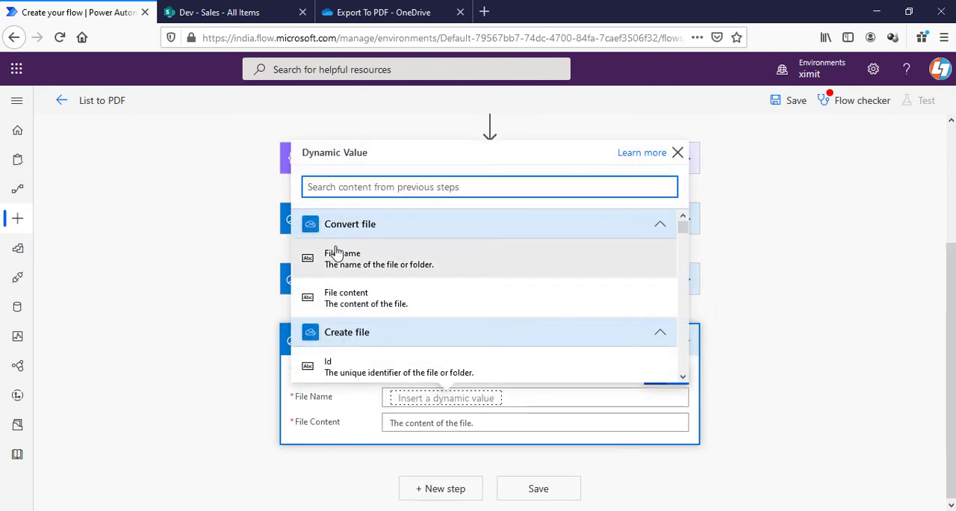
pyautogui.click(344, 258)
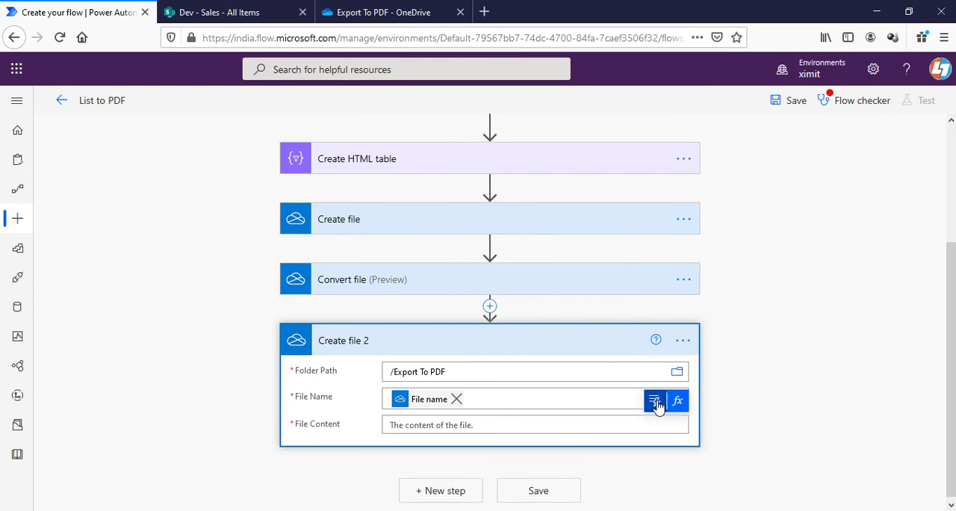
pyautogui.click(654, 400)
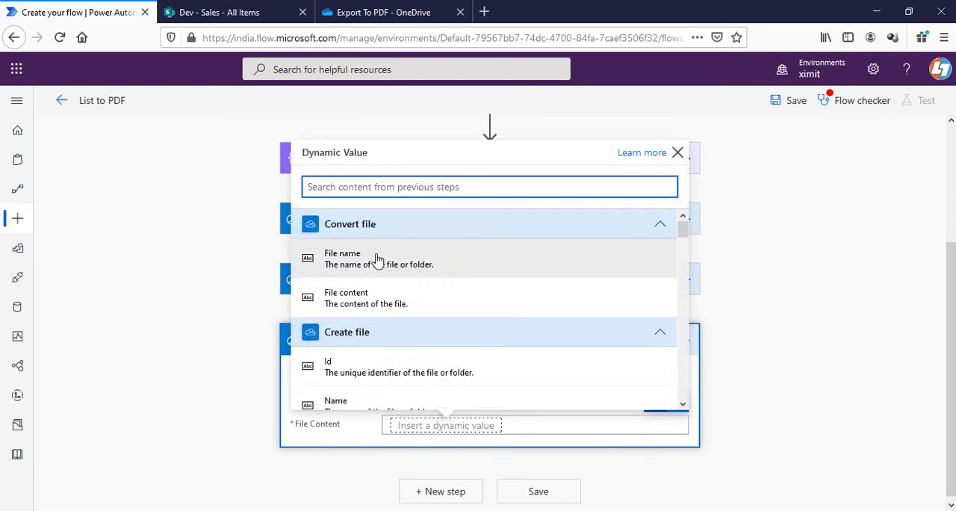
pyautogui.click(347, 297)
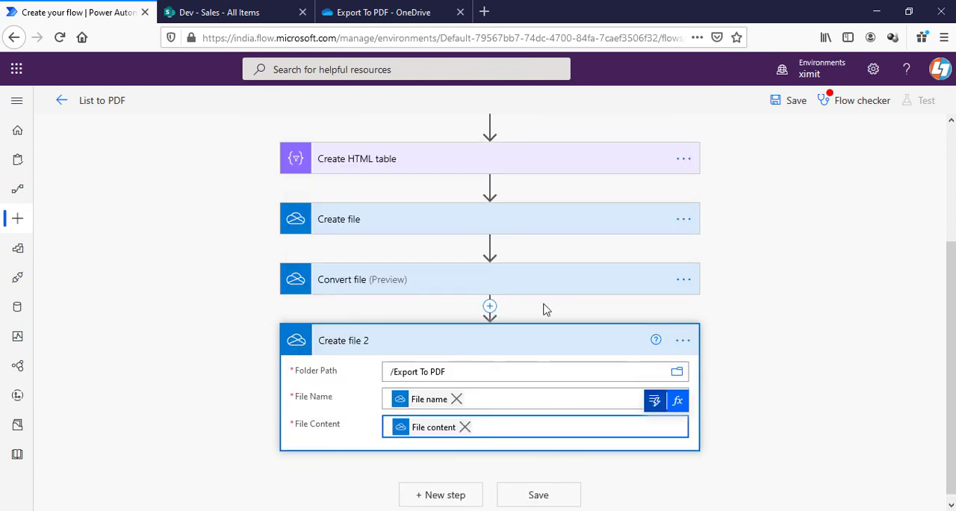
pyautogui.moveTo(544, 342)
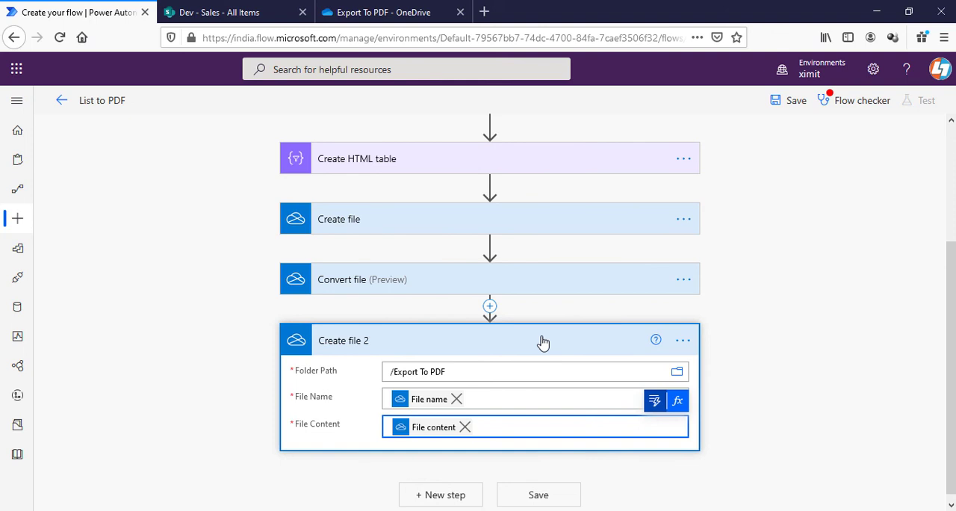
pyautogui.click(794, 100)
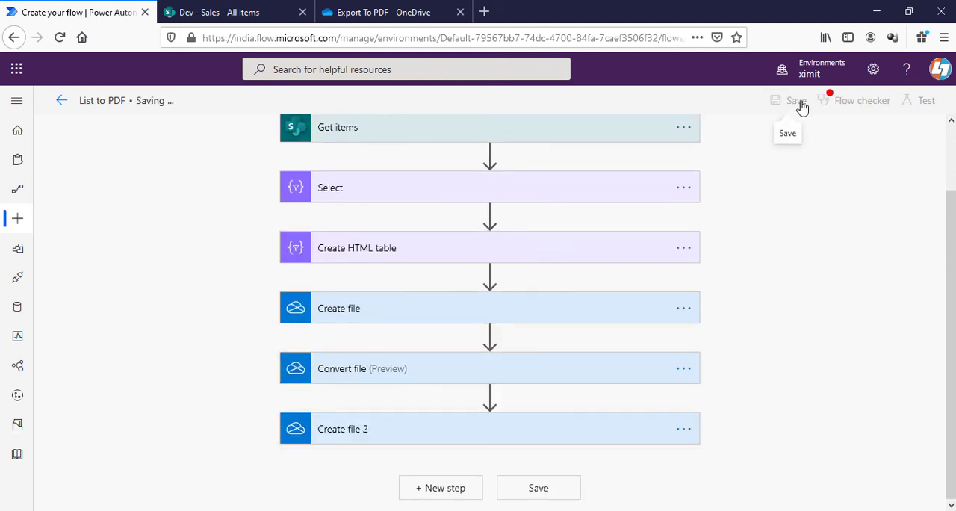
# Run the Flow checker on List to PDF, confirm no errors and close the pane.
pyautogui.click(862, 100)
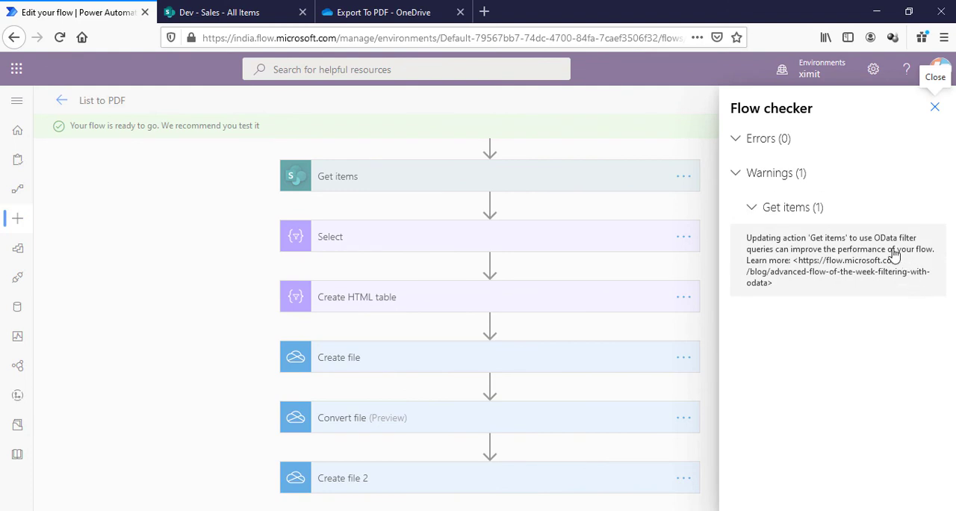
pyautogui.click(935, 108)
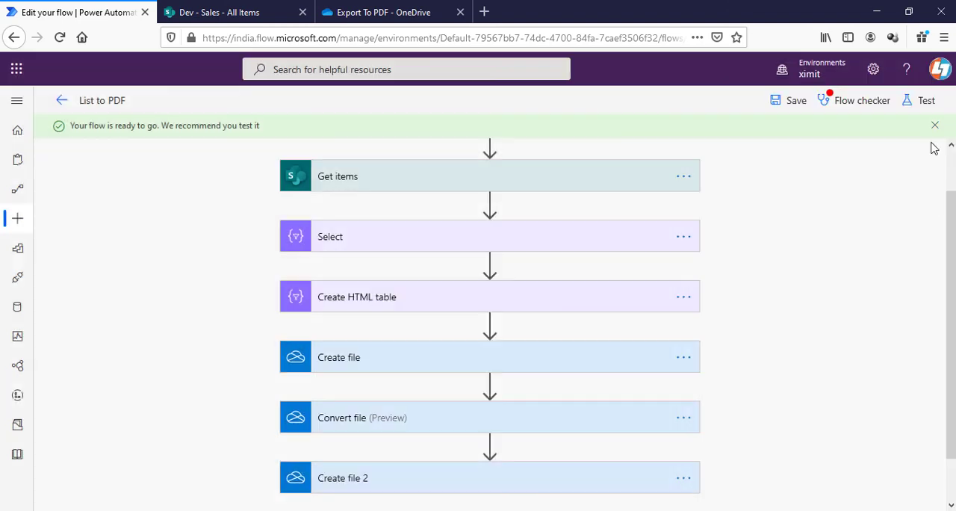
pyautogui.click(386, 12)
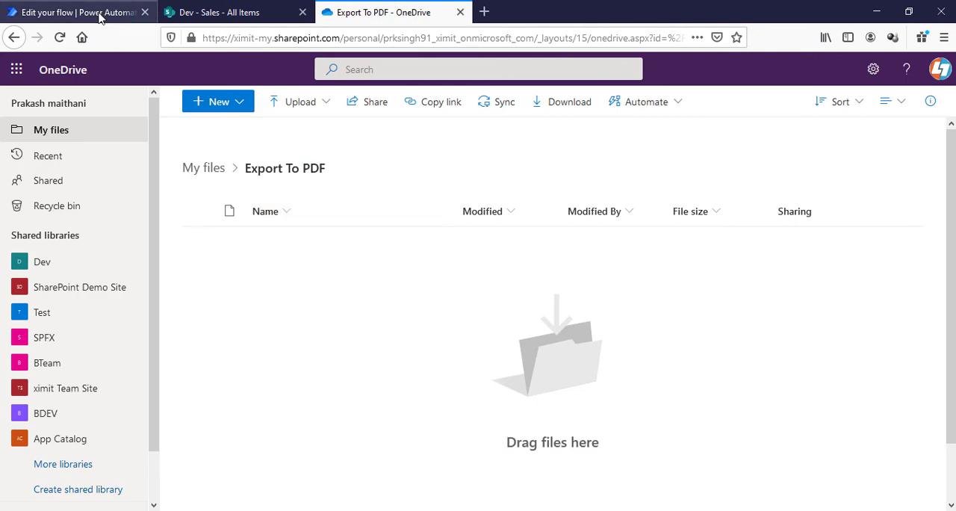
# Test the flow manually, continue through the sign-in check, run it and dismiss the confirmation.
pyautogui.click(75, 11)
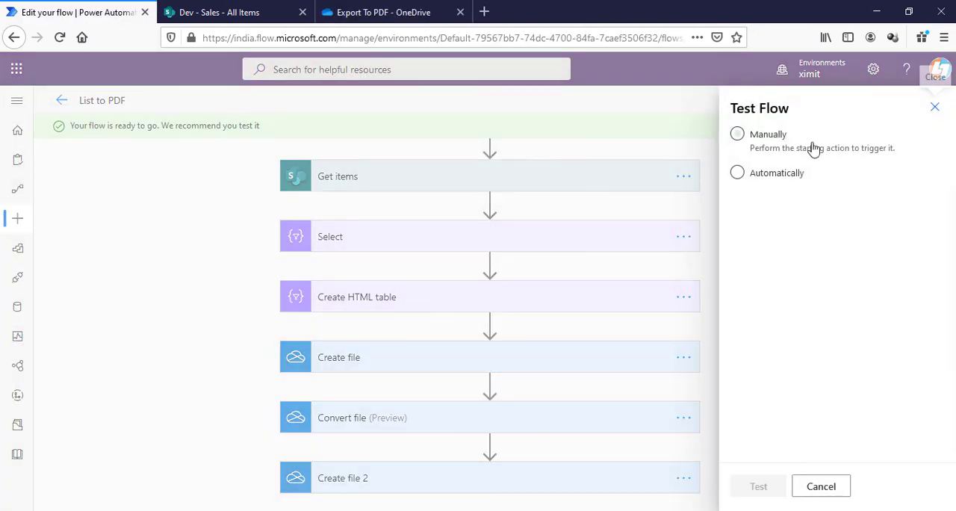
pyautogui.click(736, 134)
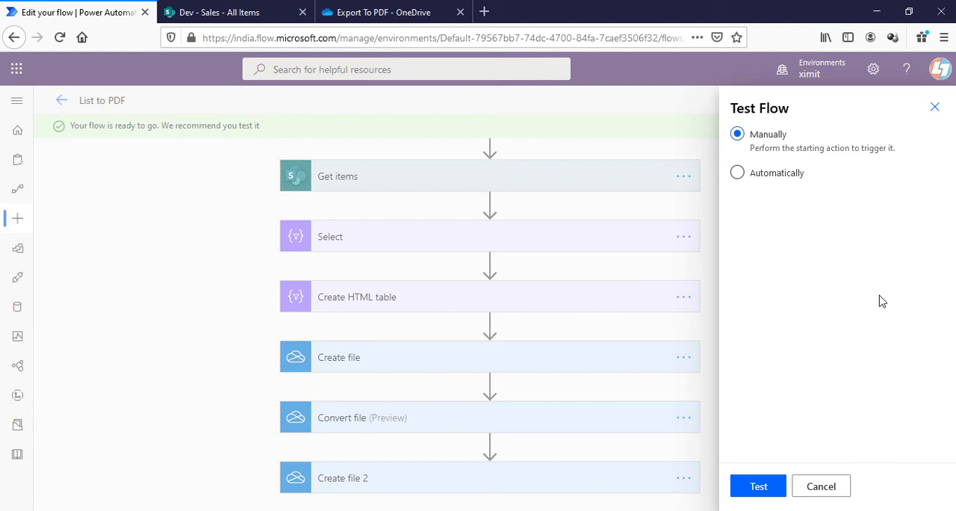
pyautogui.click(758, 486)
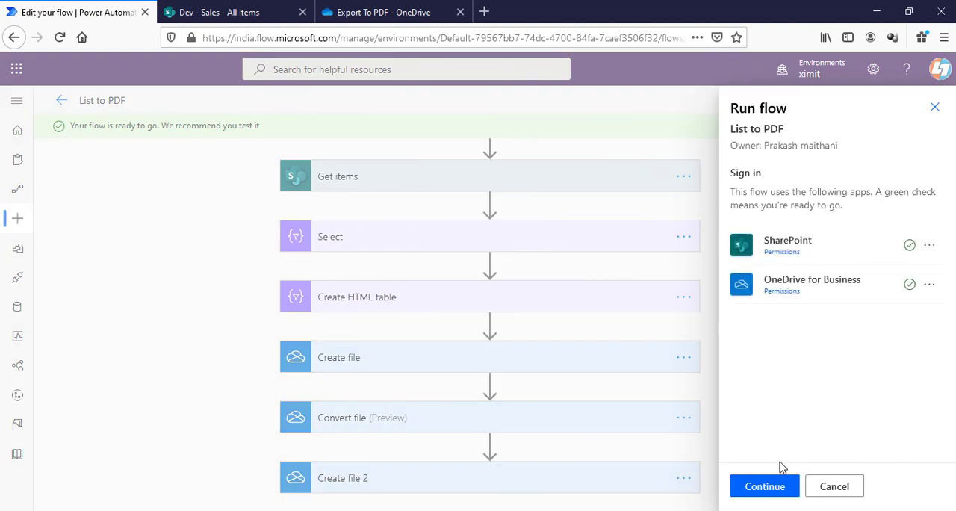
pyautogui.click(765, 486)
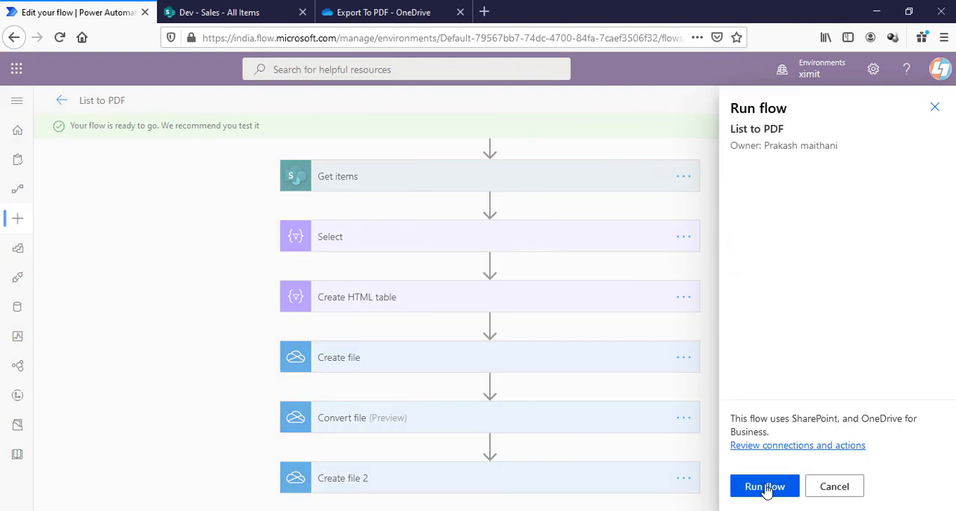
pyautogui.click(765, 487)
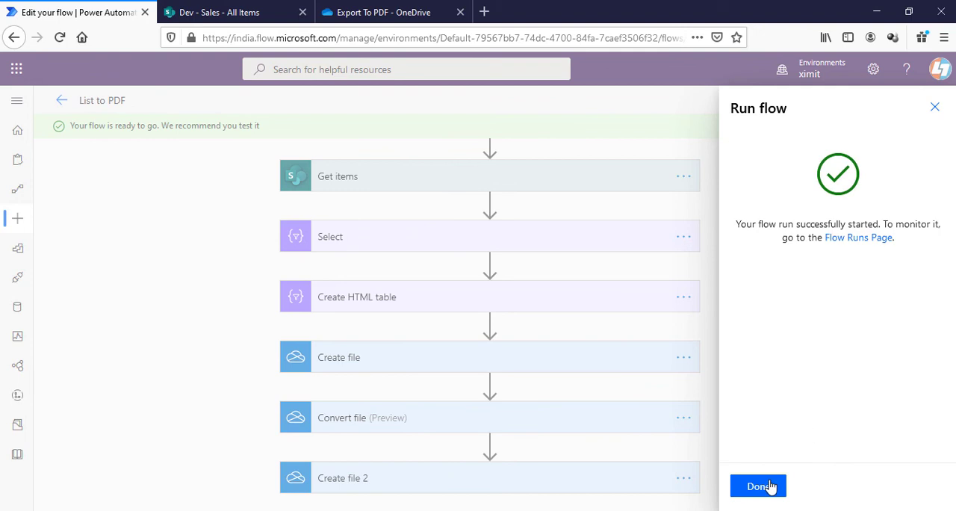
pyautogui.click(757, 487)
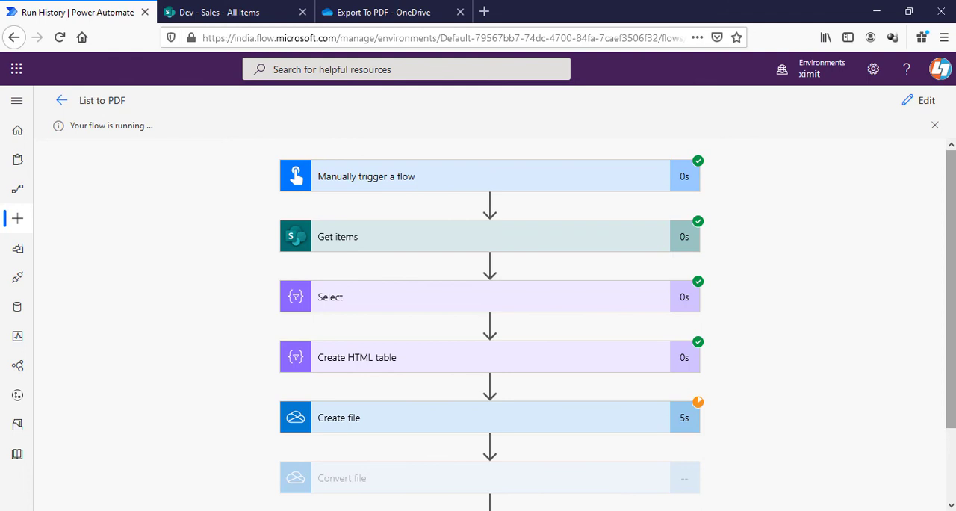
# Confirm every run step shows a green tick, then switch to the exported PDF in OneDrive.
pyautogui.scroll(-3)
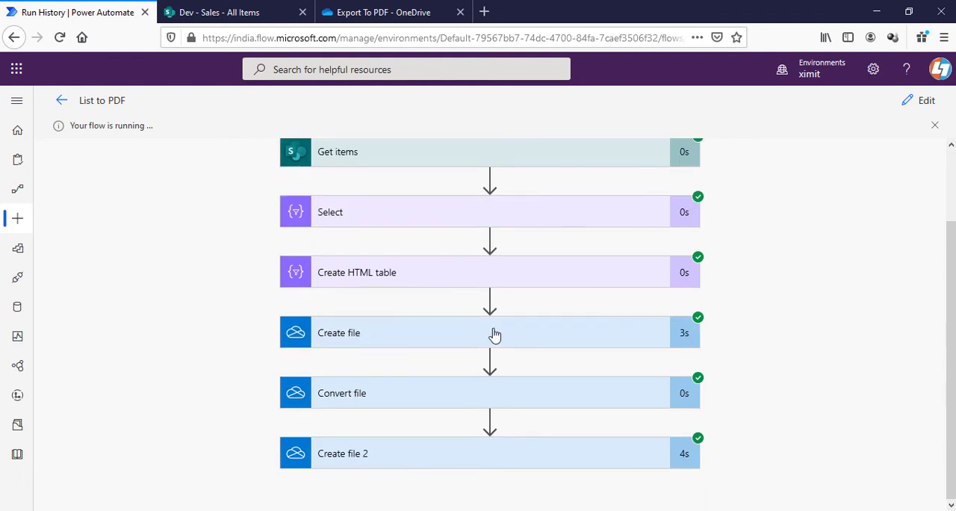
pyautogui.click(381, 12)
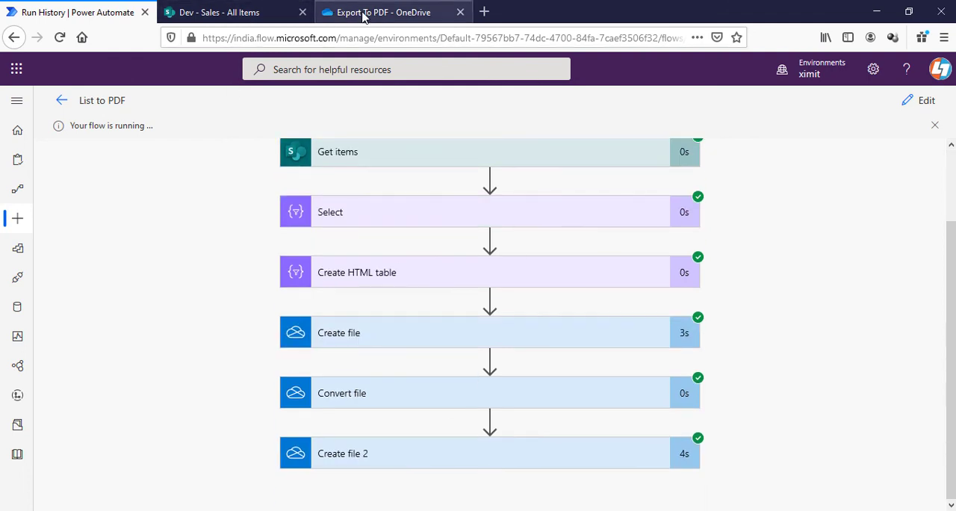
pyautogui.click(382, 12)
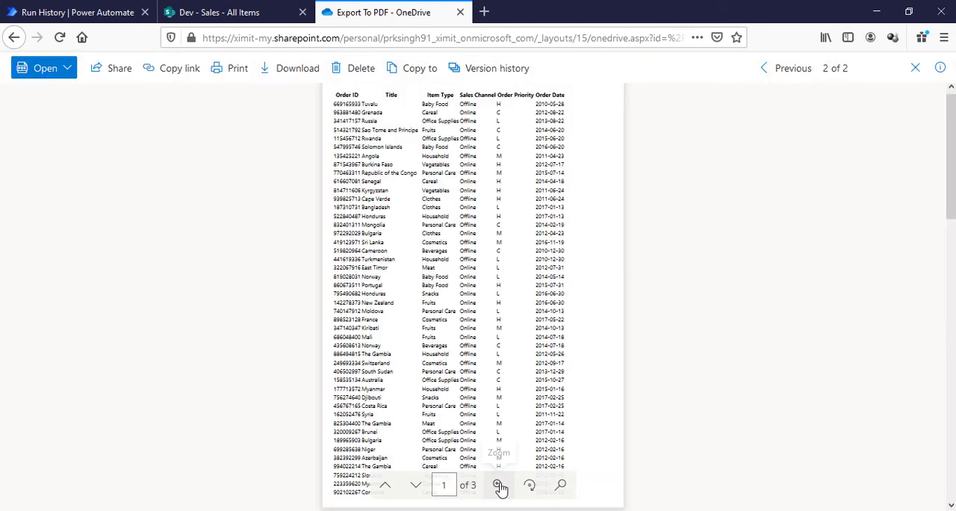
# View the exported PDF table at 100% zoom in the OneDrive viewer.
pyautogui.click(499, 484)
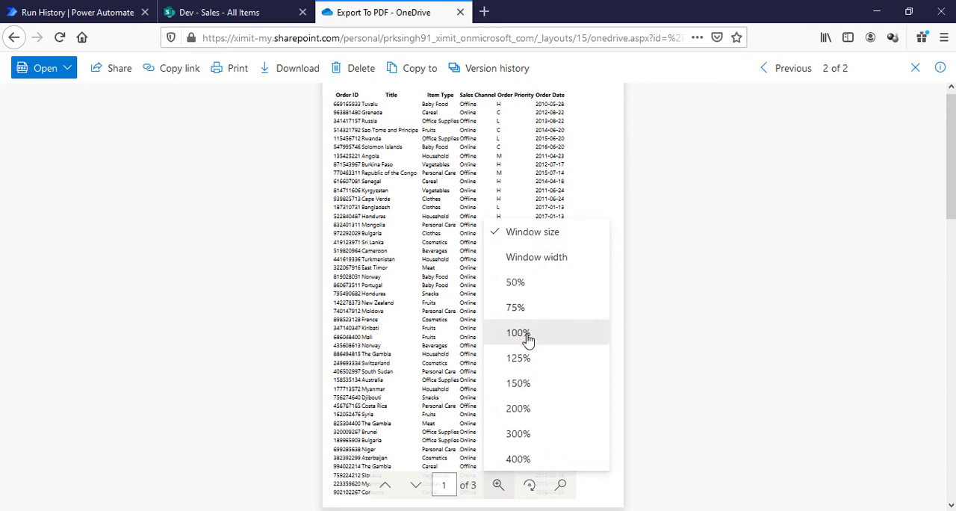
pyautogui.click(516, 331)
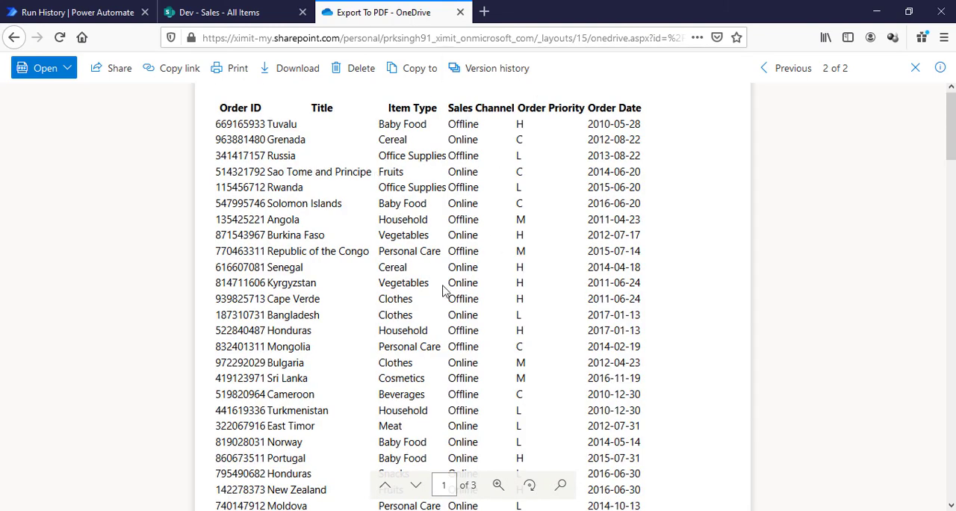
pyautogui.moveTo(715, 218)
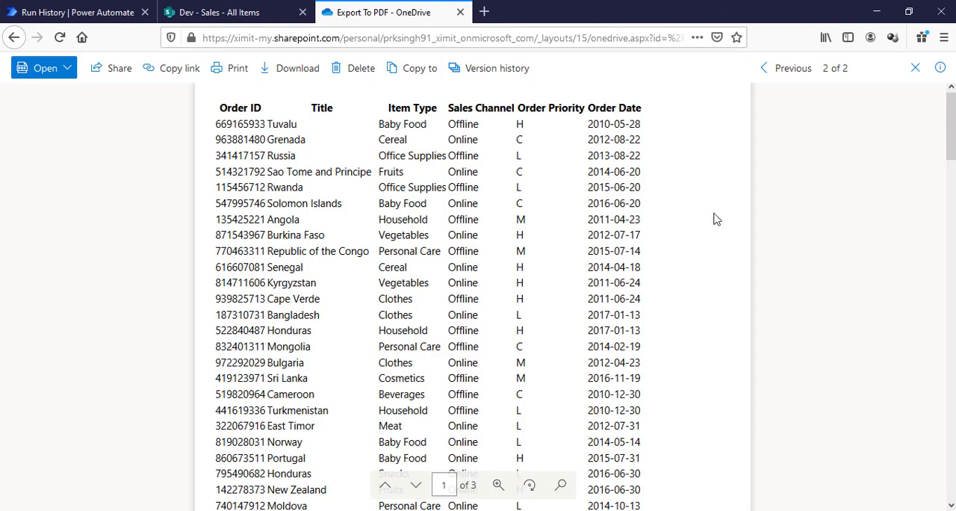
pyautogui.scroll(-3)
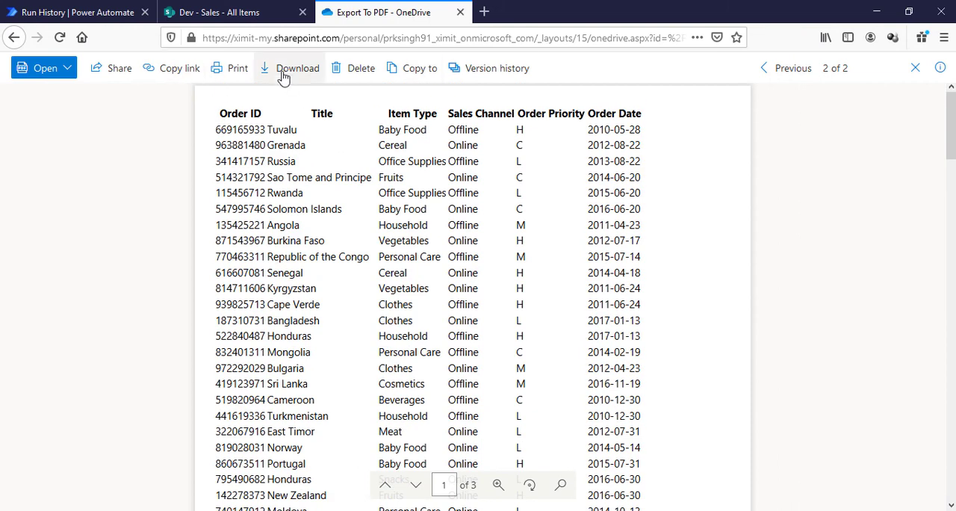
# Check the run history, return to the PDF, then bring up the SharePoint Dev - Sales list.
pyautogui.click(74, 12)
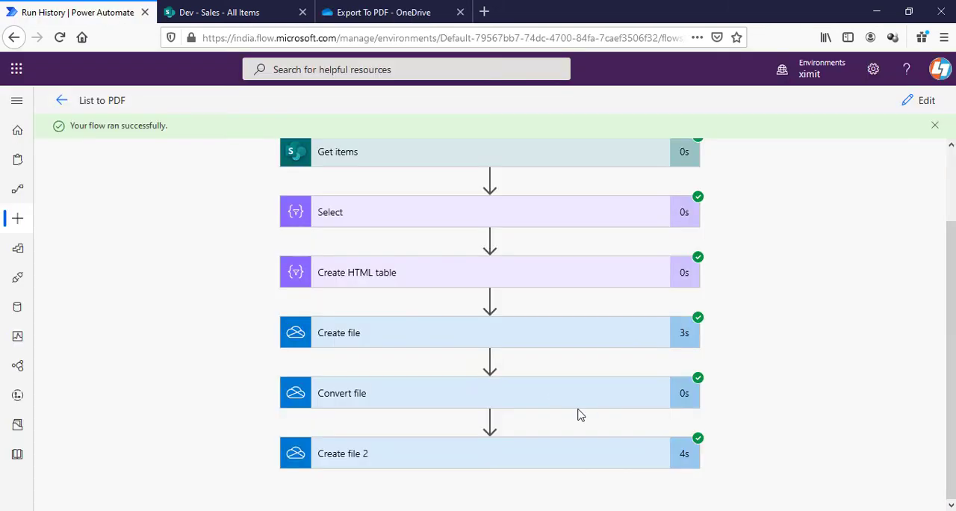
pyautogui.moveTo(612, 475)
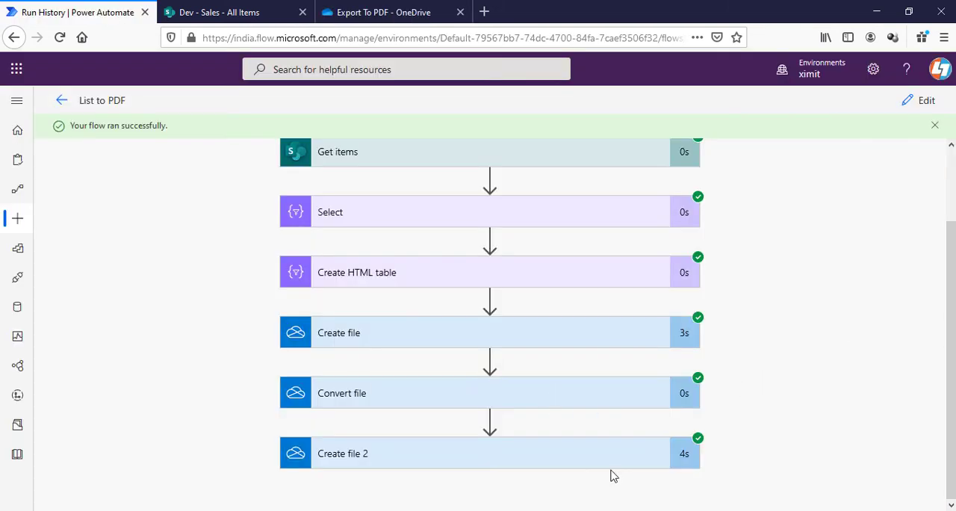
pyautogui.moveTo(585, 459)
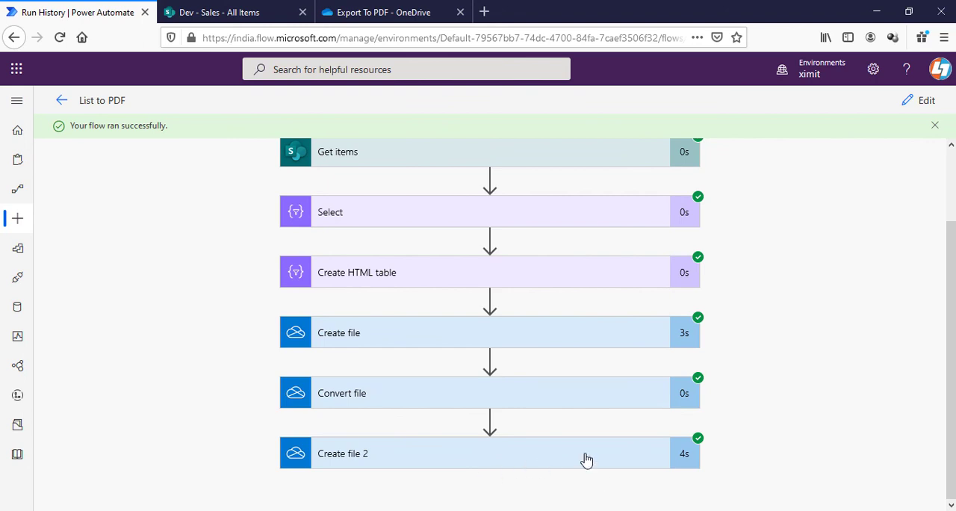
pyautogui.moveTo(551, 314)
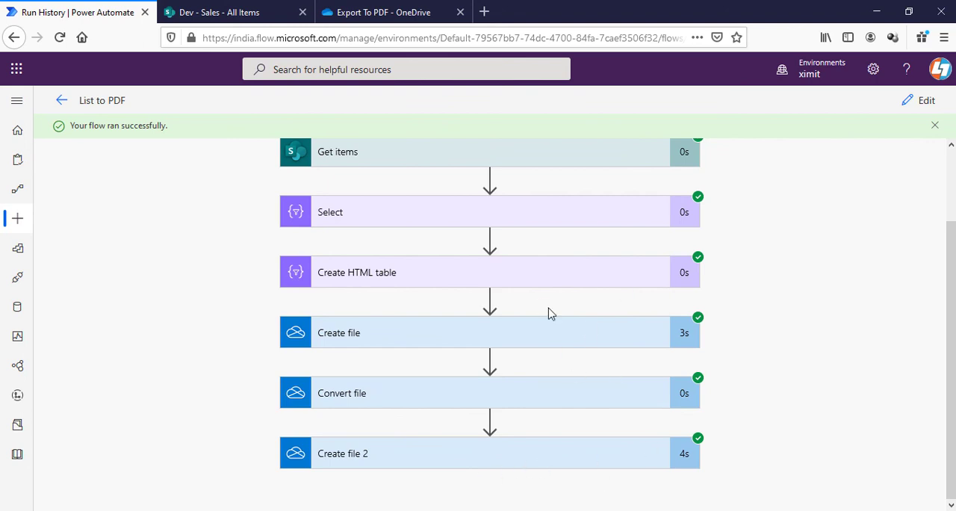
pyautogui.click(386, 12)
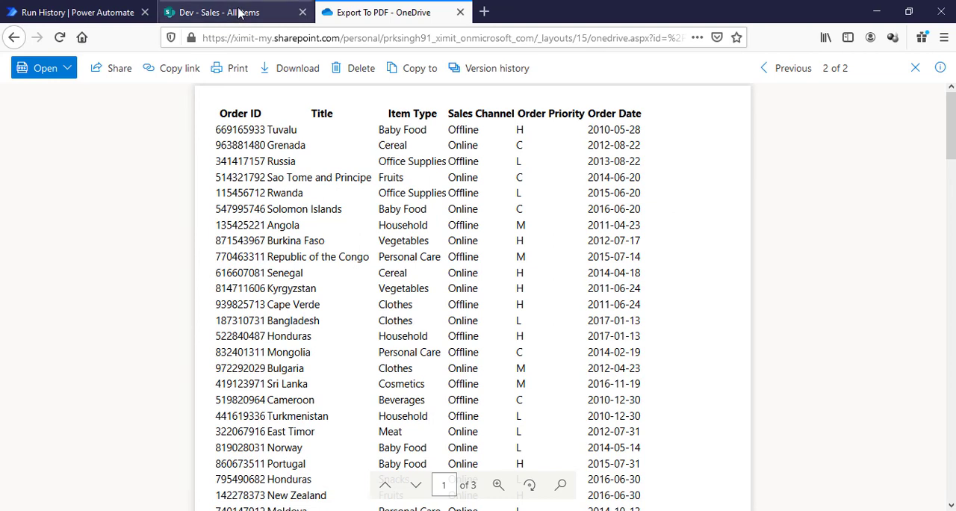
pyautogui.click(224, 12)
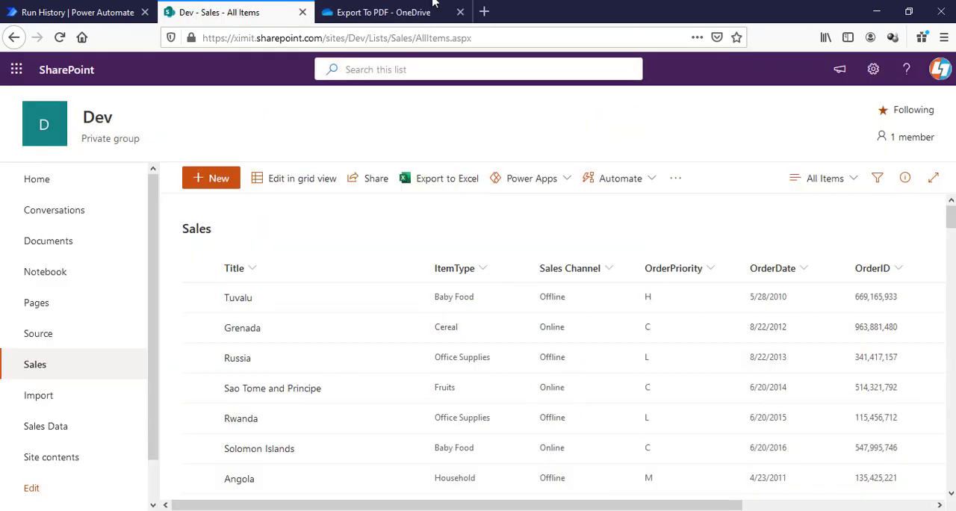
# Switch between the Sales list and the PDF to compare rows, finishing on the PDF.
pyautogui.click(381, 12)
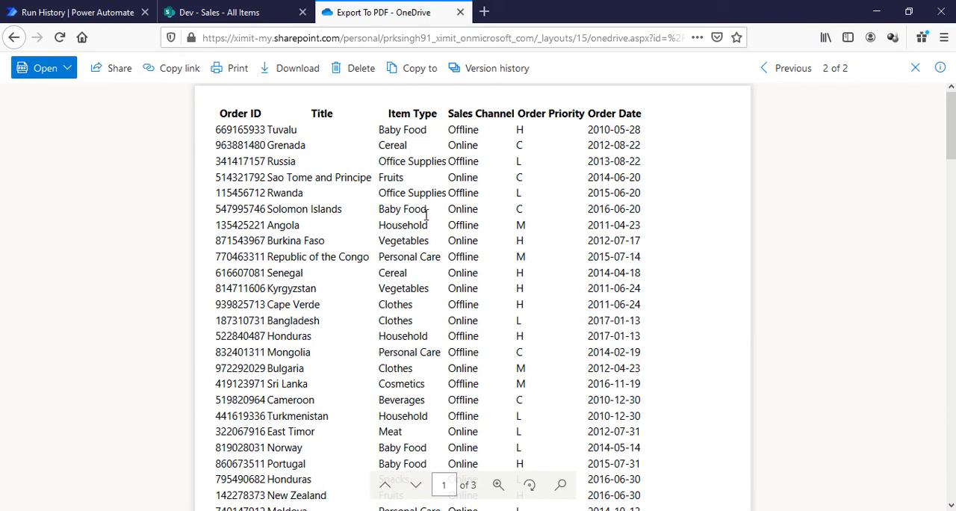
pyautogui.click(232, 12)
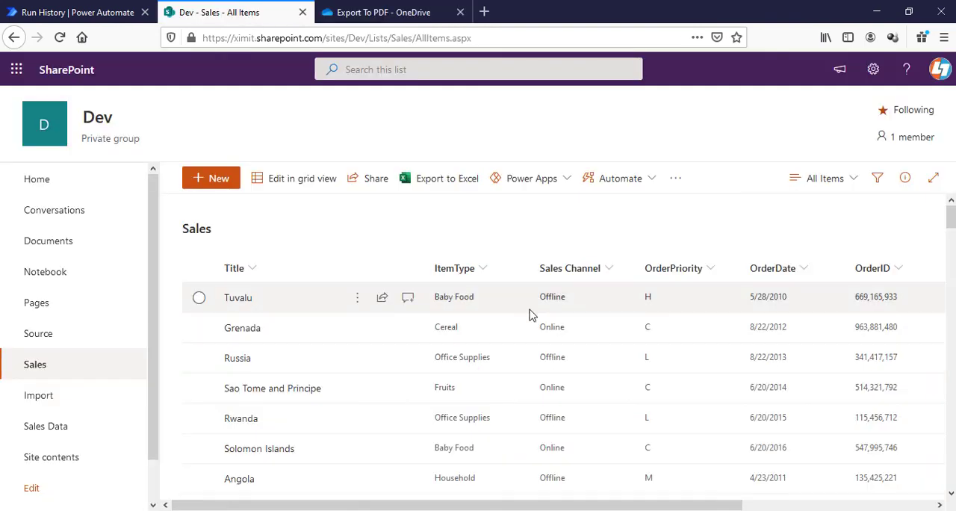
pyautogui.moveTo(426, 328)
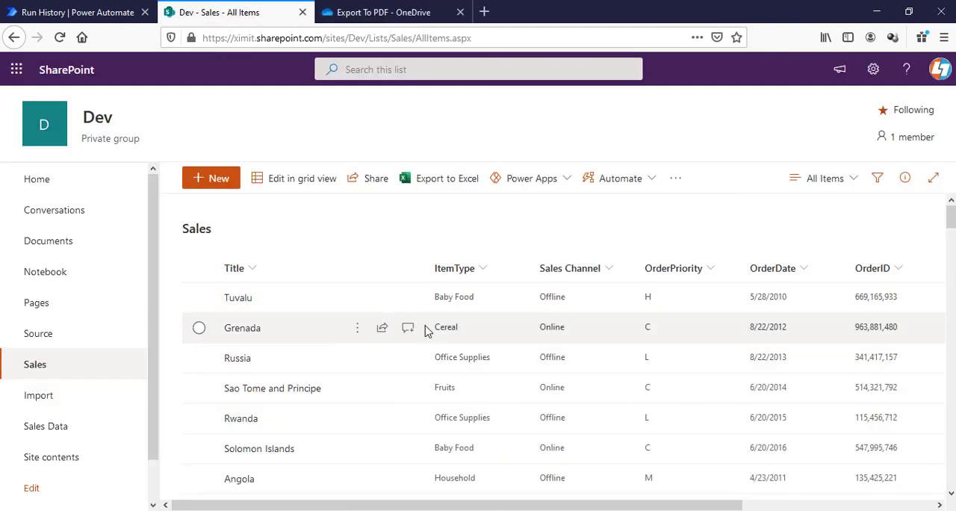
pyautogui.click(388, 12)
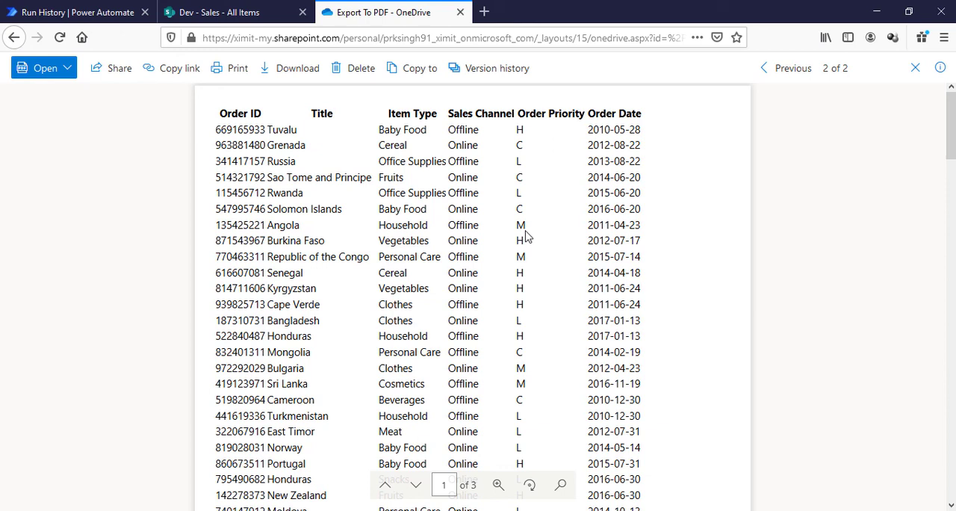
pyautogui.moveTo(484, 221)
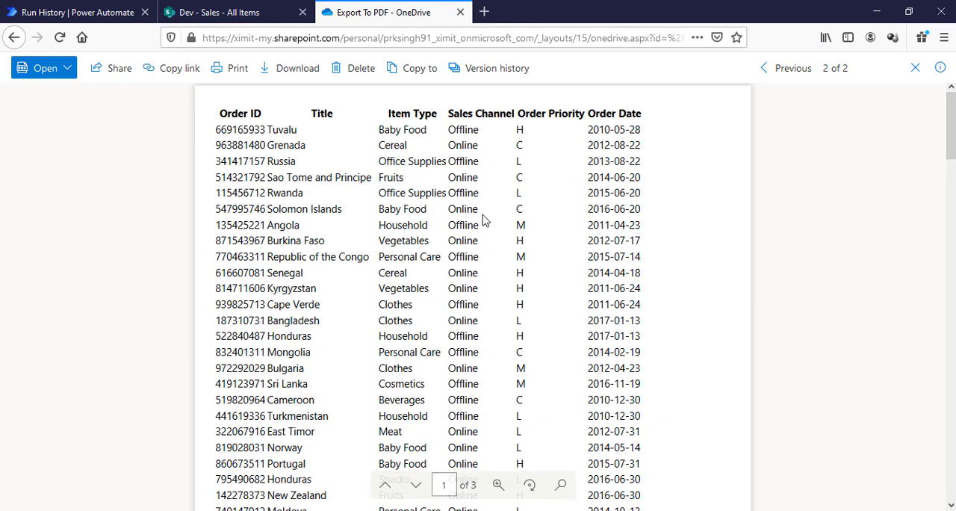
pyautogui.moveTo(118, 166)
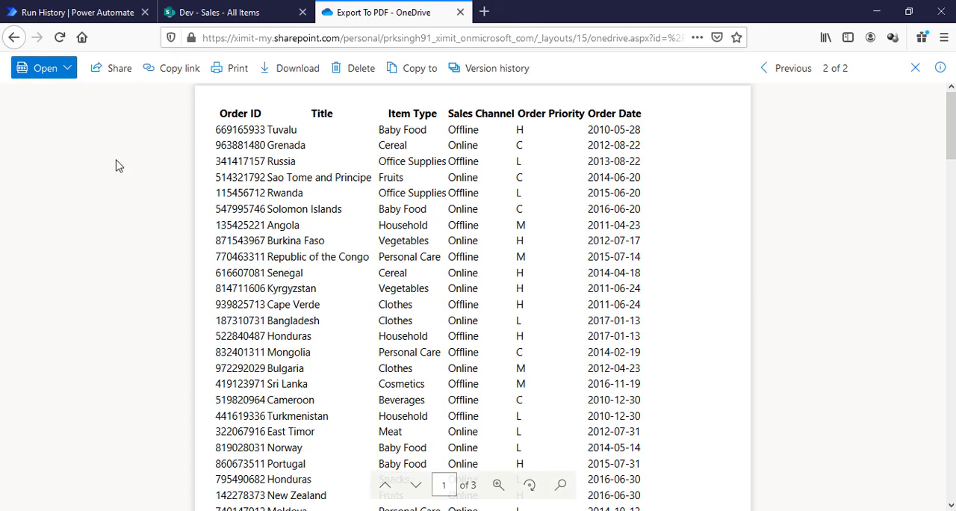
pyautogui.moveTo(153, 236)
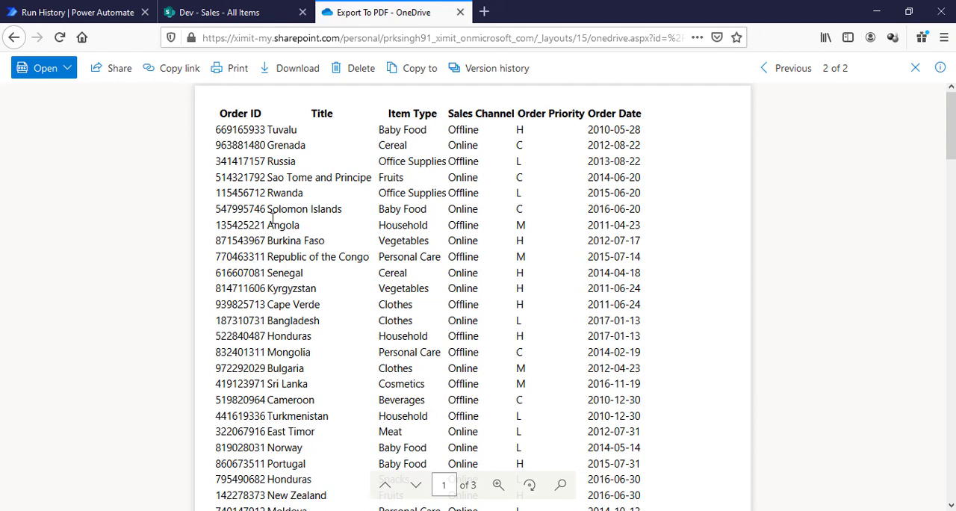
pyautogui.moveTo(366, 156)
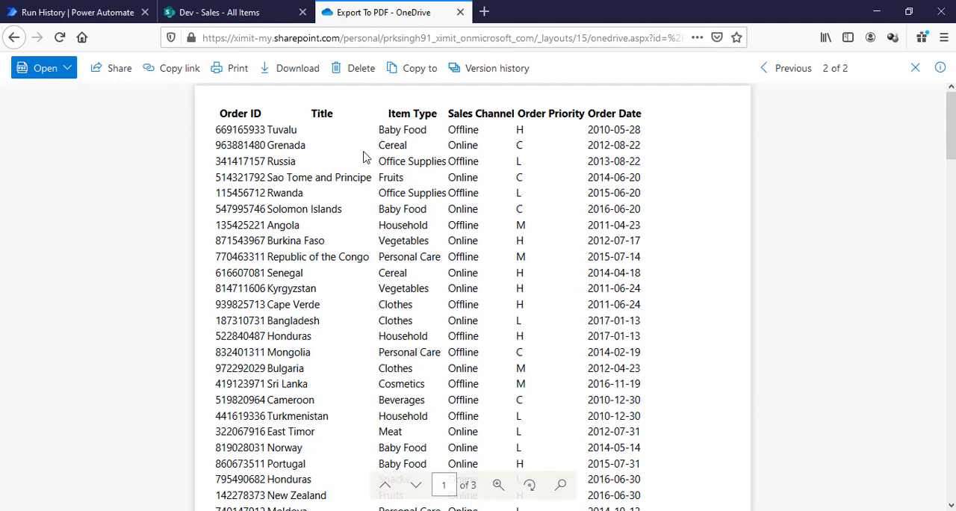
pyautogui.moveTo(403, 160)
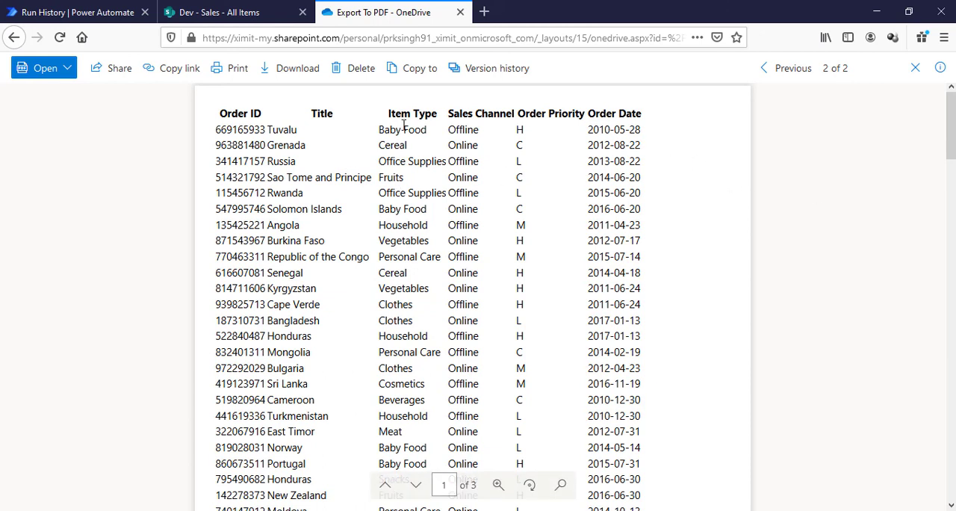
pyautogui.moveTo(499, 194)
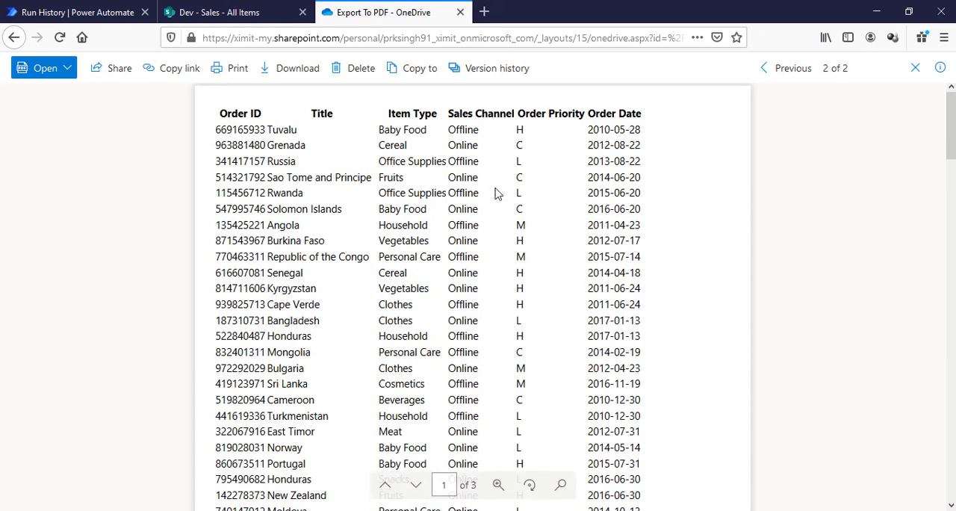
pyautogui.moveTo(541, 471)
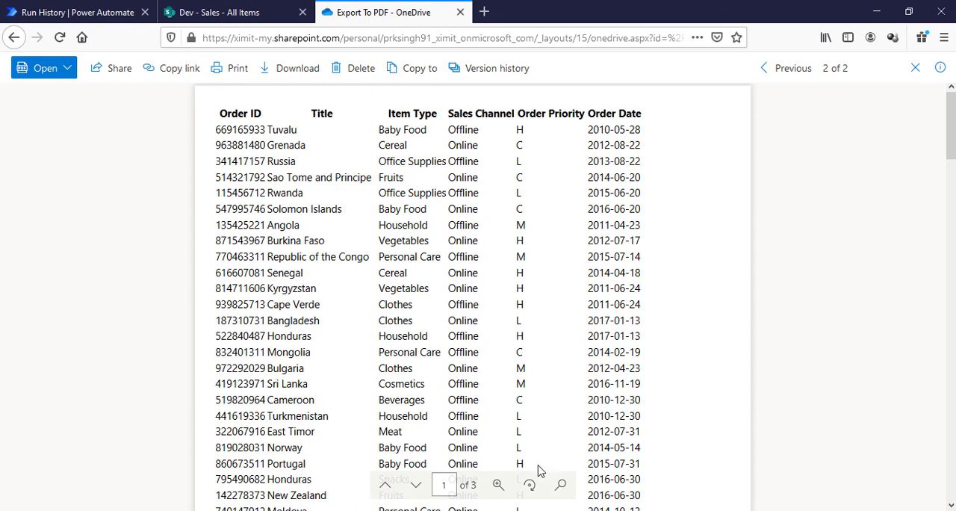
# Return to the List to PDF run history confirming every step succeeded.
pyautogui.click(75, 12)
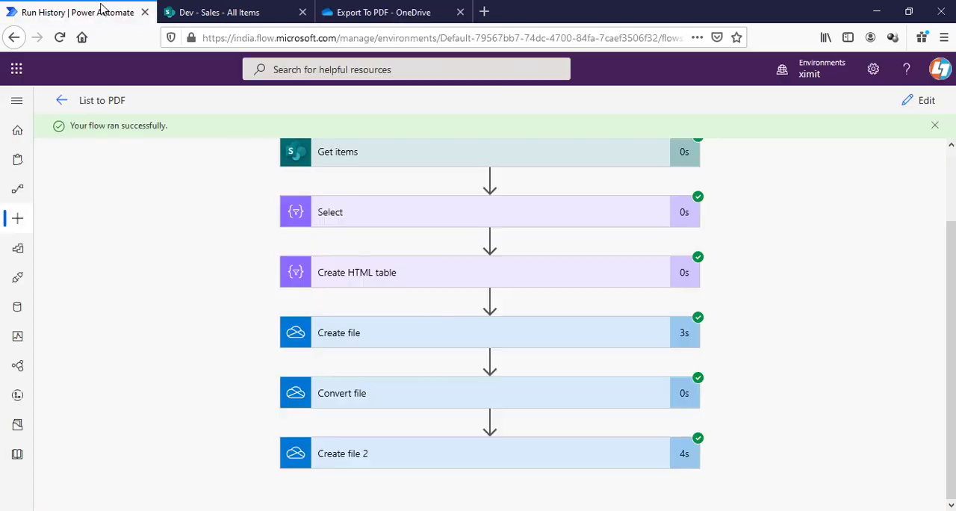
pyautogui.moveTo(552, 365)
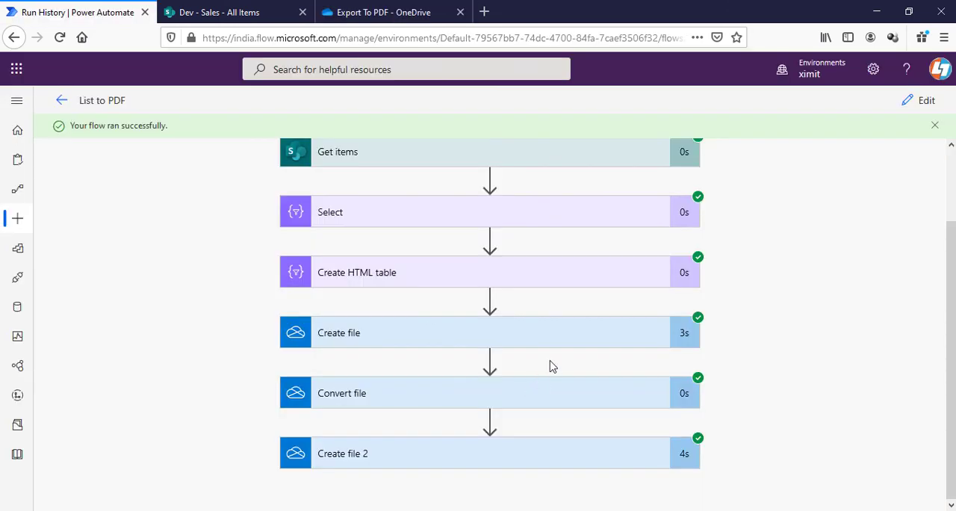